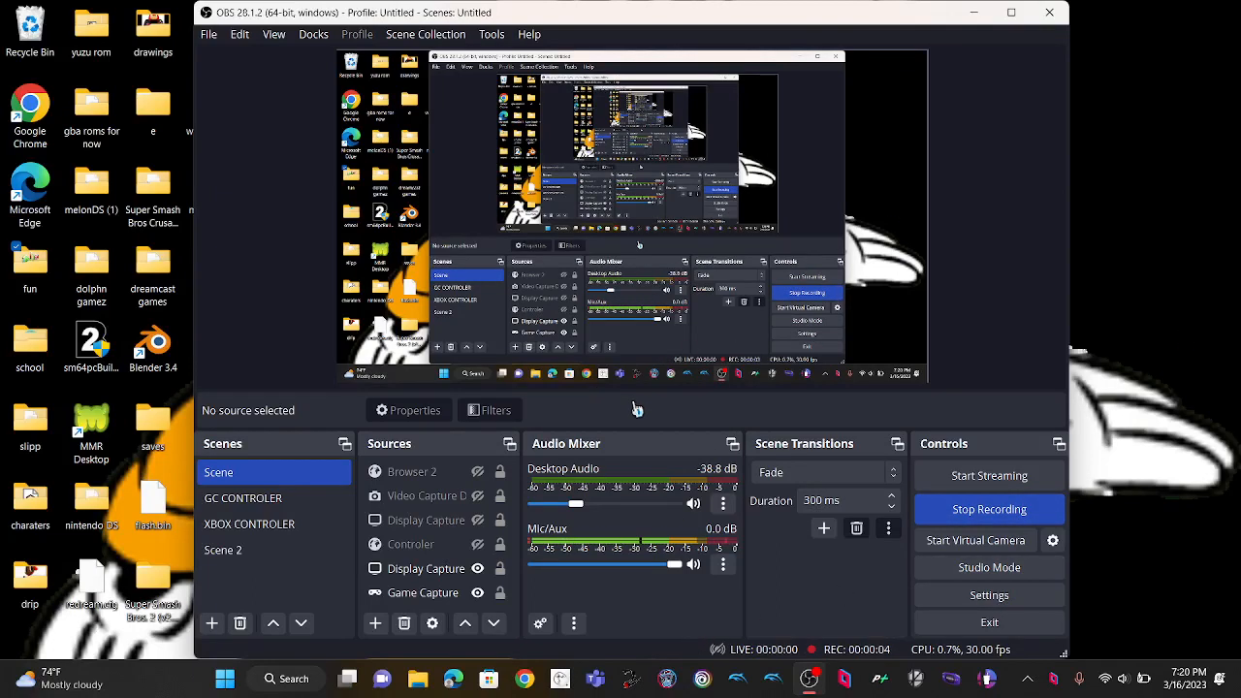
mouse_move(661, 514)
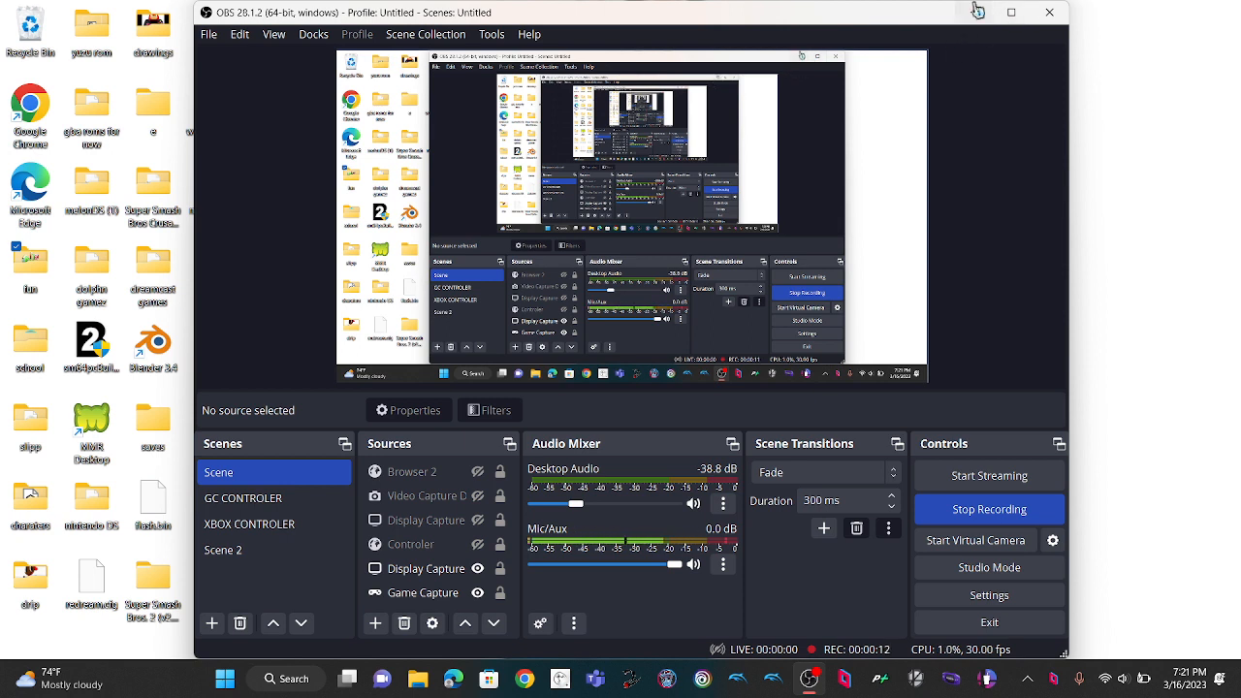
mouse_move(977, 12)
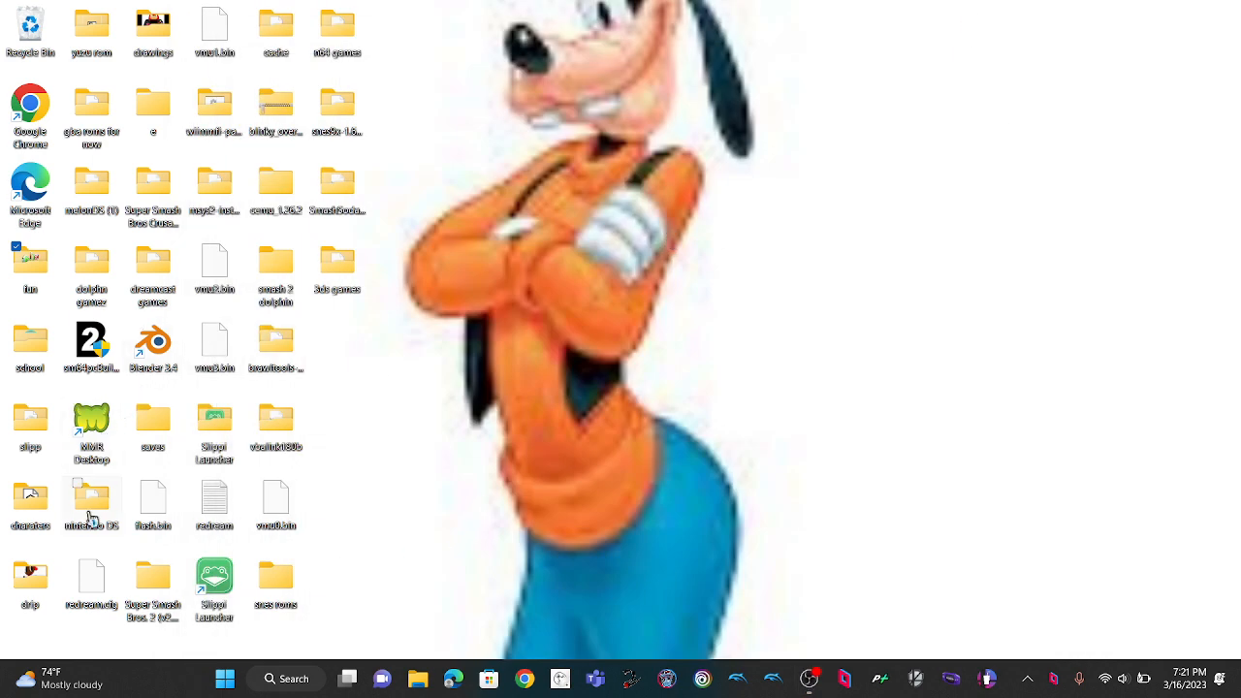
mouse_move(686, 482)
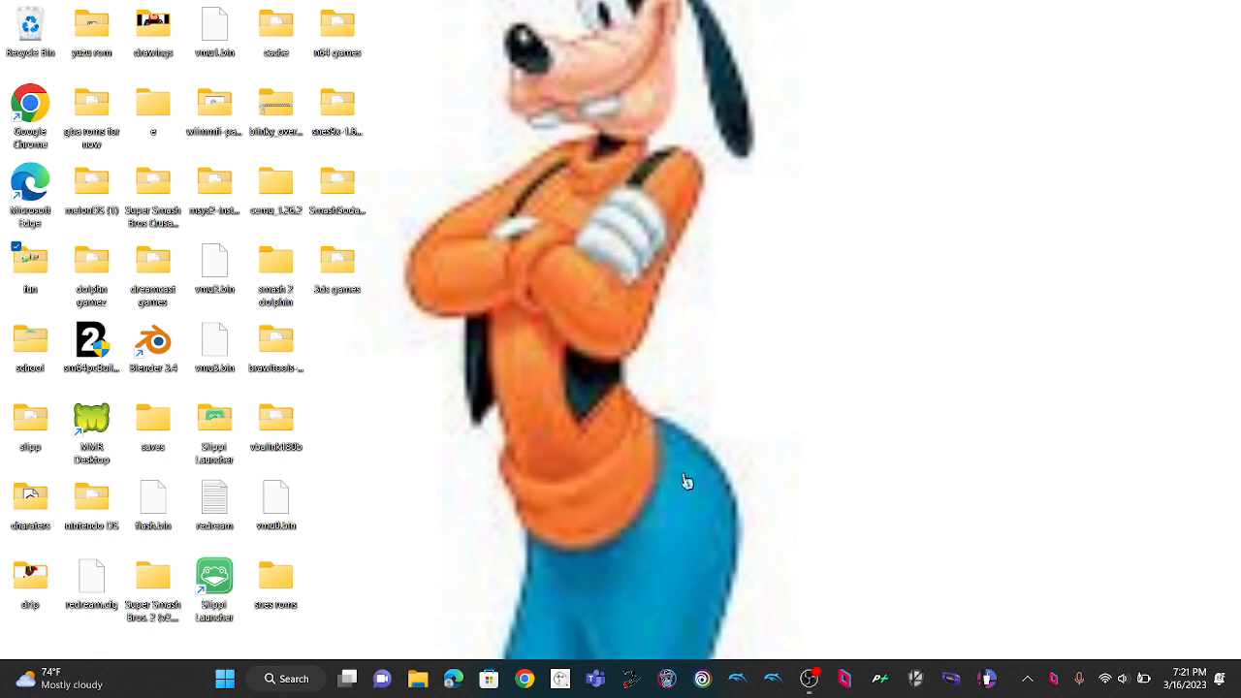
mouse_move(504, 541)
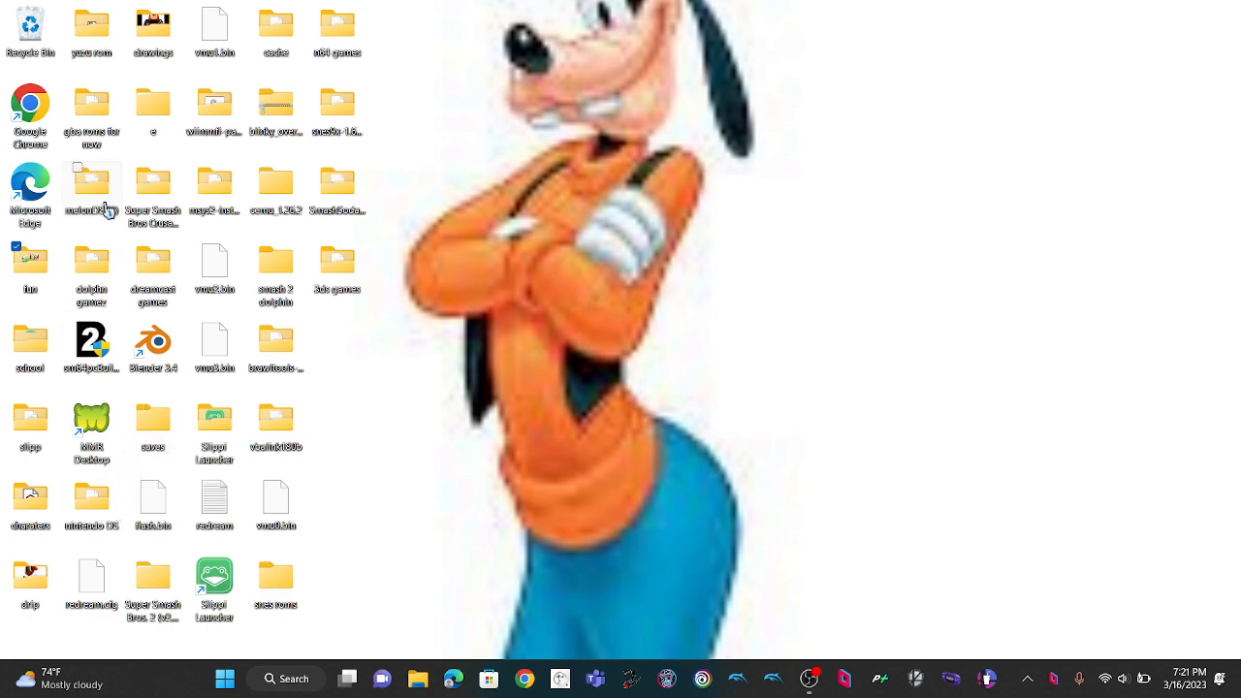
- Open the melonDS (1) desktop folder and select the melonDS application file
double_click(92, 184)
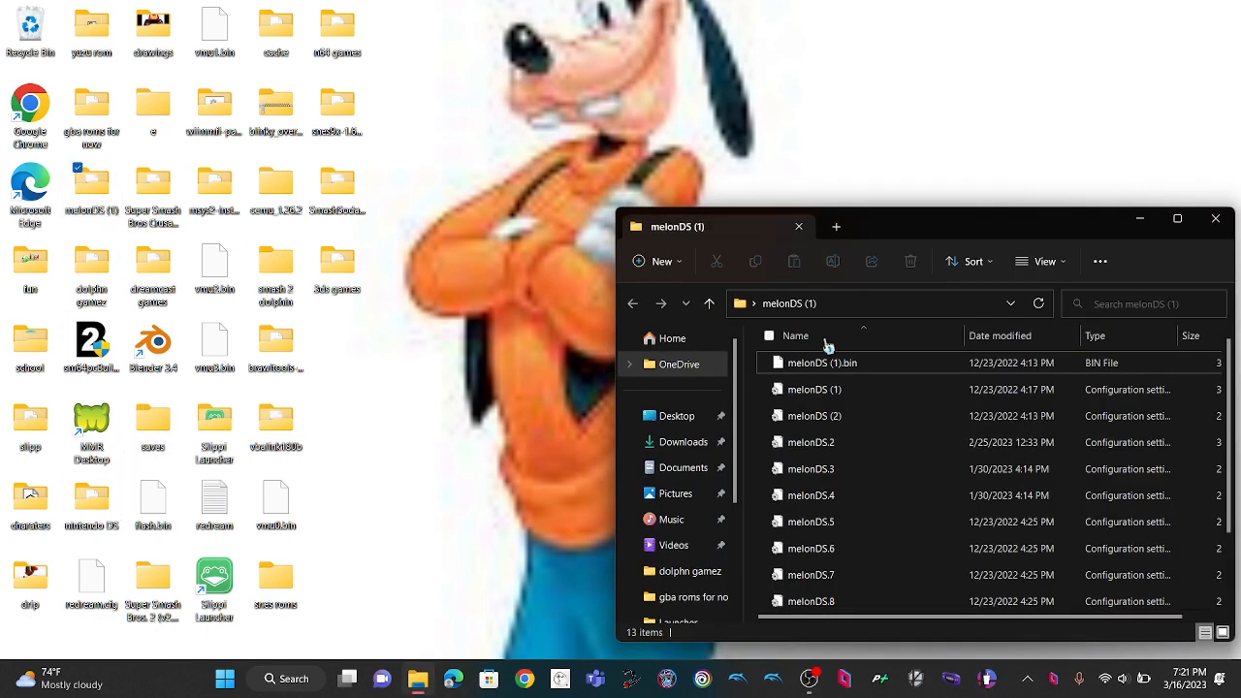
scroll(down, 3)
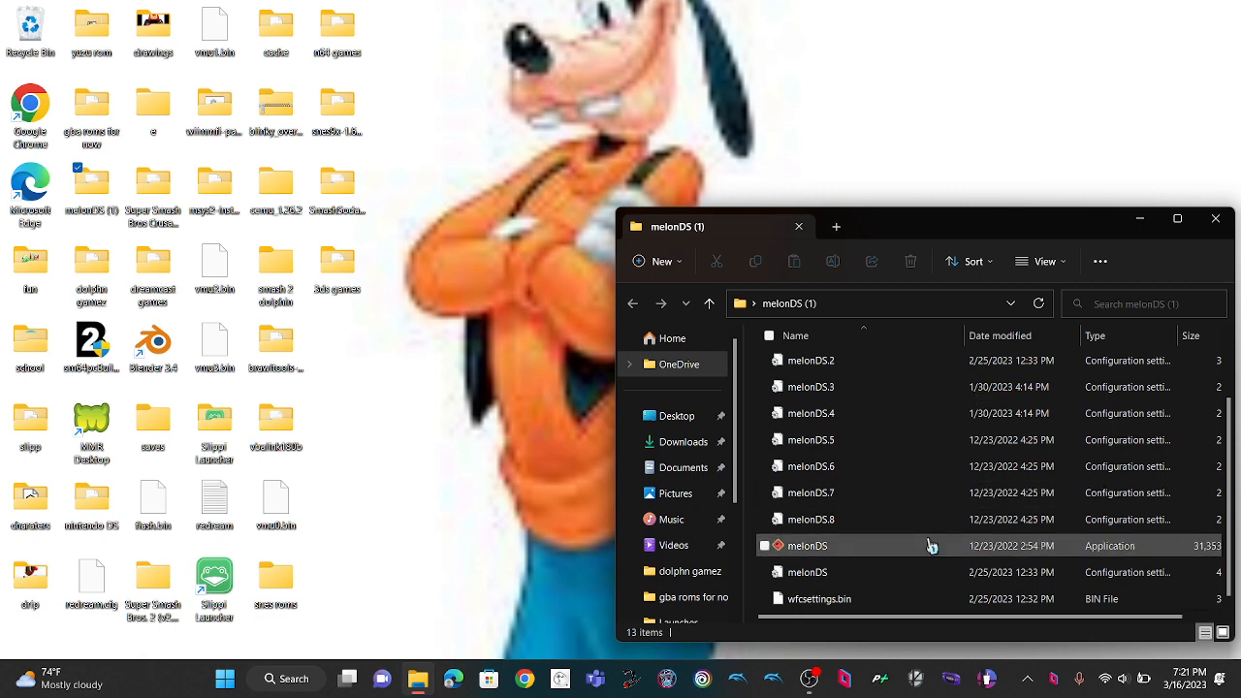
mouse_move(570, 526)
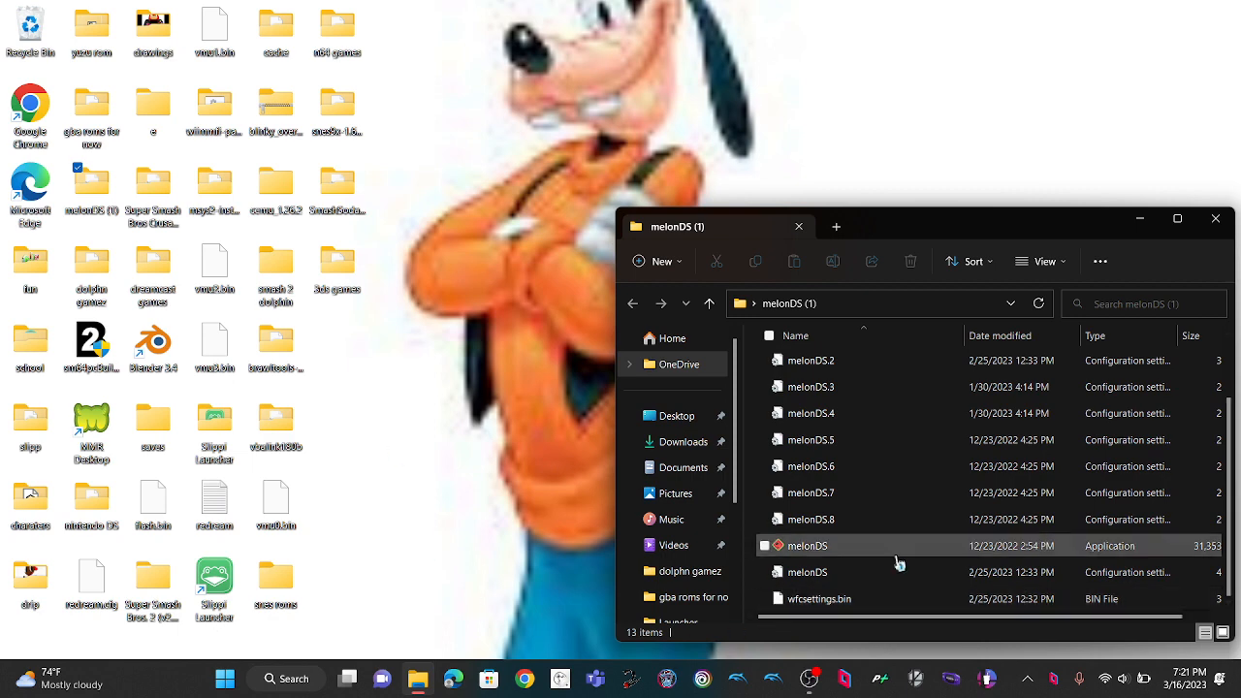
mouse_move(897, 557)
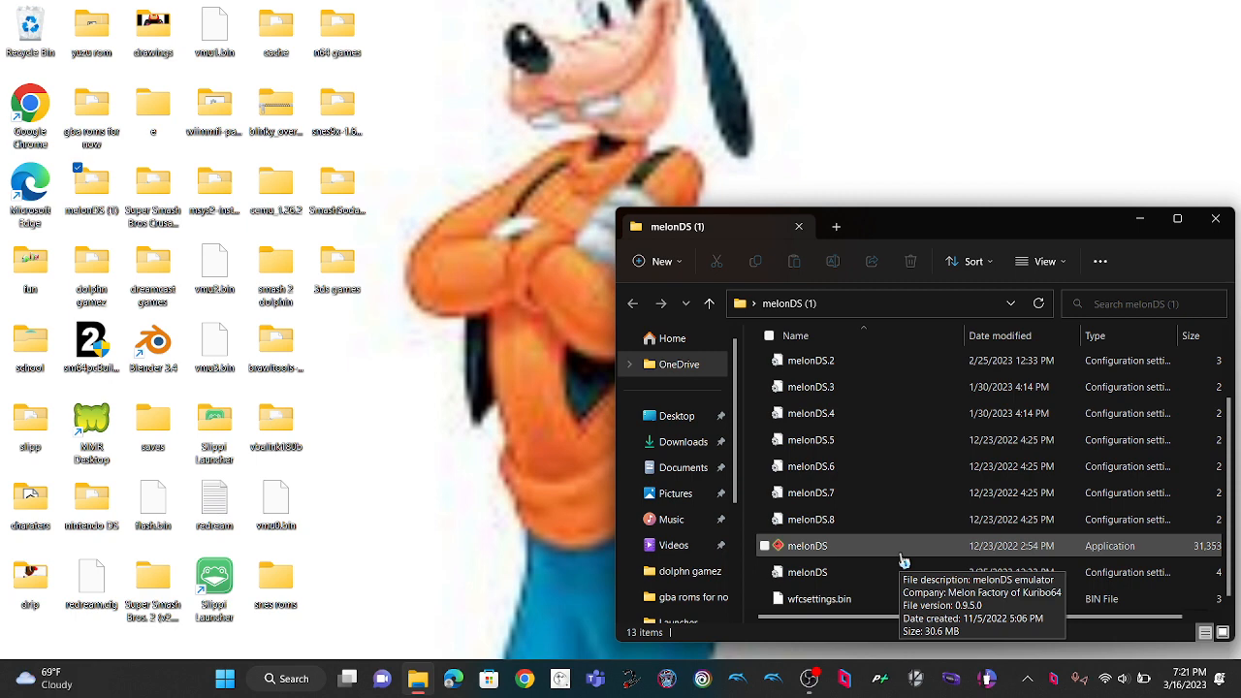
click(806, 544)
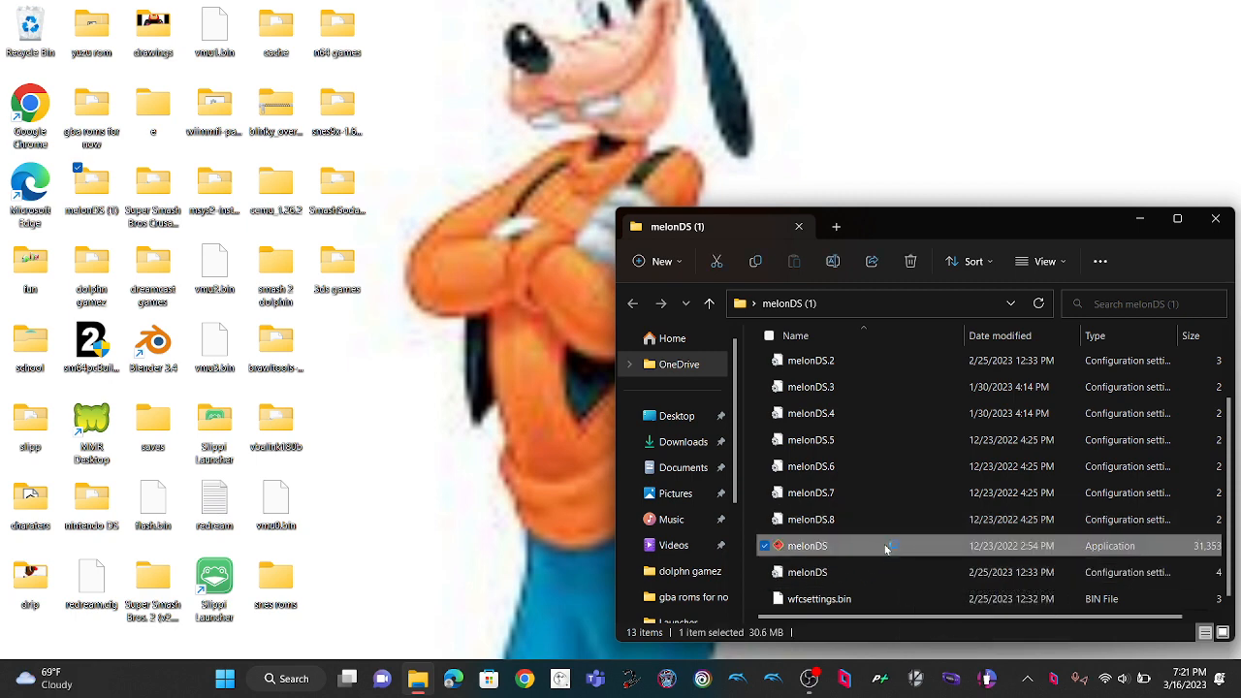
- Launch melonDS, dismiss the 'Failed to load the ROM' error, and load a recent game
double_click(806, 545)
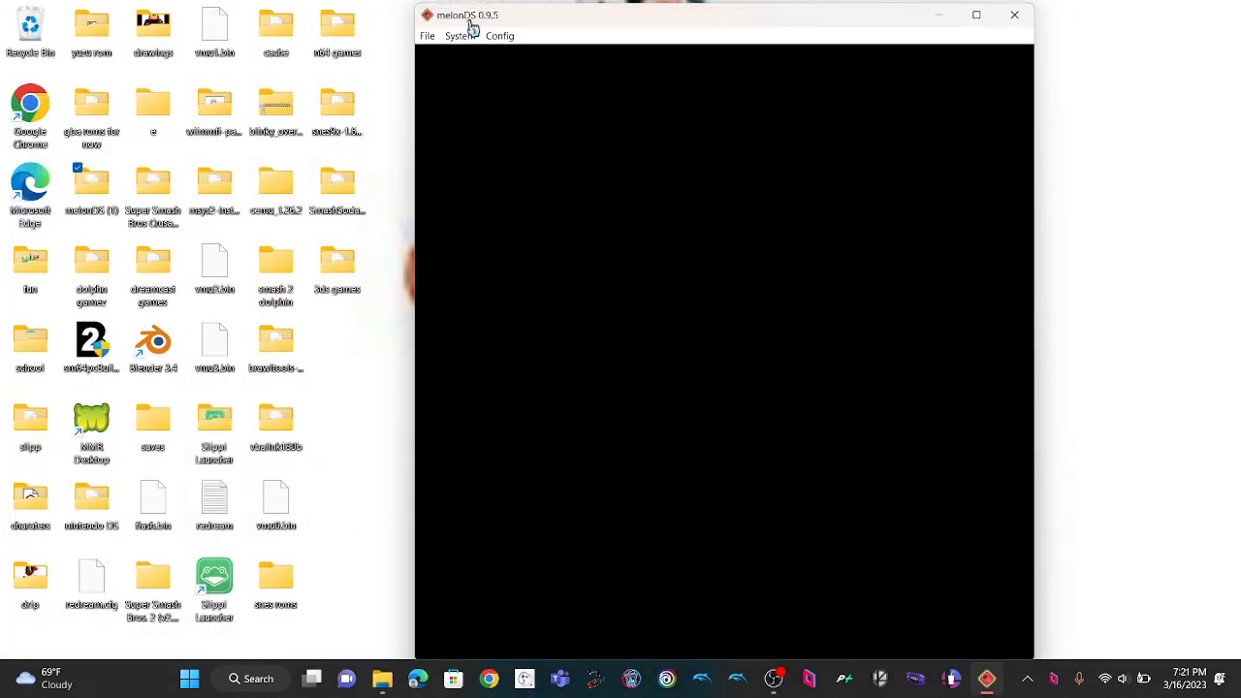
click(425, 36)
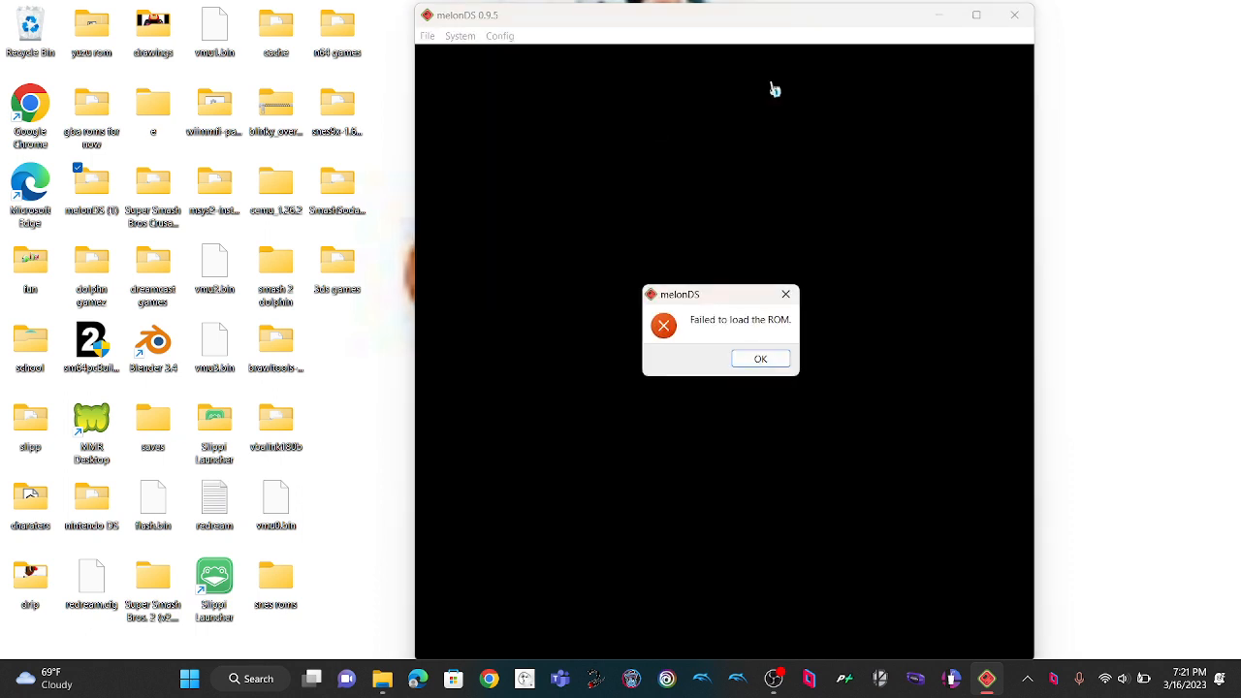
click(760, 359)
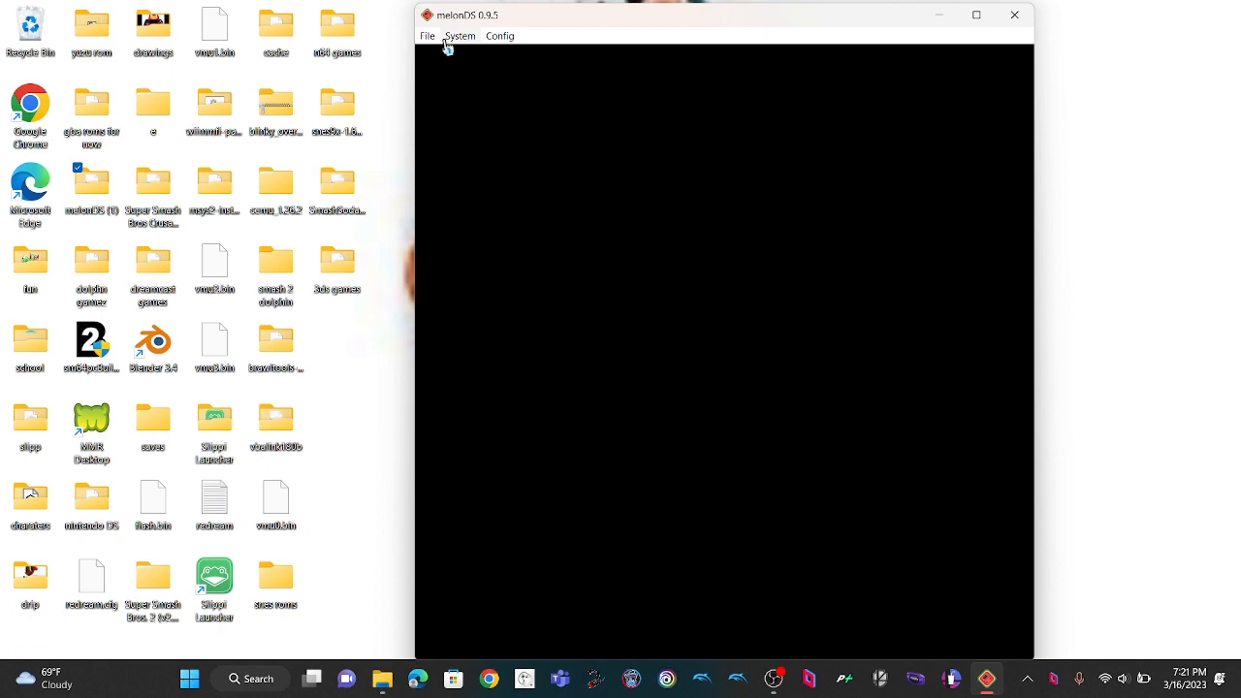
click(427, 35)
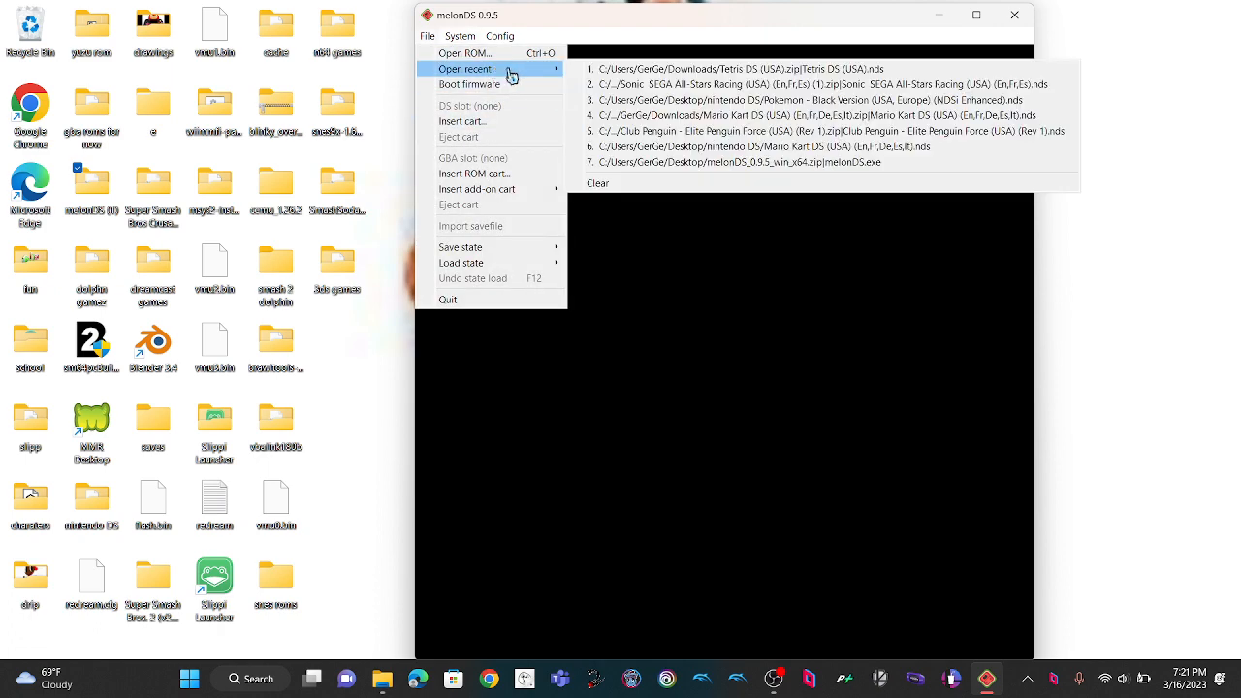
mouse_move(783, 84)
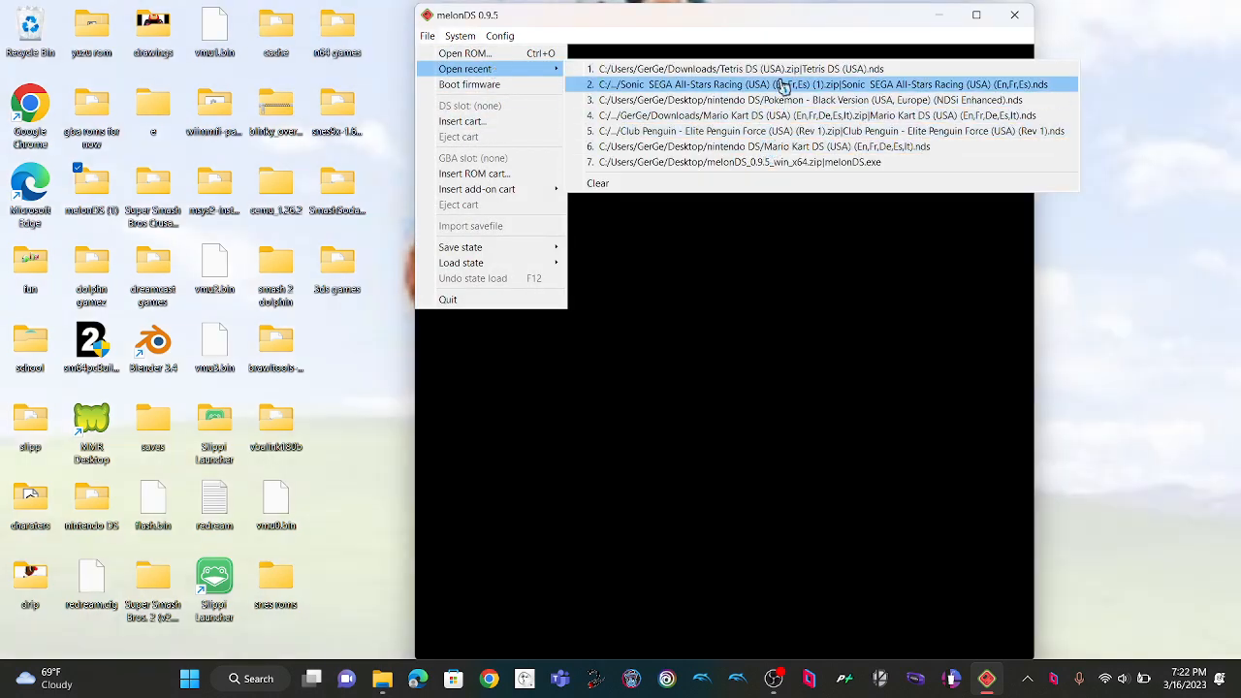
click(739, 68)
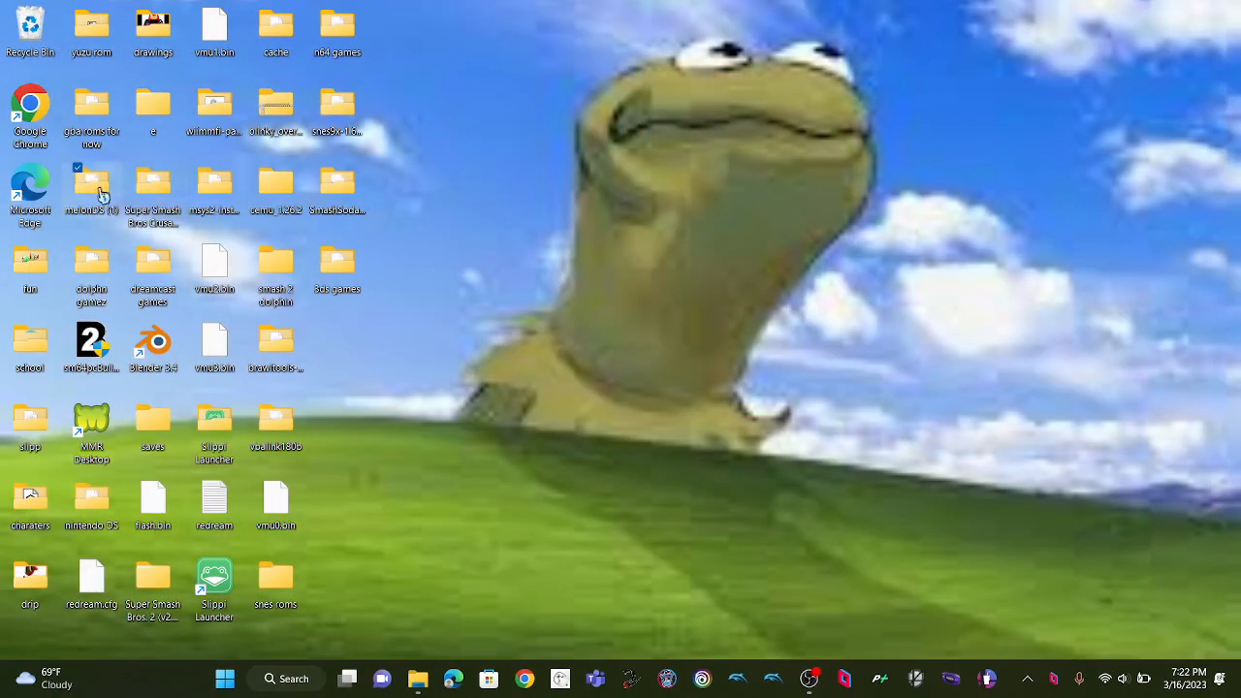
- In Mario Kart DS, go through Nintendo WFC Settings to begin setting up Connection 2
double_click(91, 189)
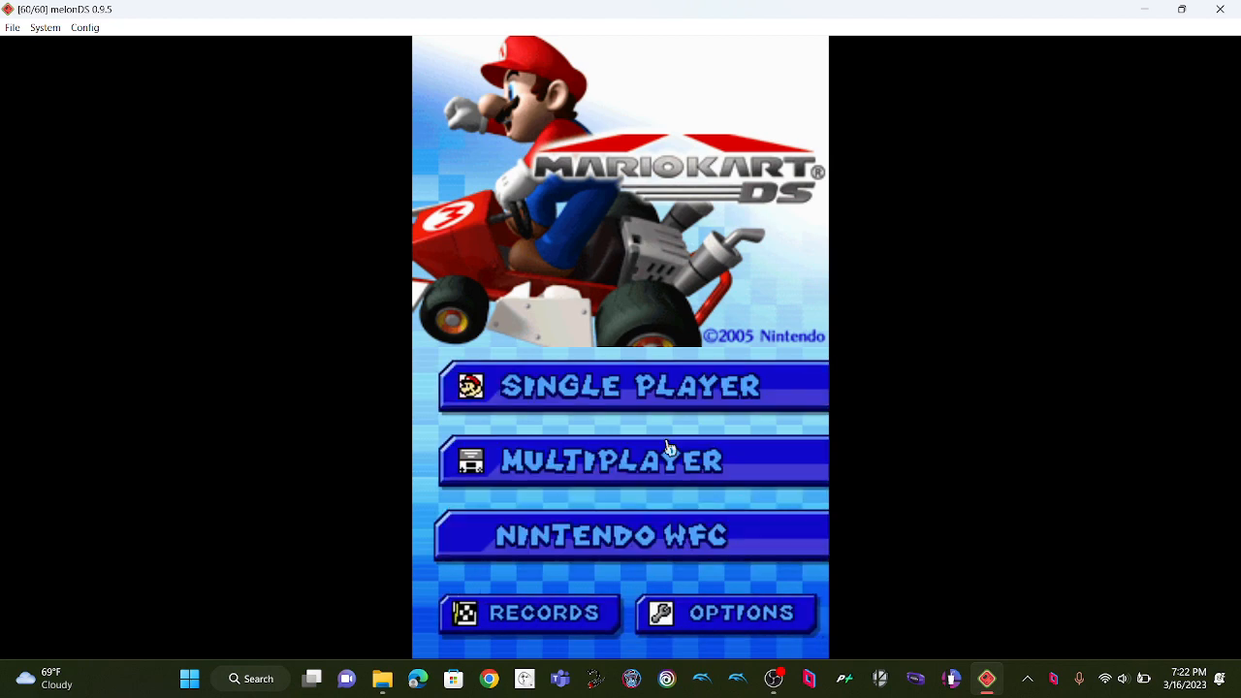
click(630, 534)
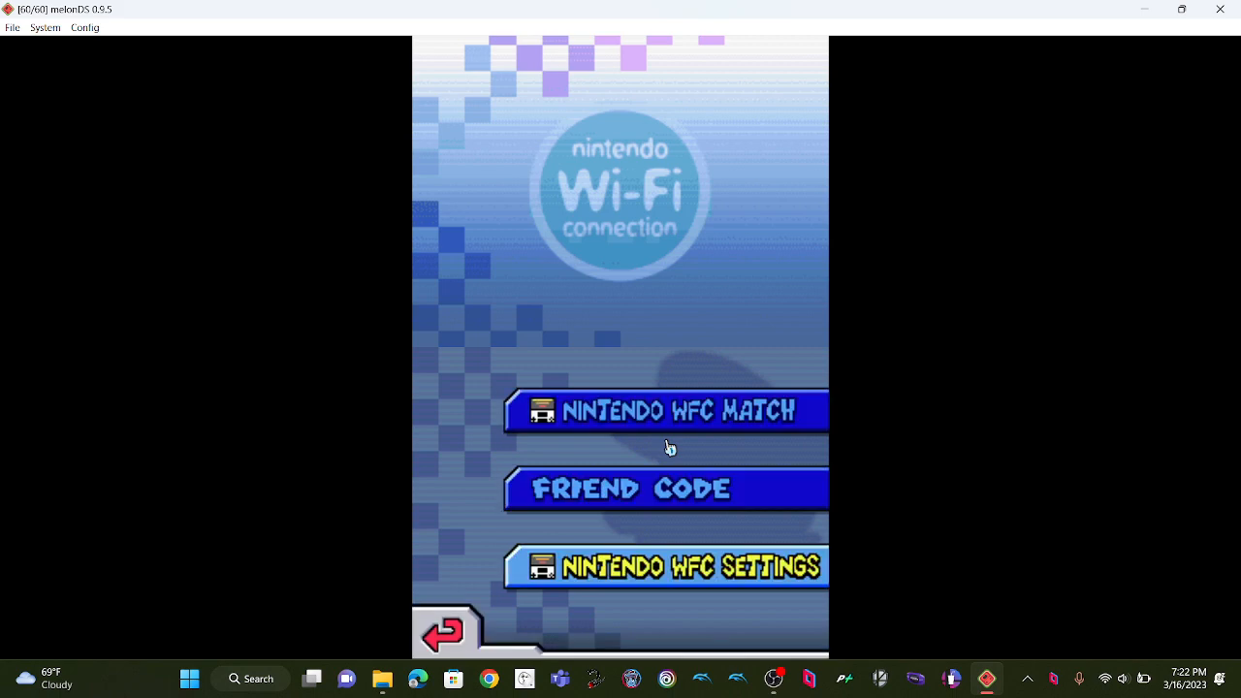
click(666, 566)
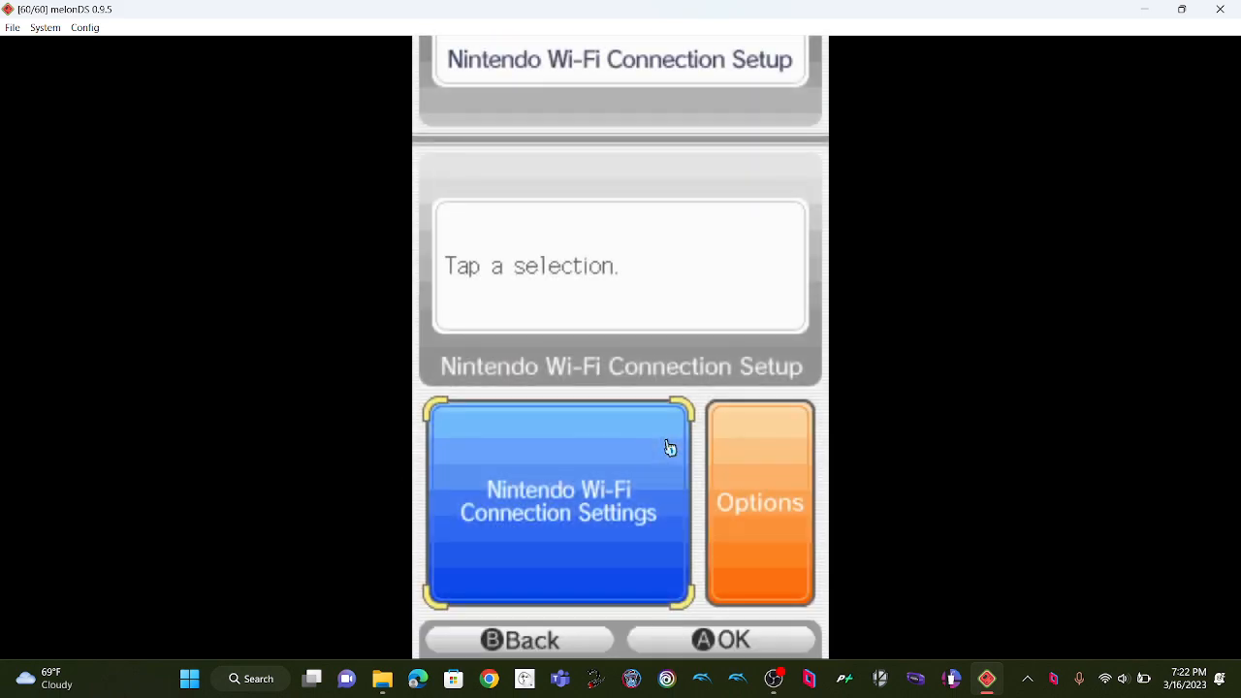
click(558, 502)
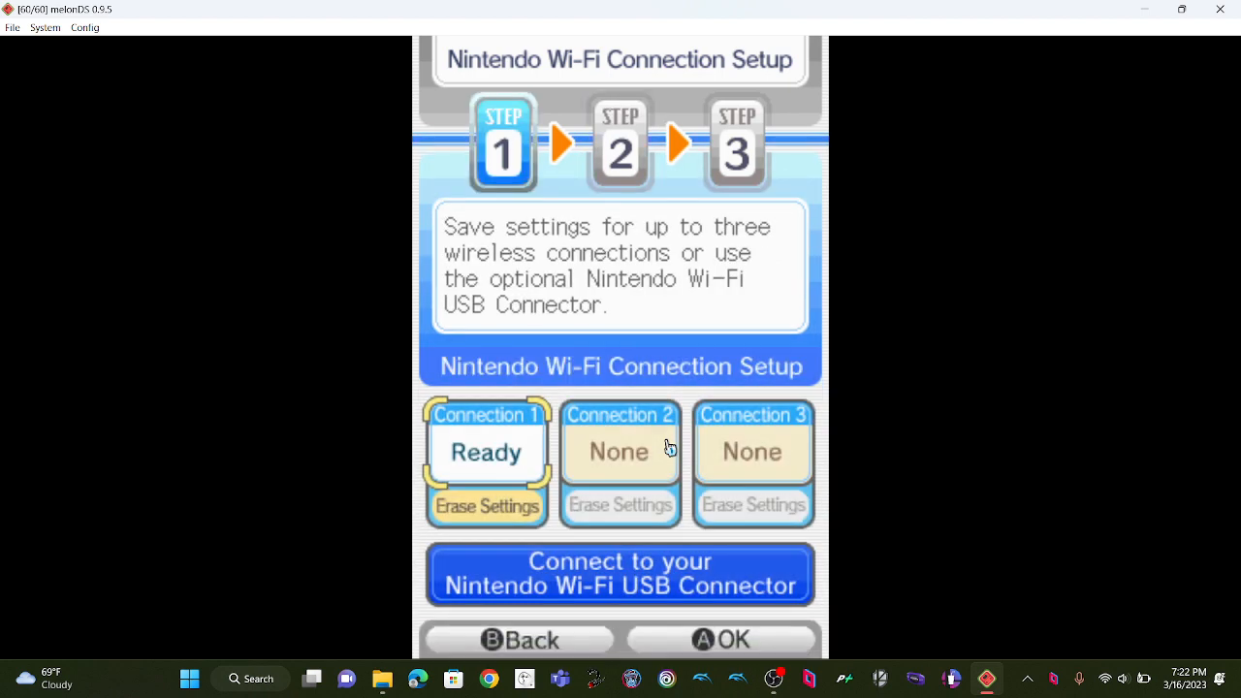
click(619, 446)
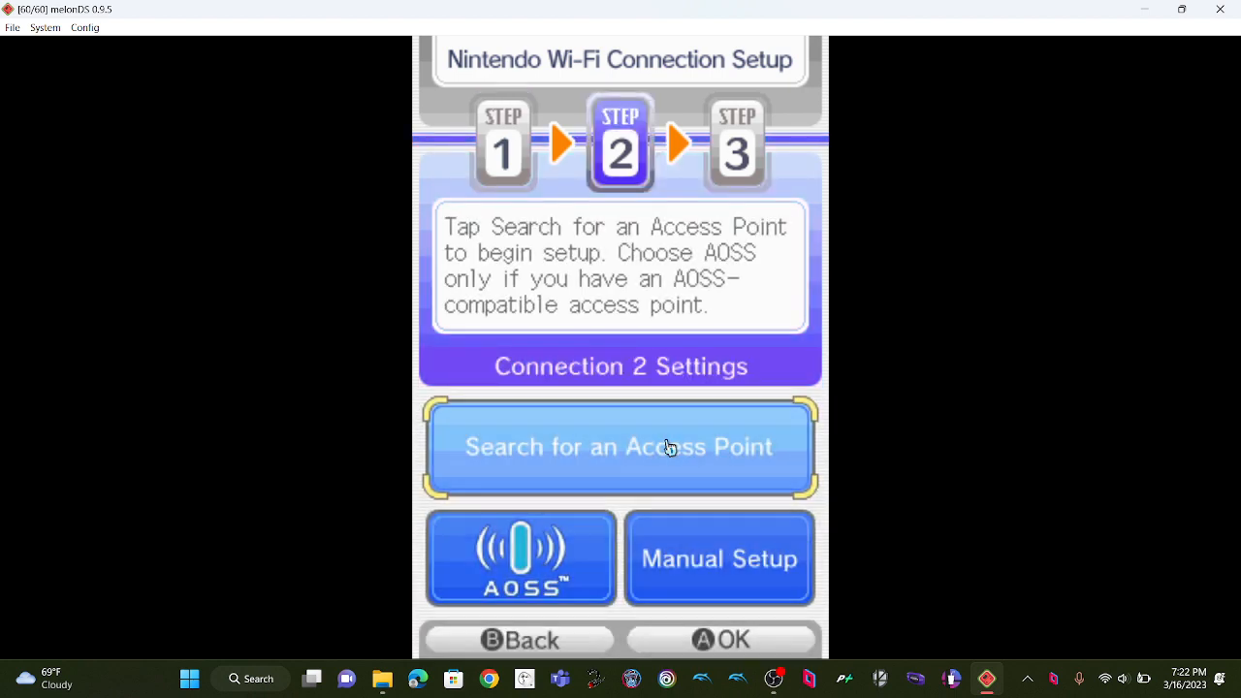
click(719, 558)
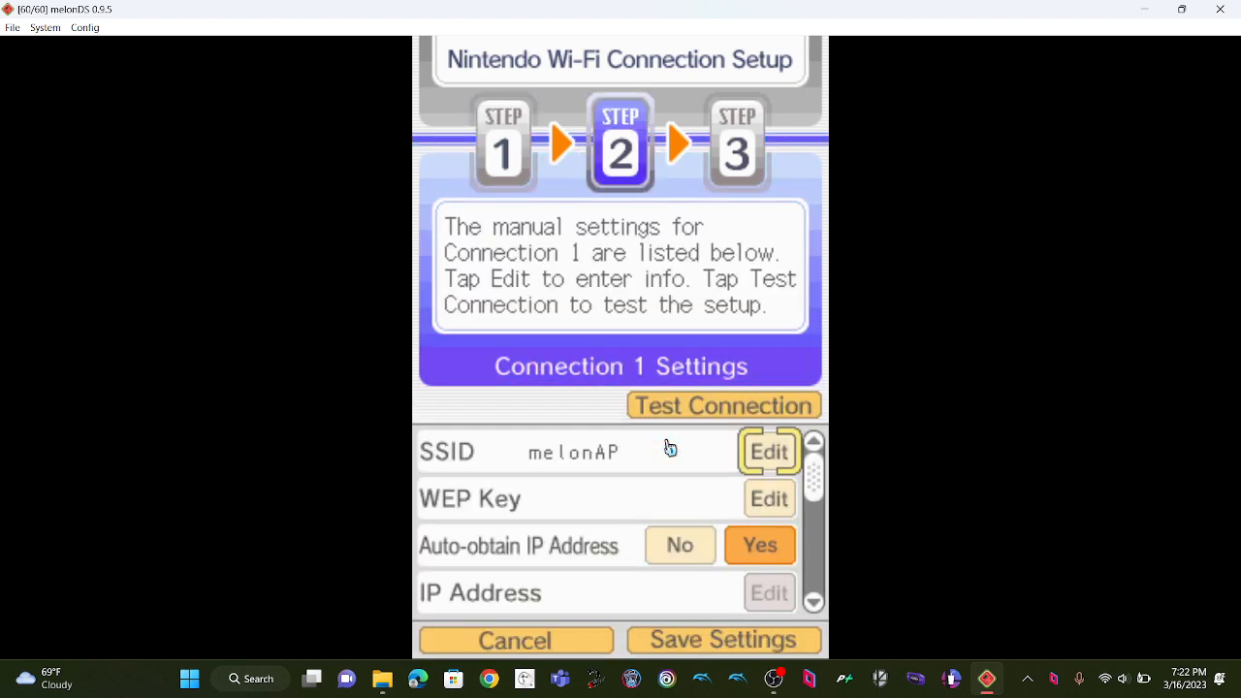
mouse_move(521, 504)
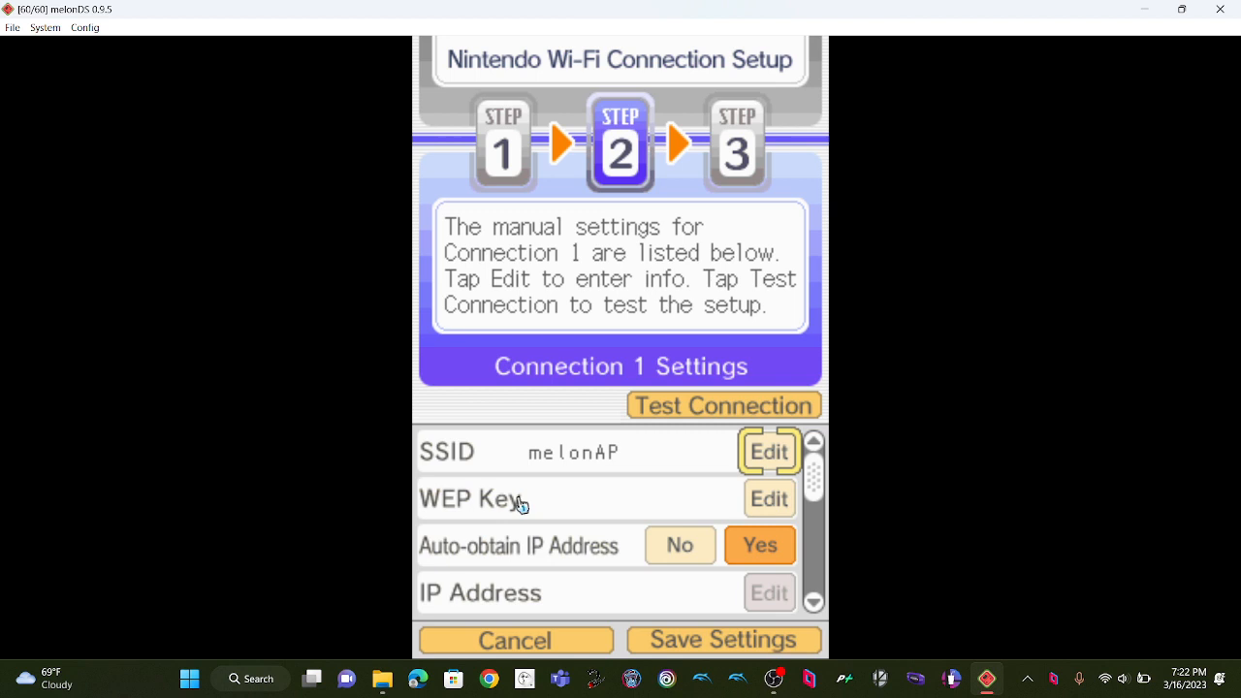
mouse_move(813, 492)
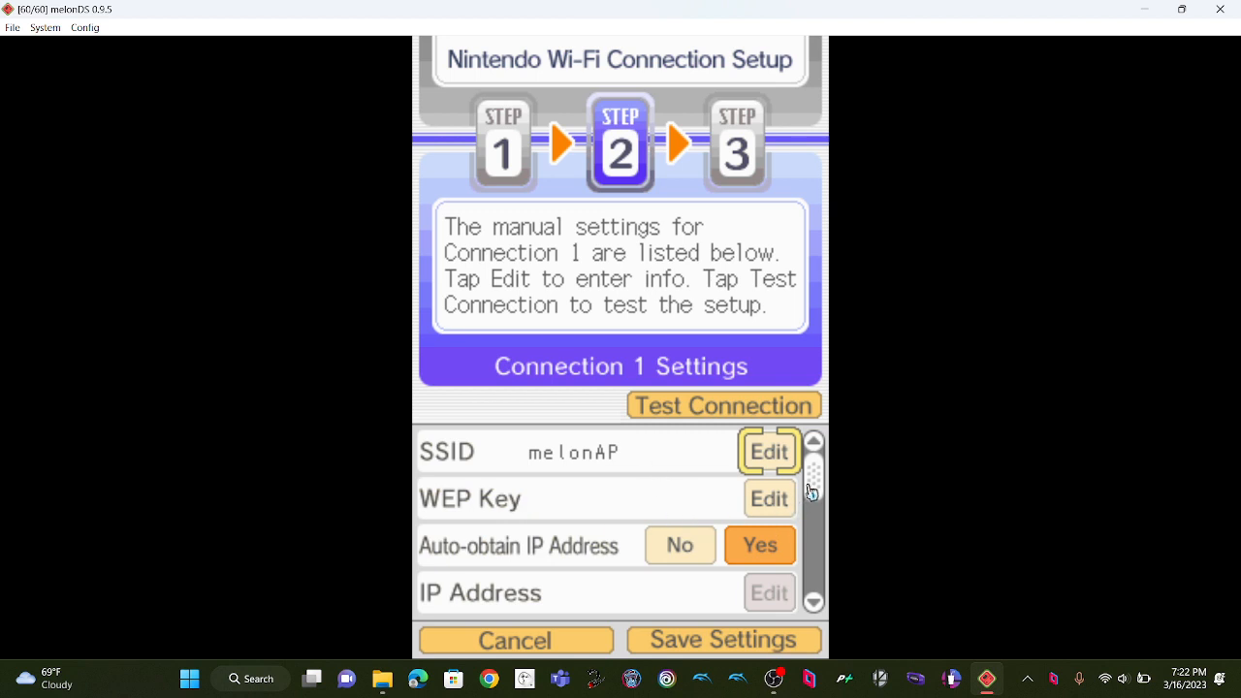
scroll(down, 3)
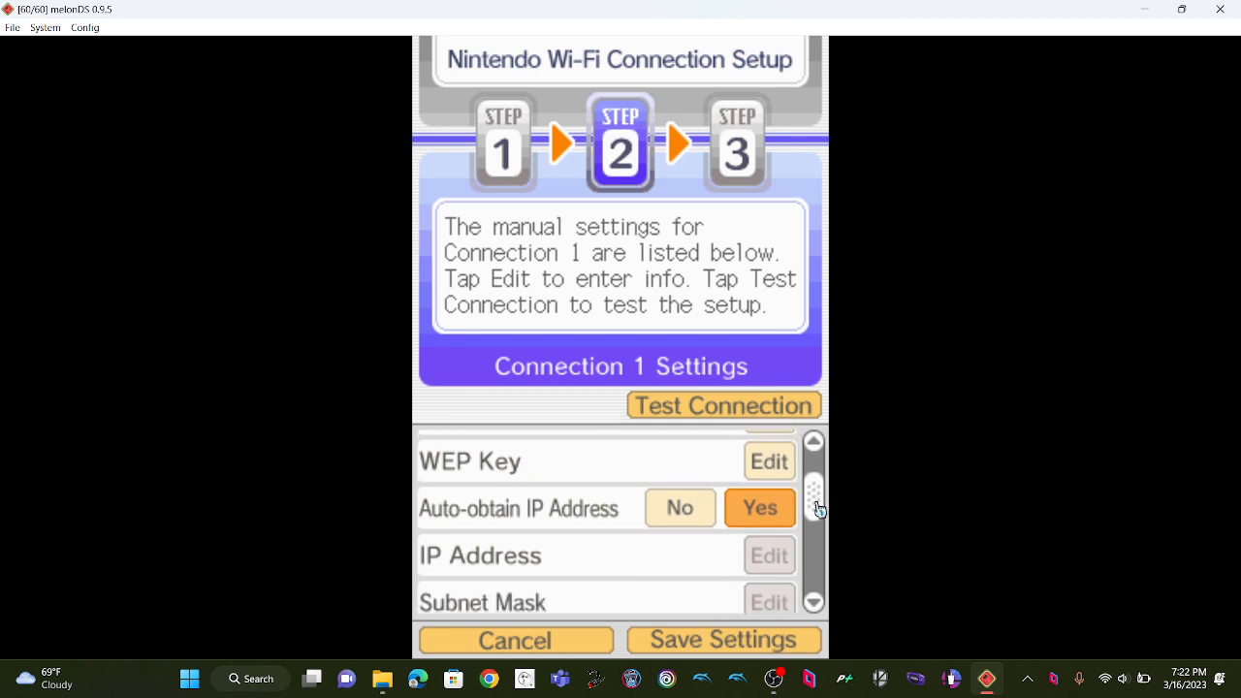
scroll(down, 3)
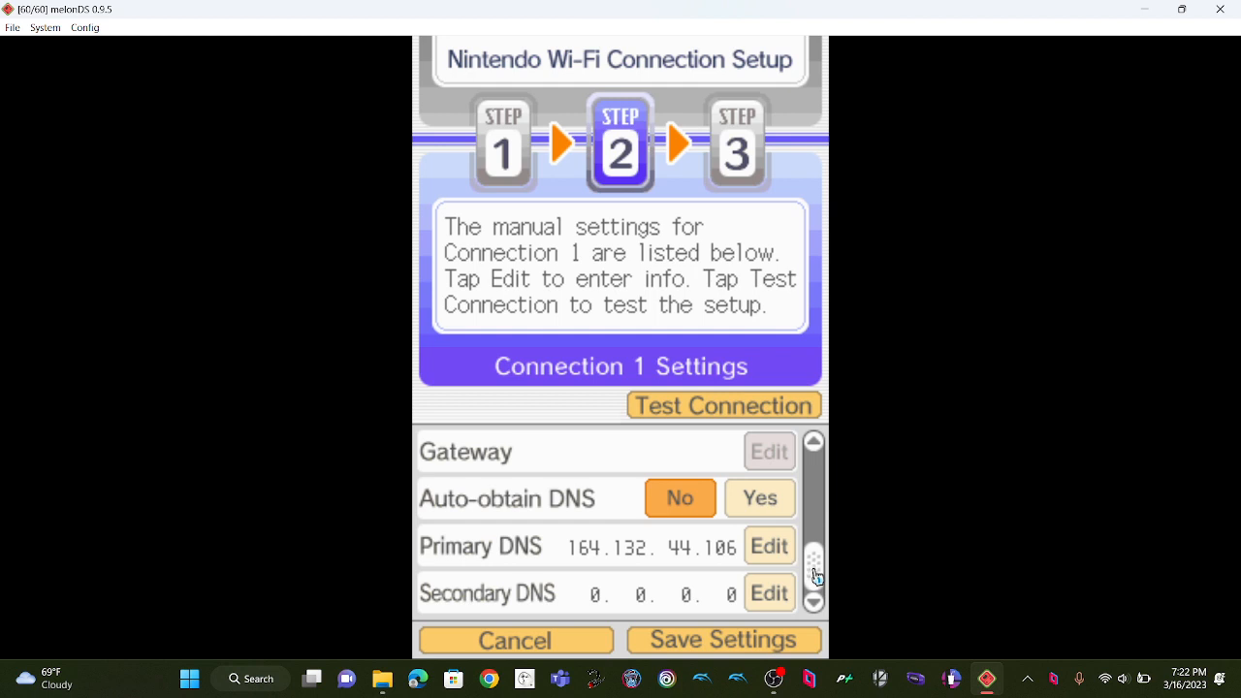
mouse_move(790, 497)
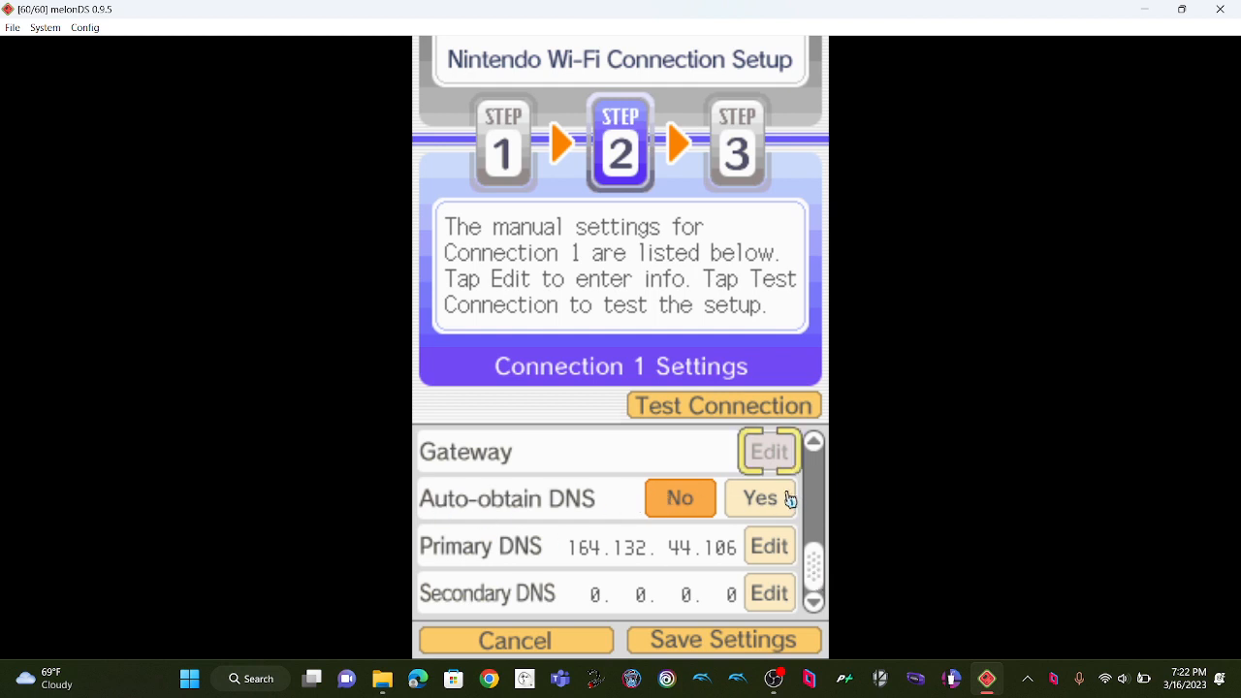
mouse_move(577, 568)
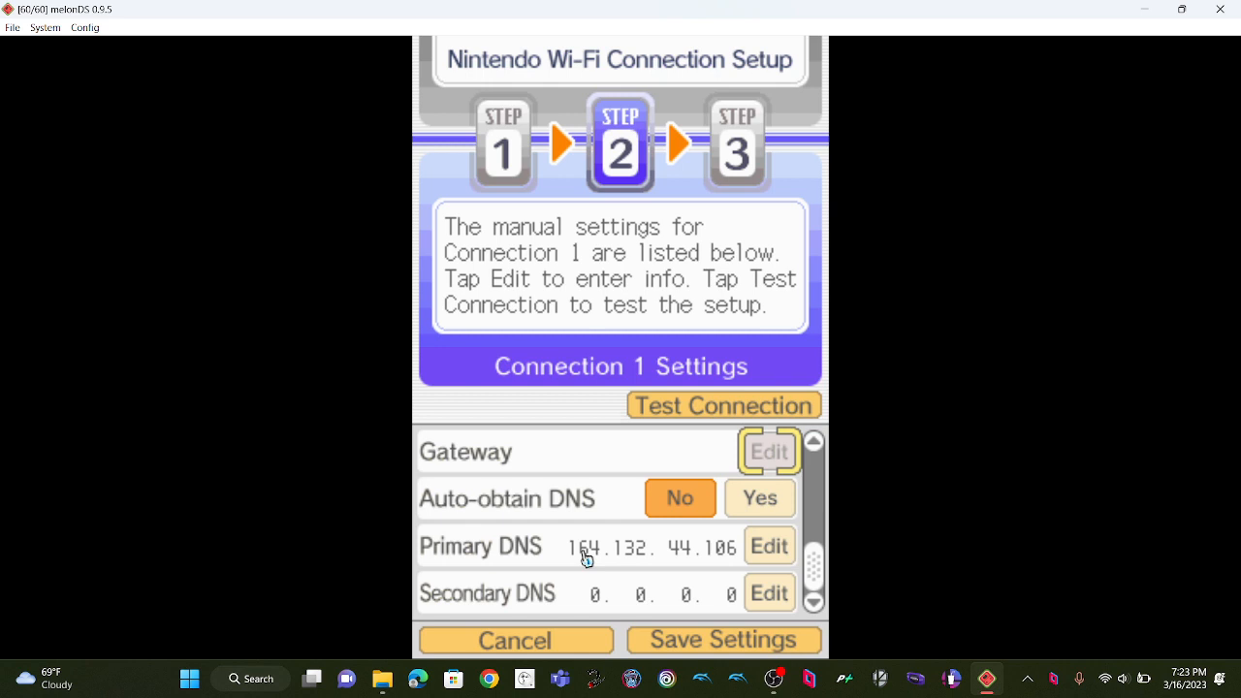
mouse_move(625, 562)
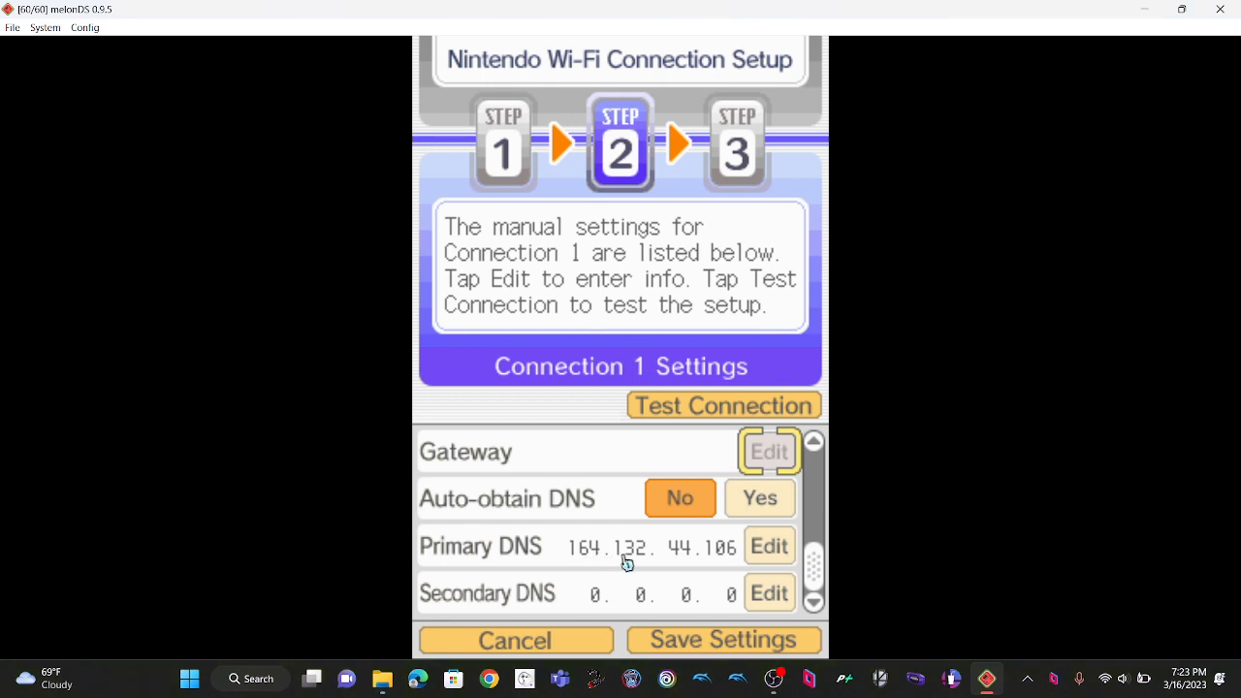
mouse_move(702, 560)
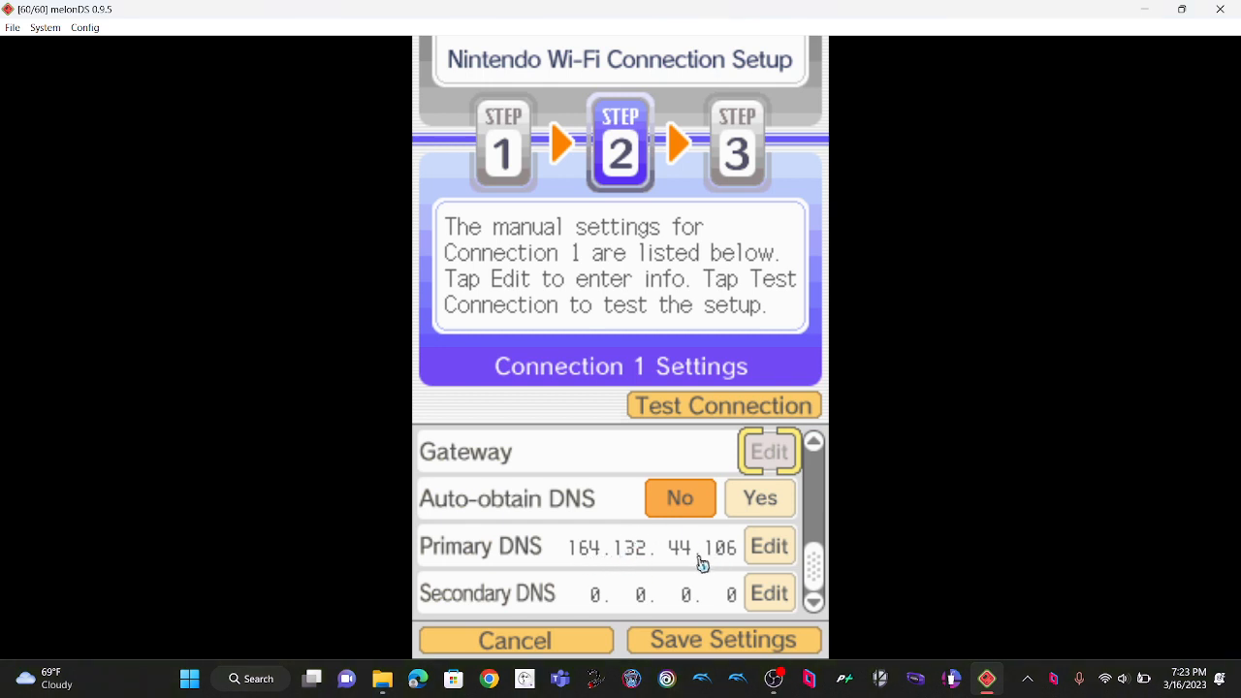
mouse_move(717, 557)
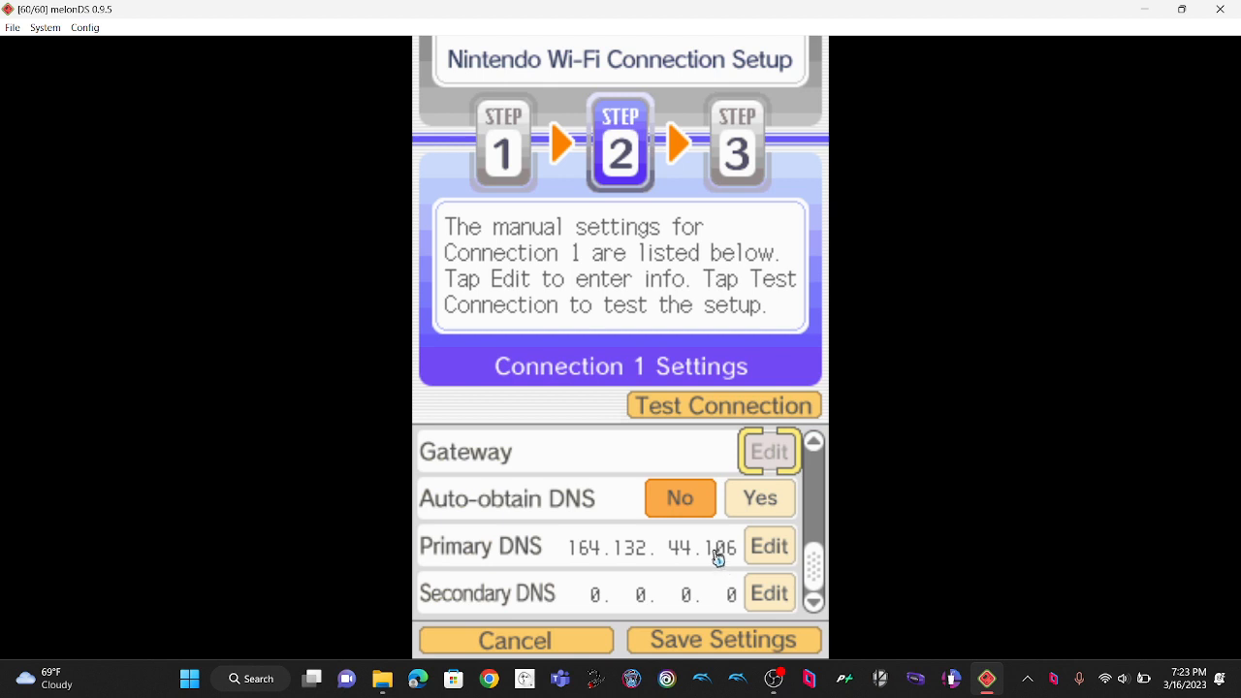
mouse_move(735, 565)
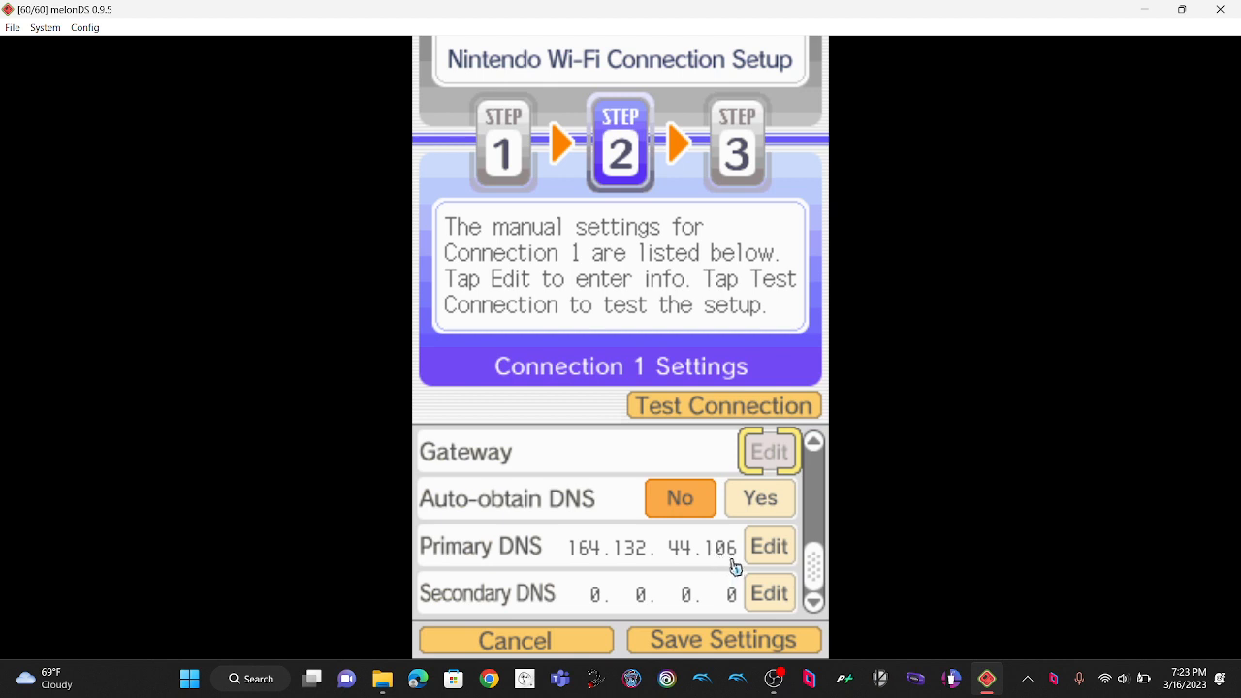
mouse_move(500, 560)
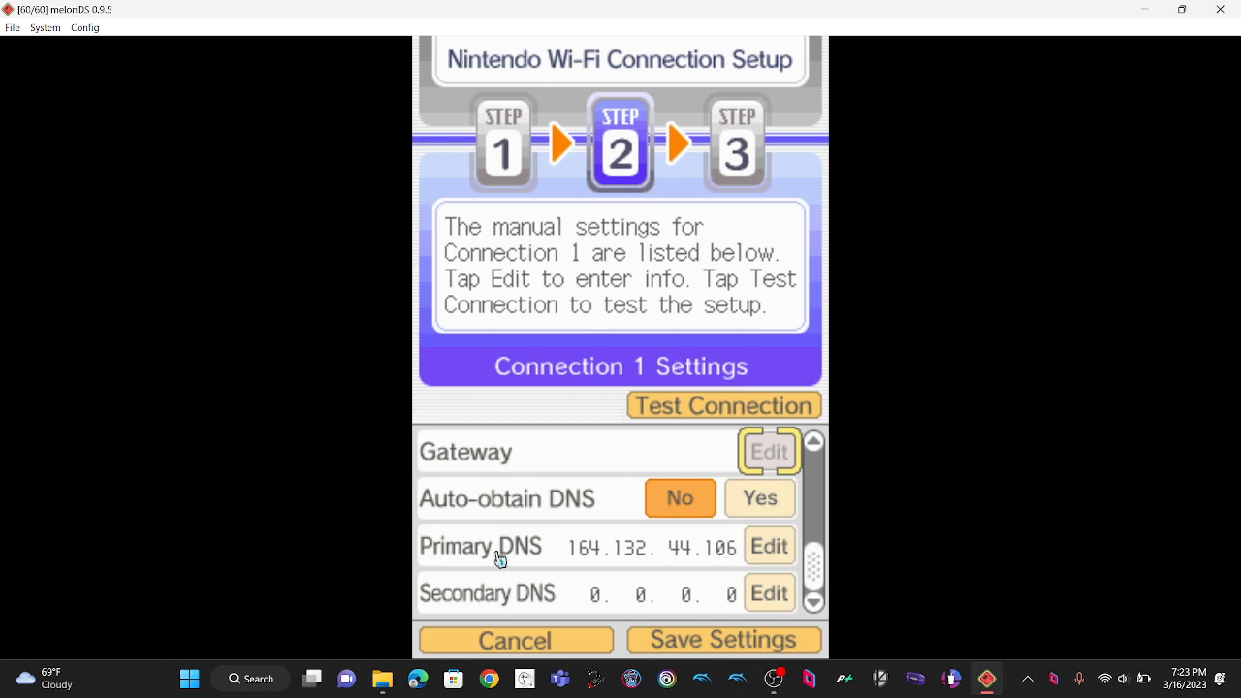
mouse_move(590, 564)
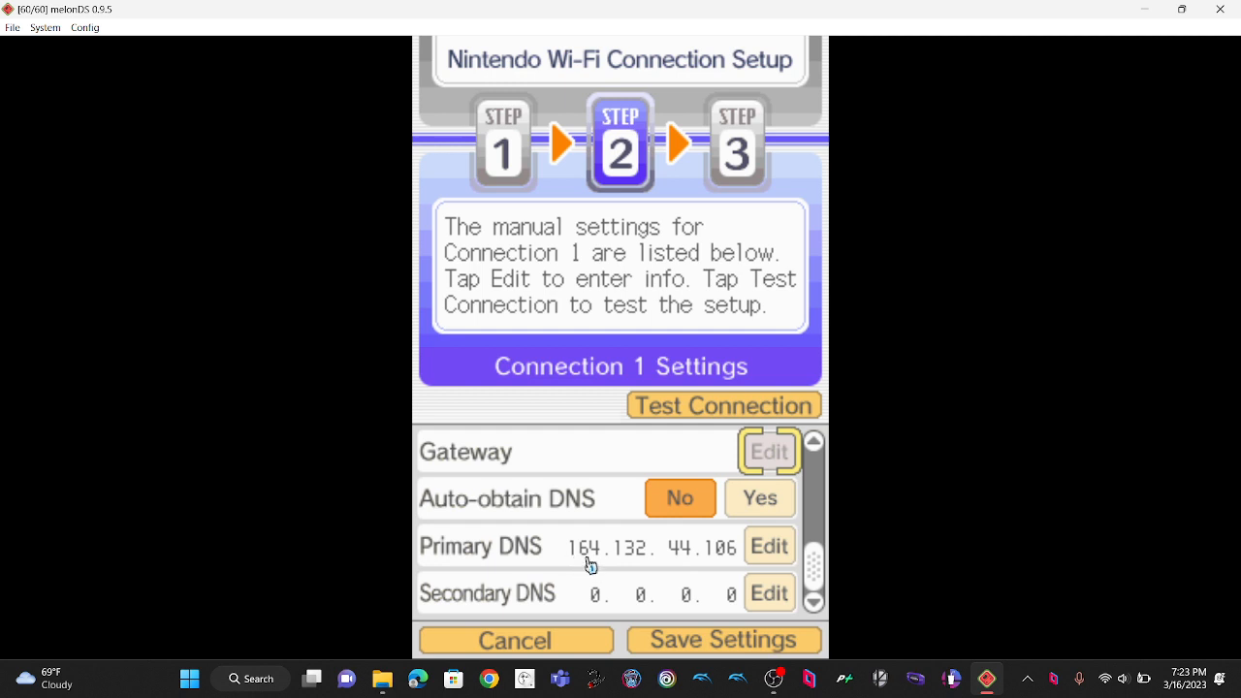
mouse_move(622, 562)
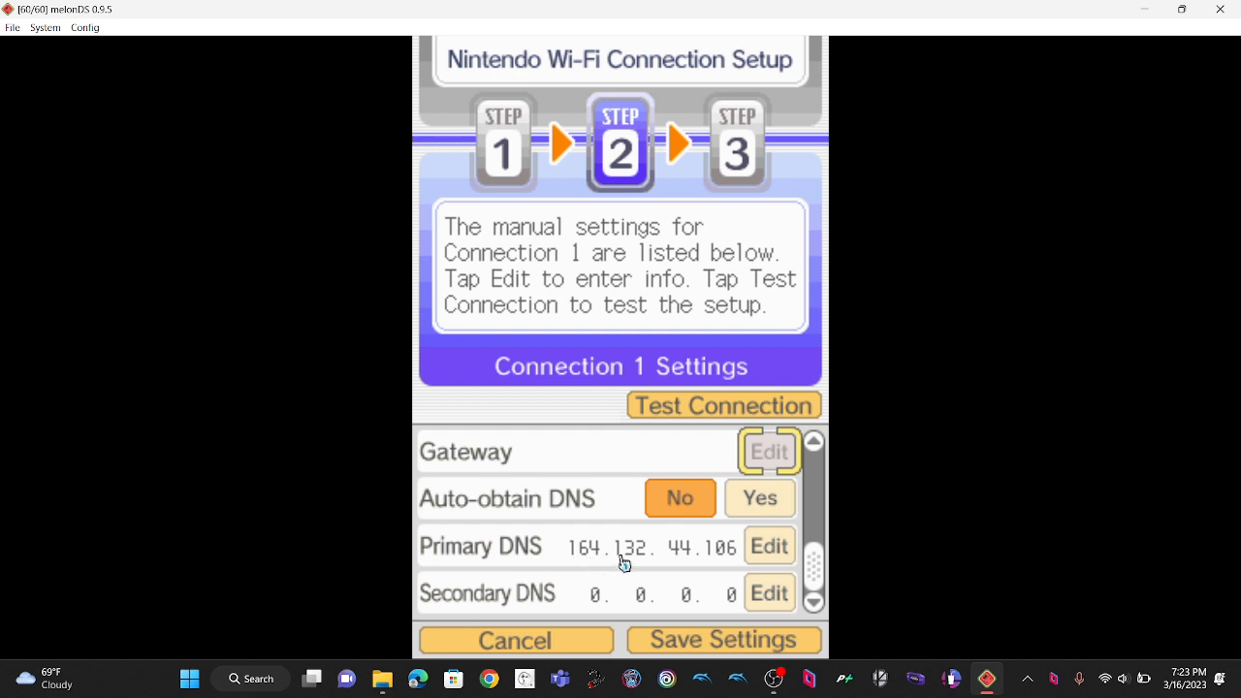
mouse_move(680, 552)
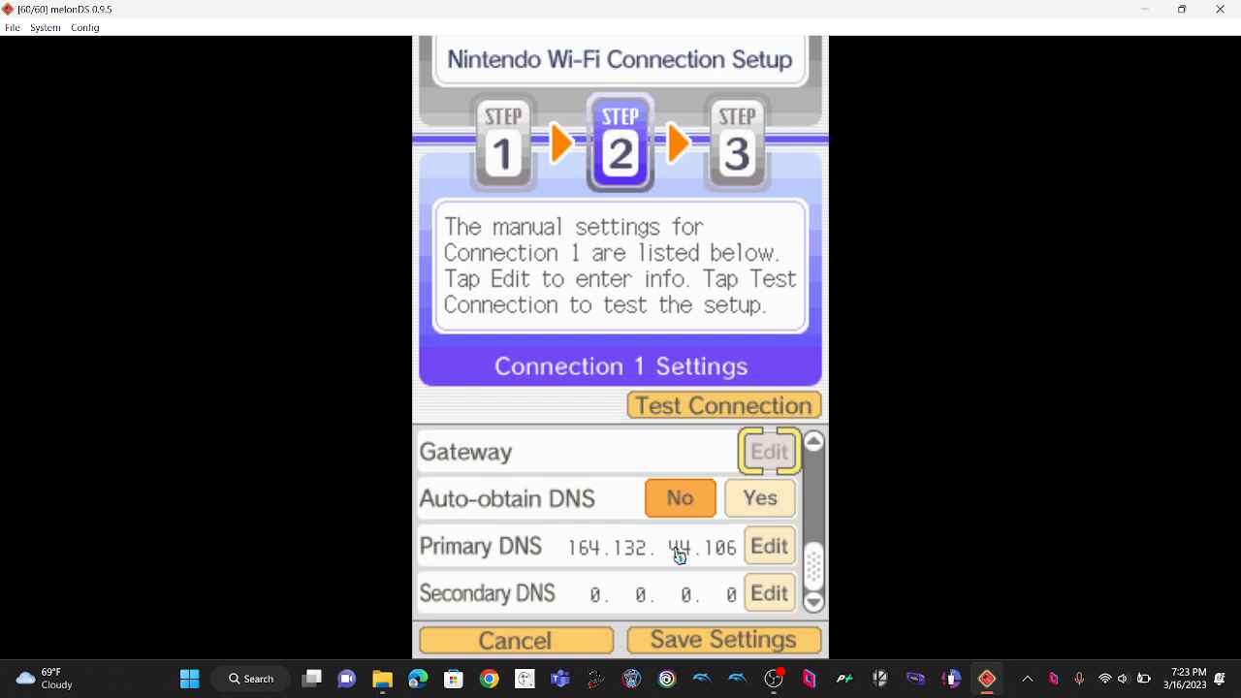
mouse_move(711, 558)
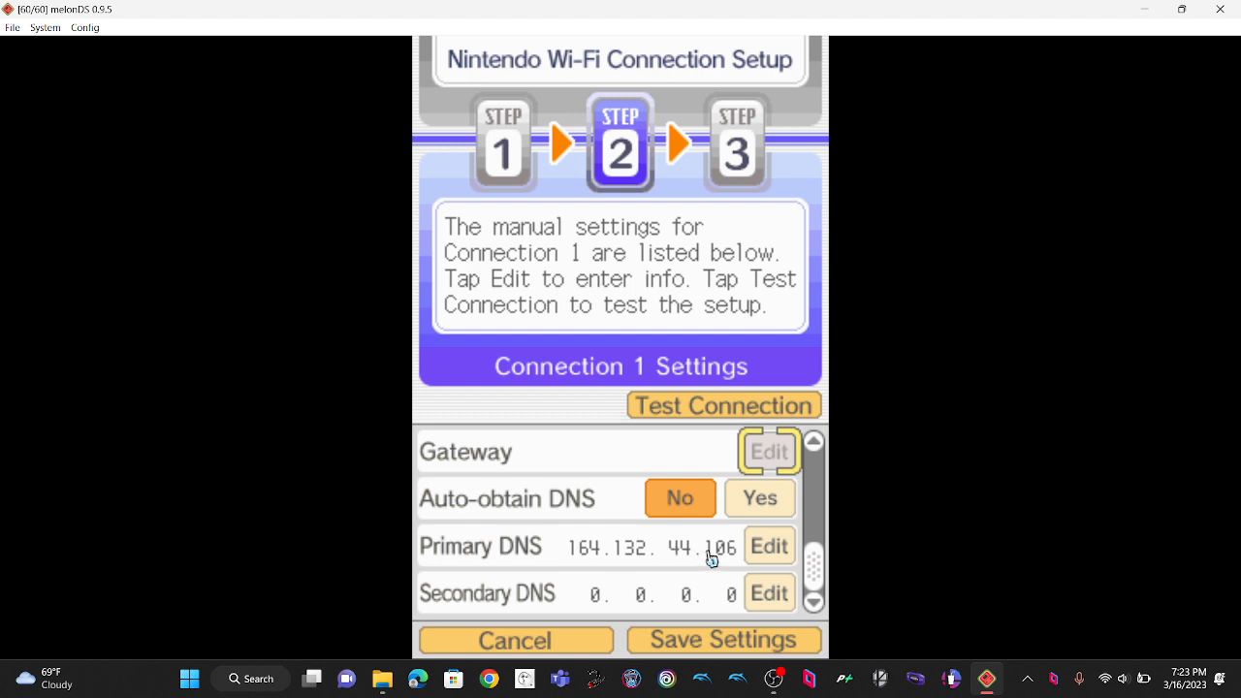
mouse_move(780, 591)
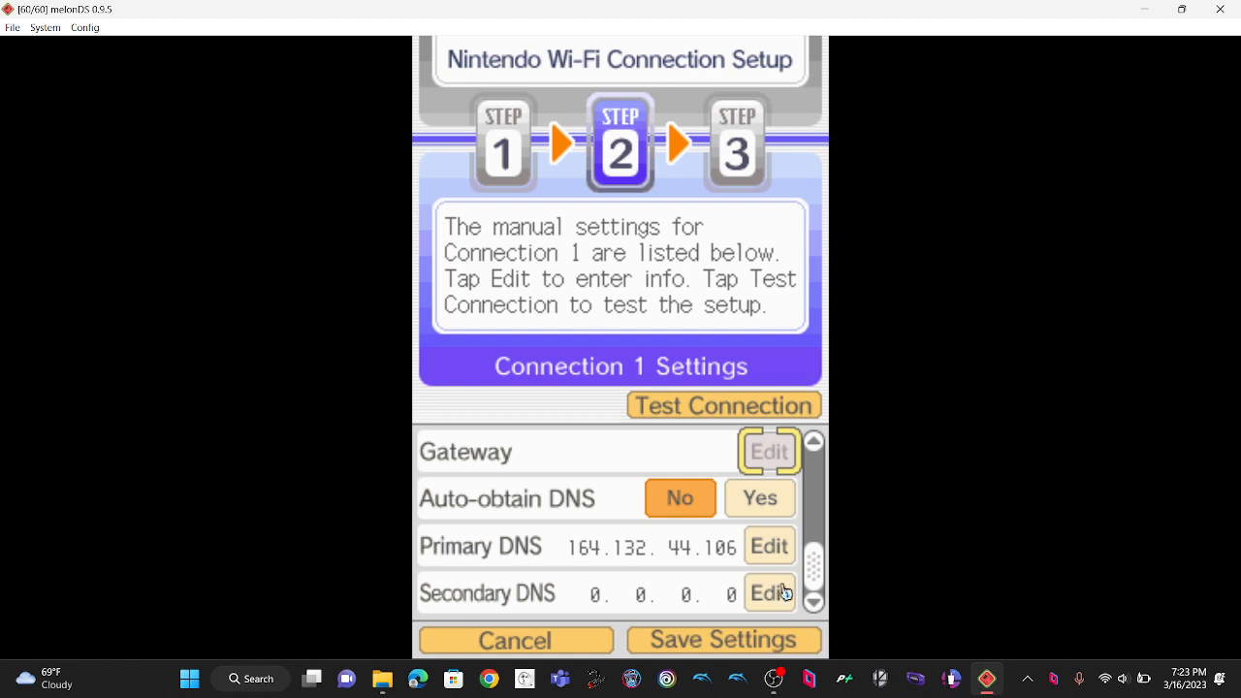
- Enter 8.8.8.8 as Connection 1's secondary DNS, beside primary DNS 164.132.44.106
click(769, 593)
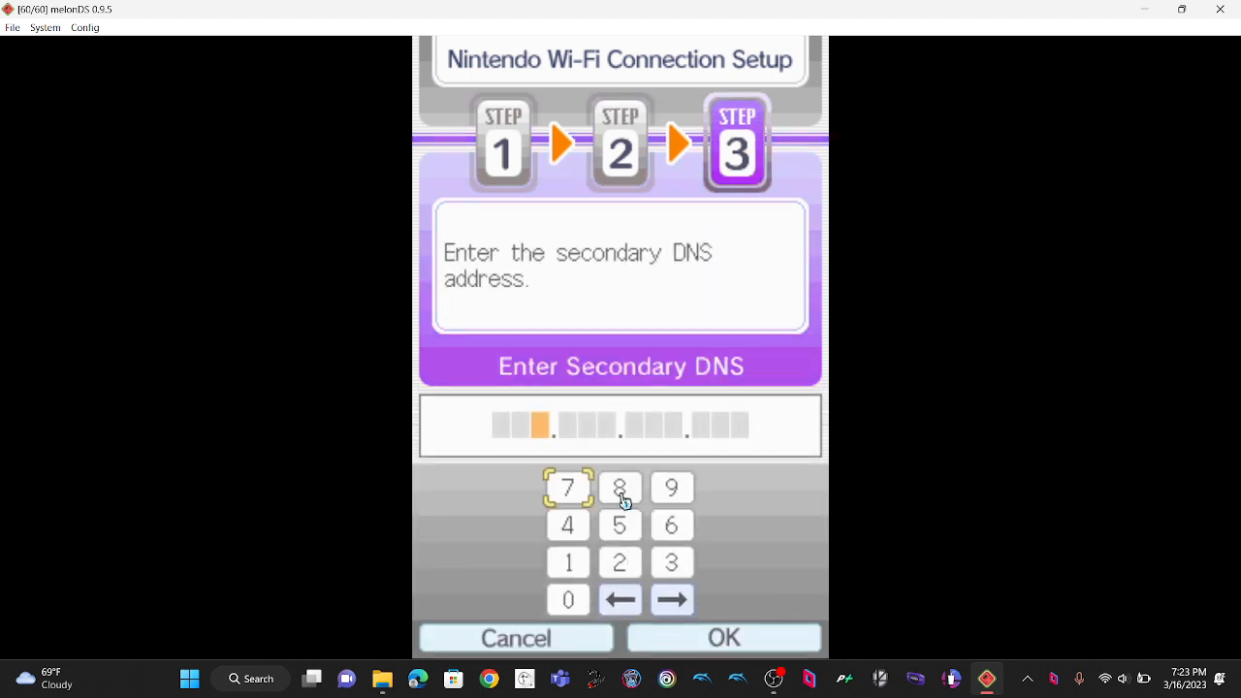
click(619, 488)
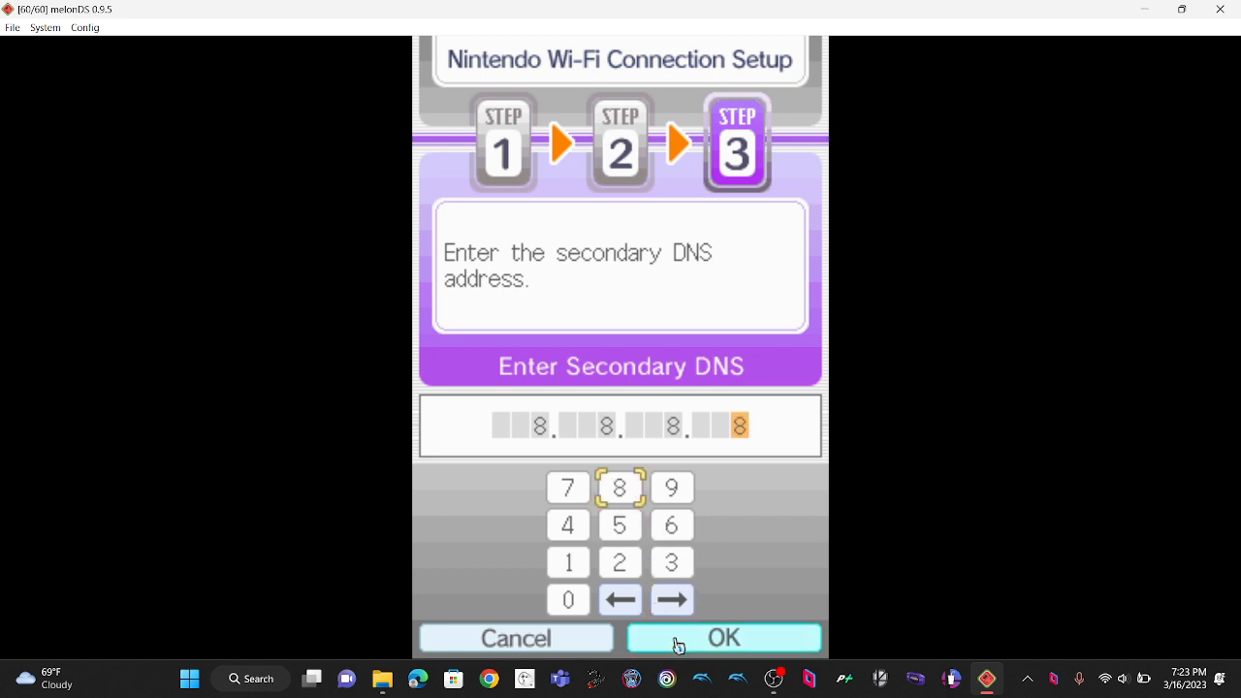
click(723, 637)
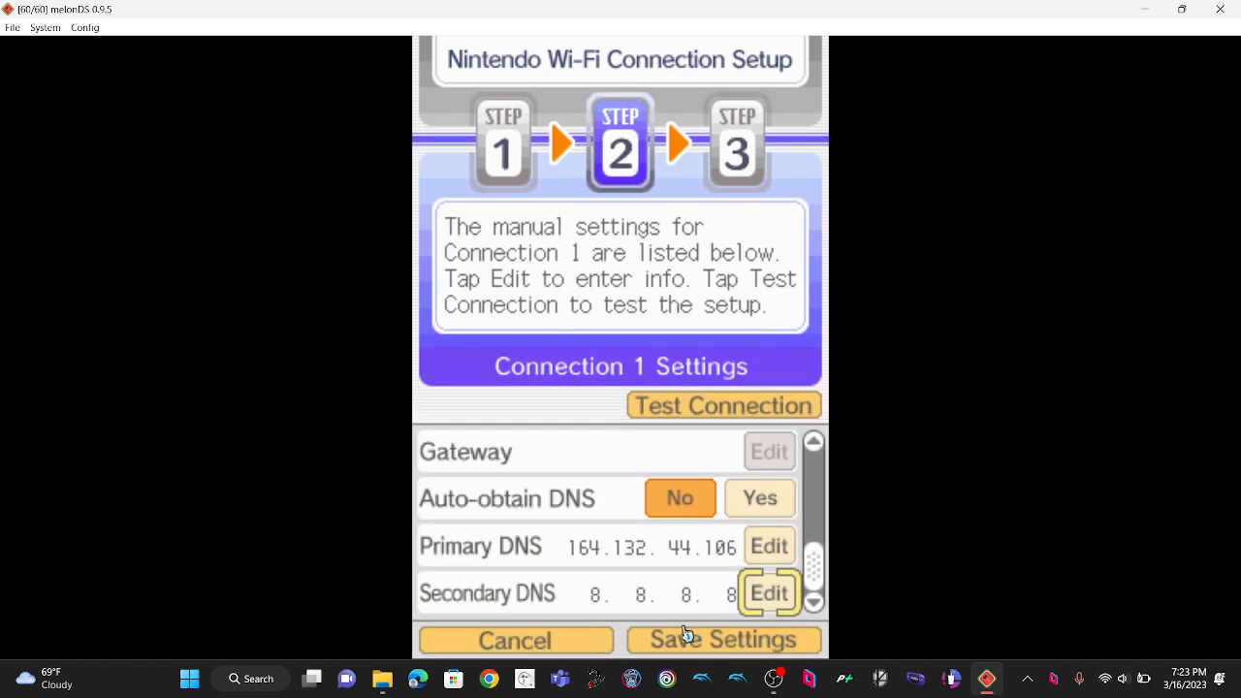
mouse_move(734, 424)
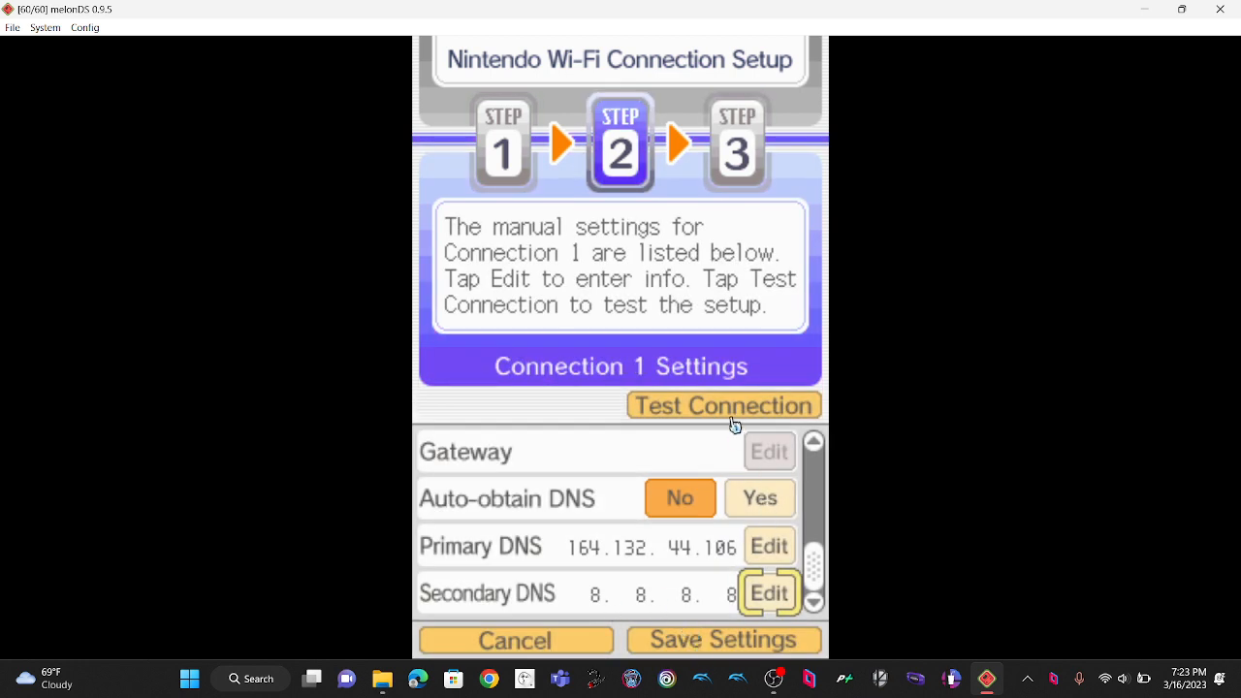
- Test Connection 1 and save its settings so the list shows it Ready
click(723, 405)
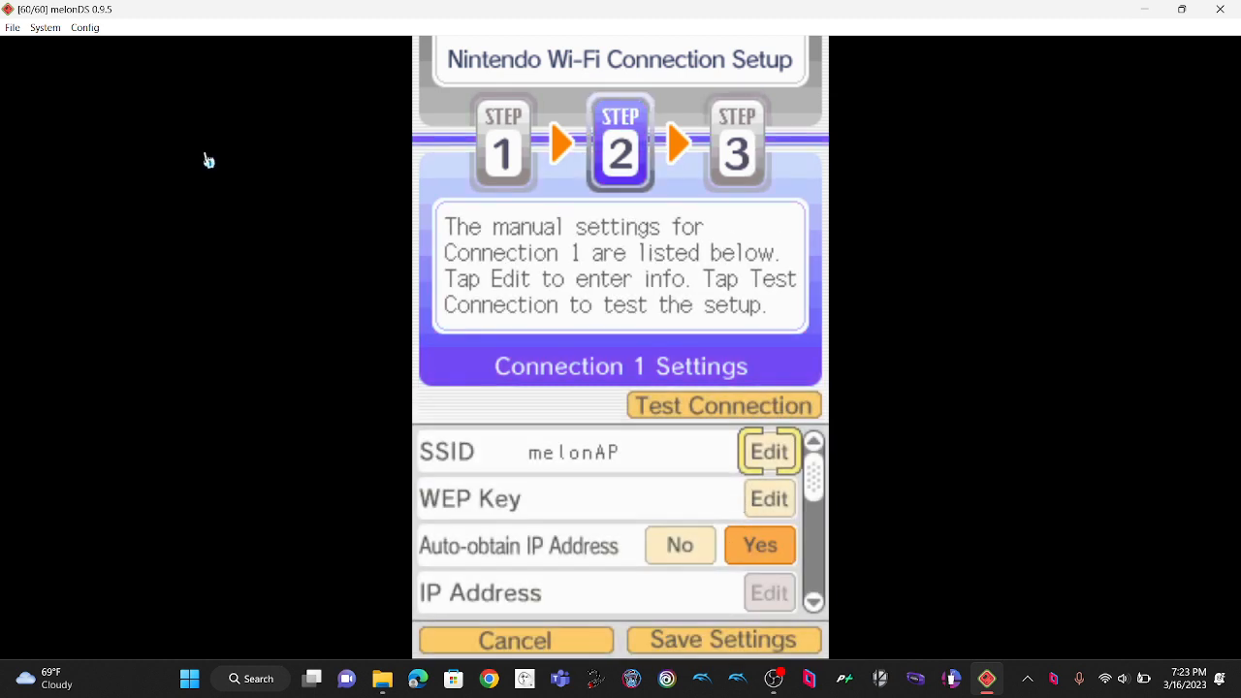
mouse_move(767, 452)
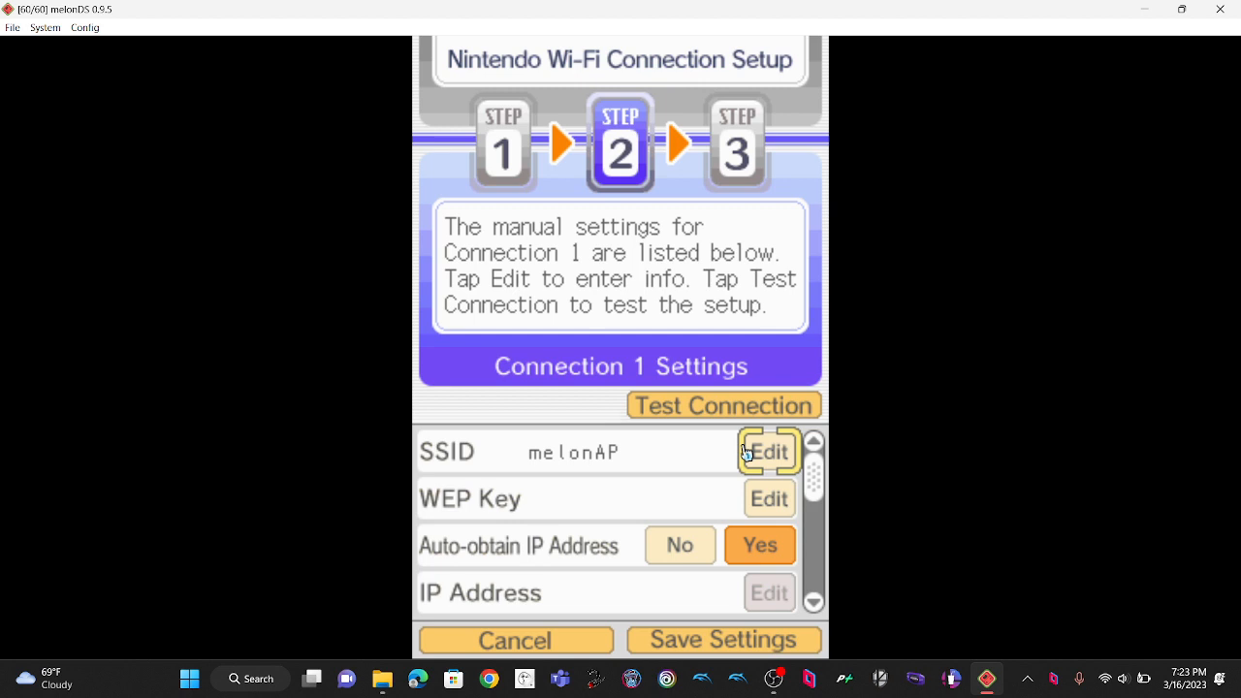
mouse_move(788, 522)
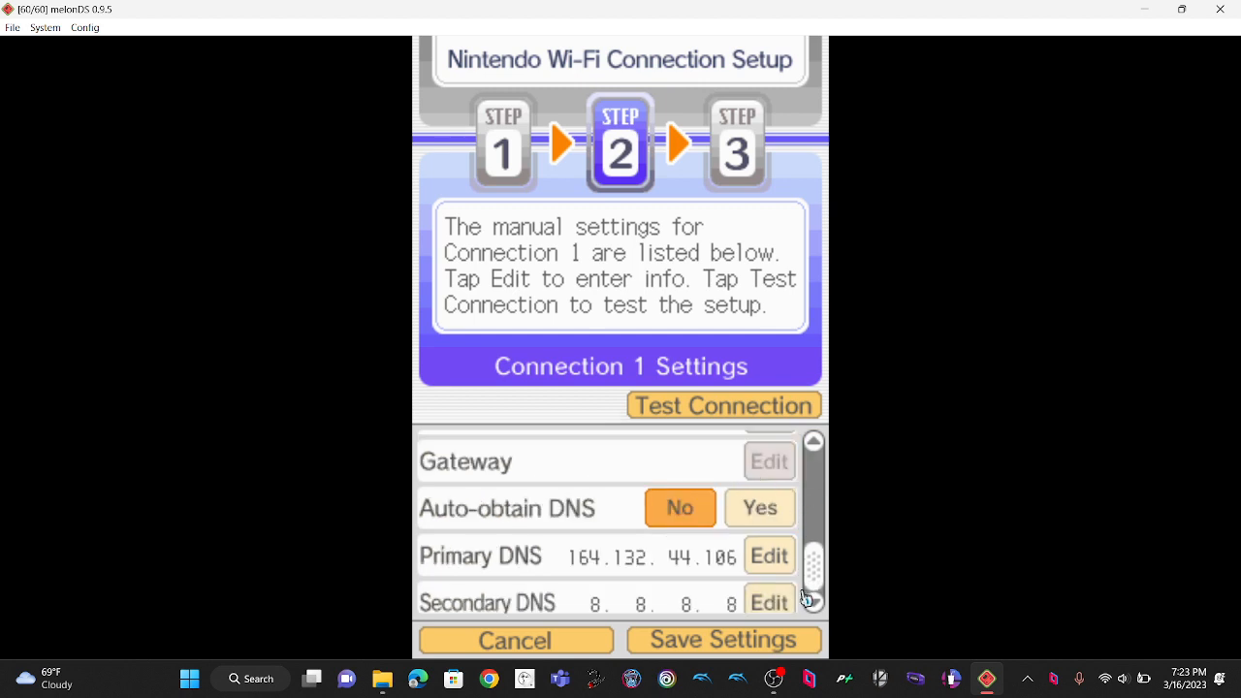
click(723, 640)
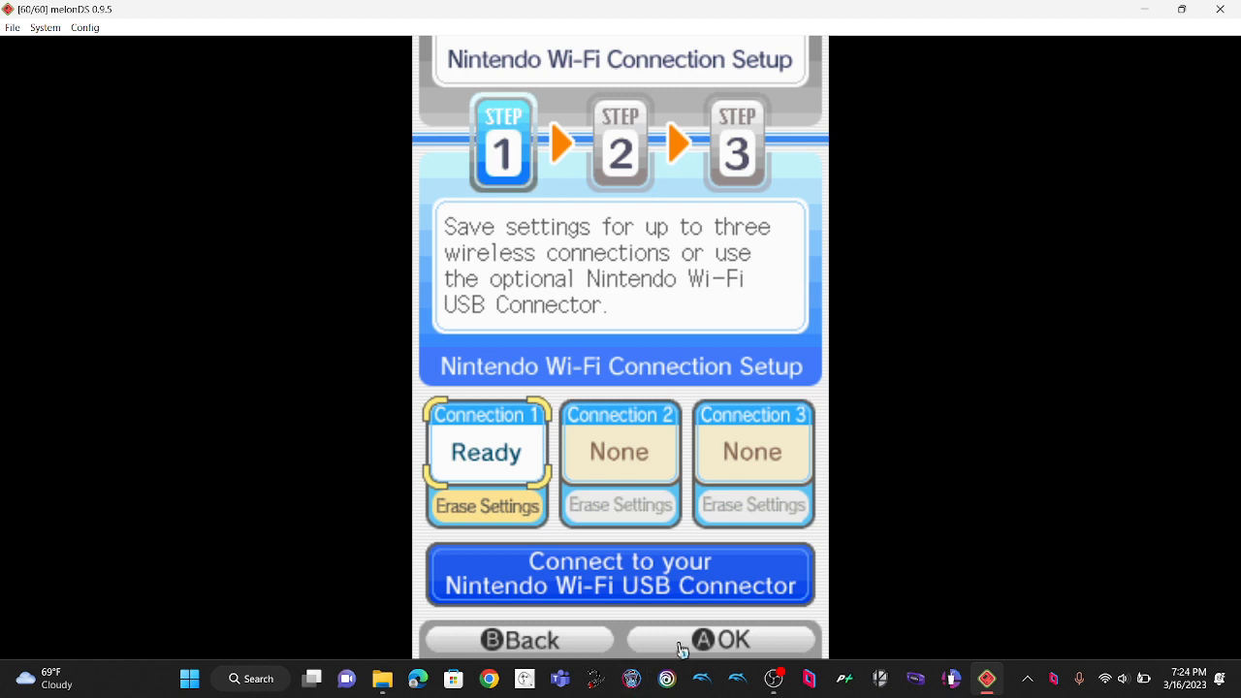
- Exit connection setup back to the Mario Kart DS Nintendo Wi-Fi Connection menu
click(516, 639)
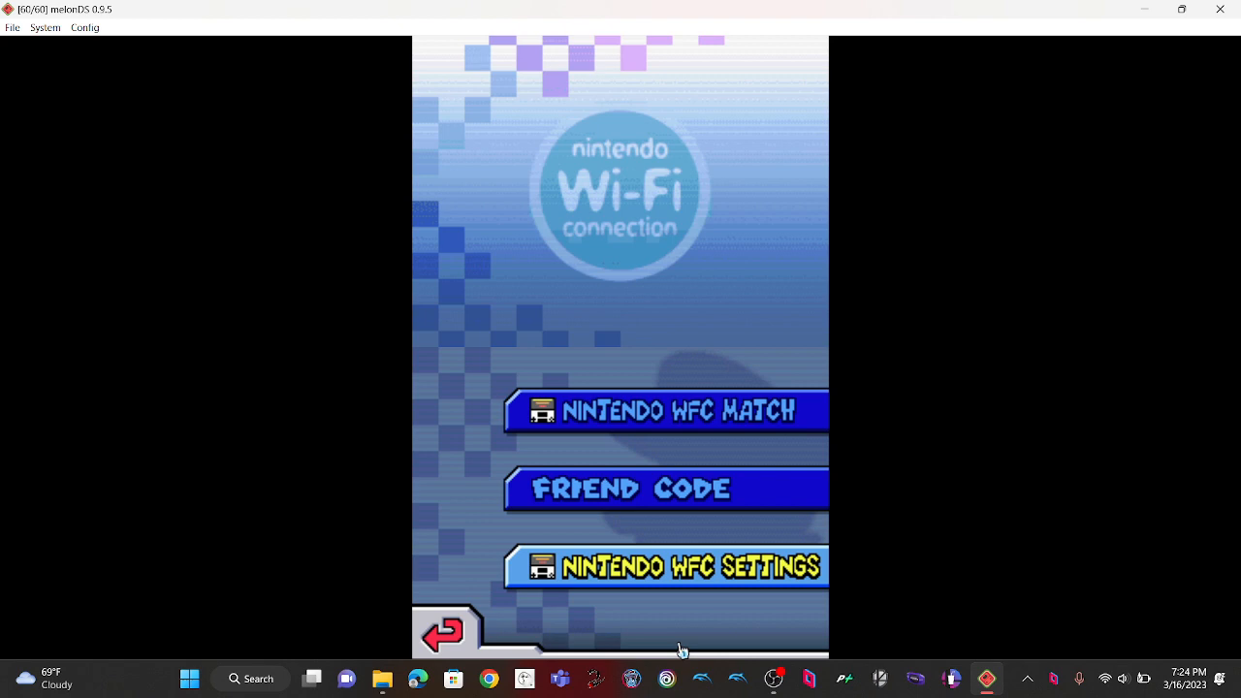
mouse_move(6, 62)
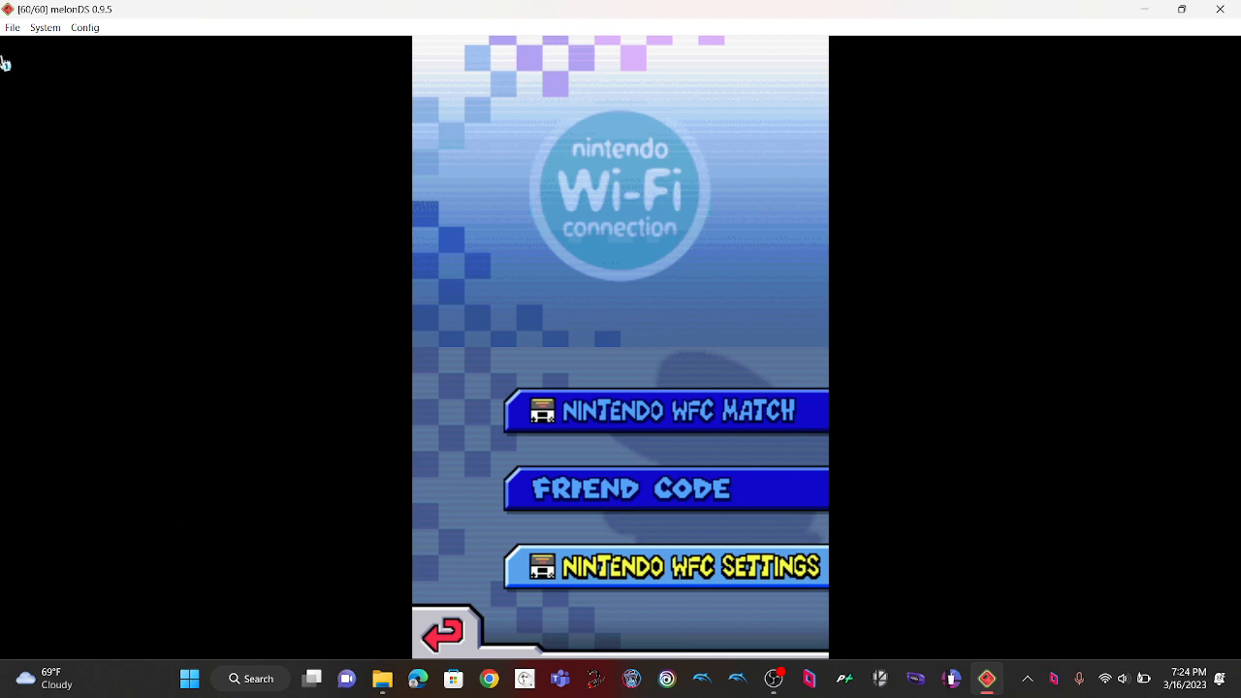
mouse_move(479, 194)
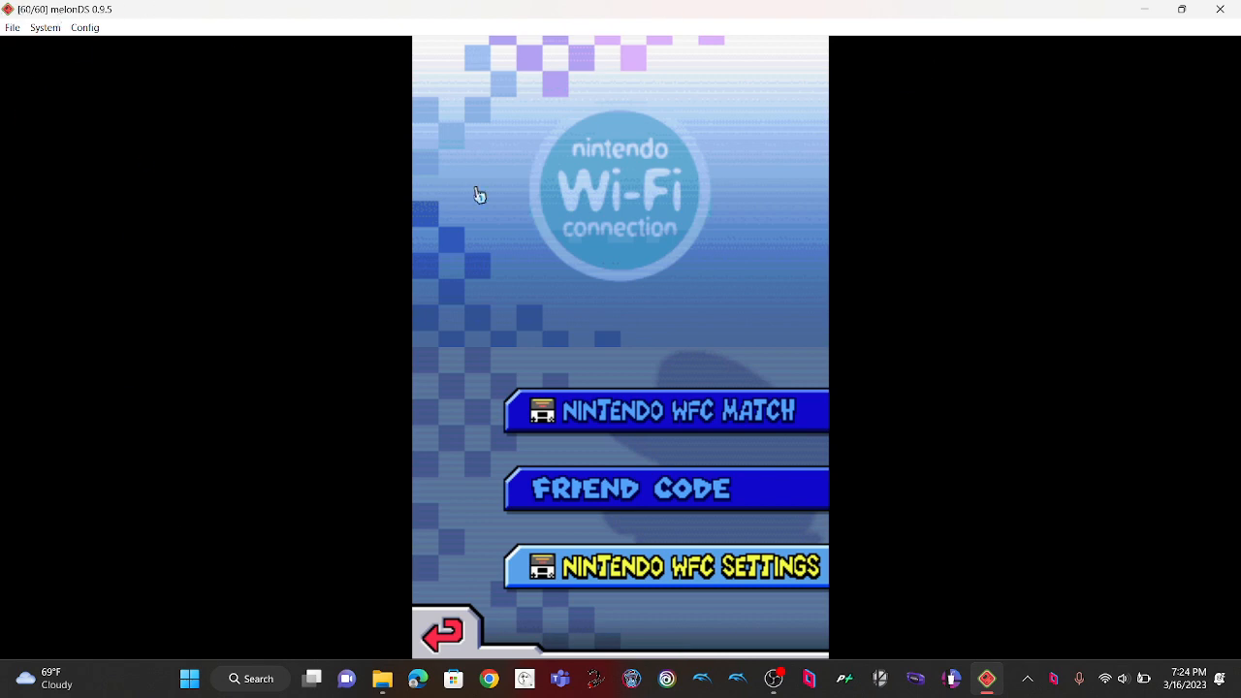
mouse_move(218, 295)
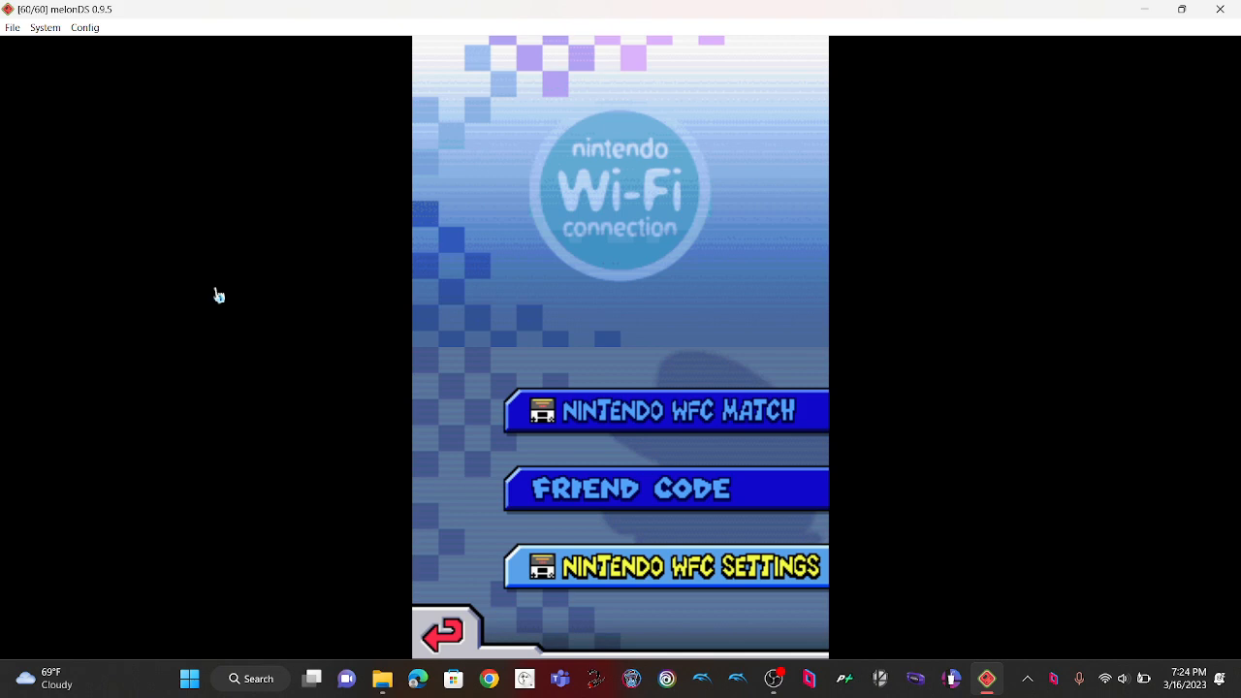
mouse_move(319, 463)
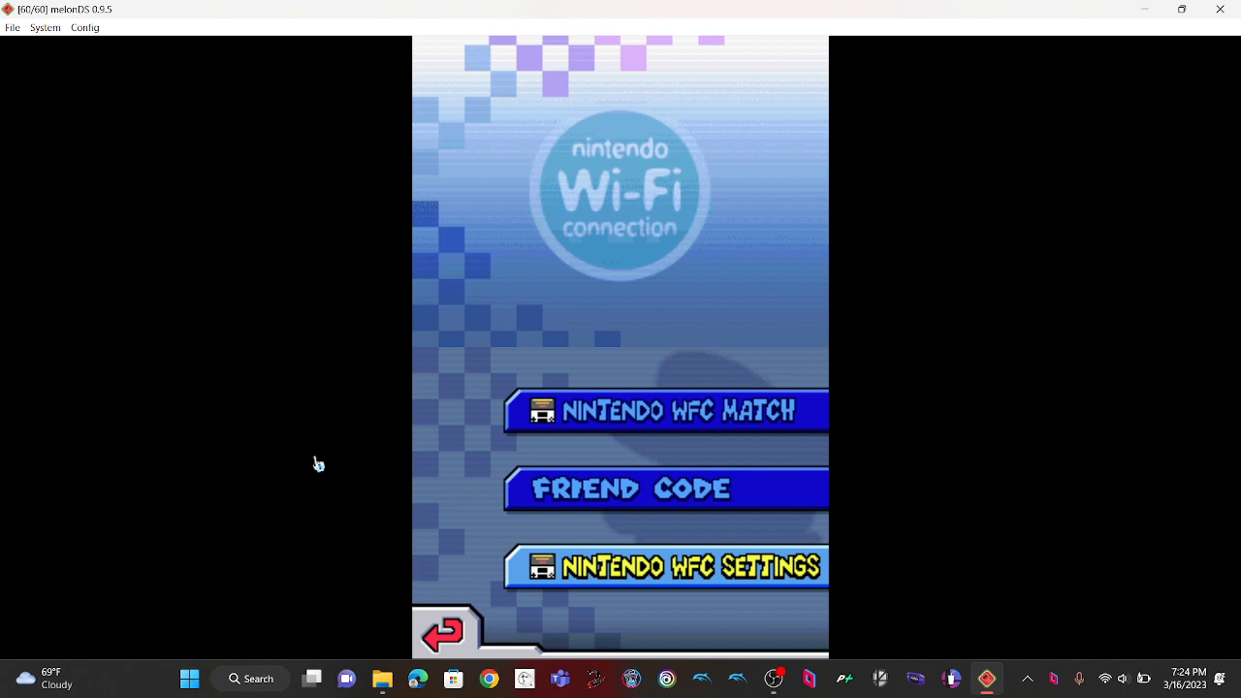
mouse_move(741, 436)
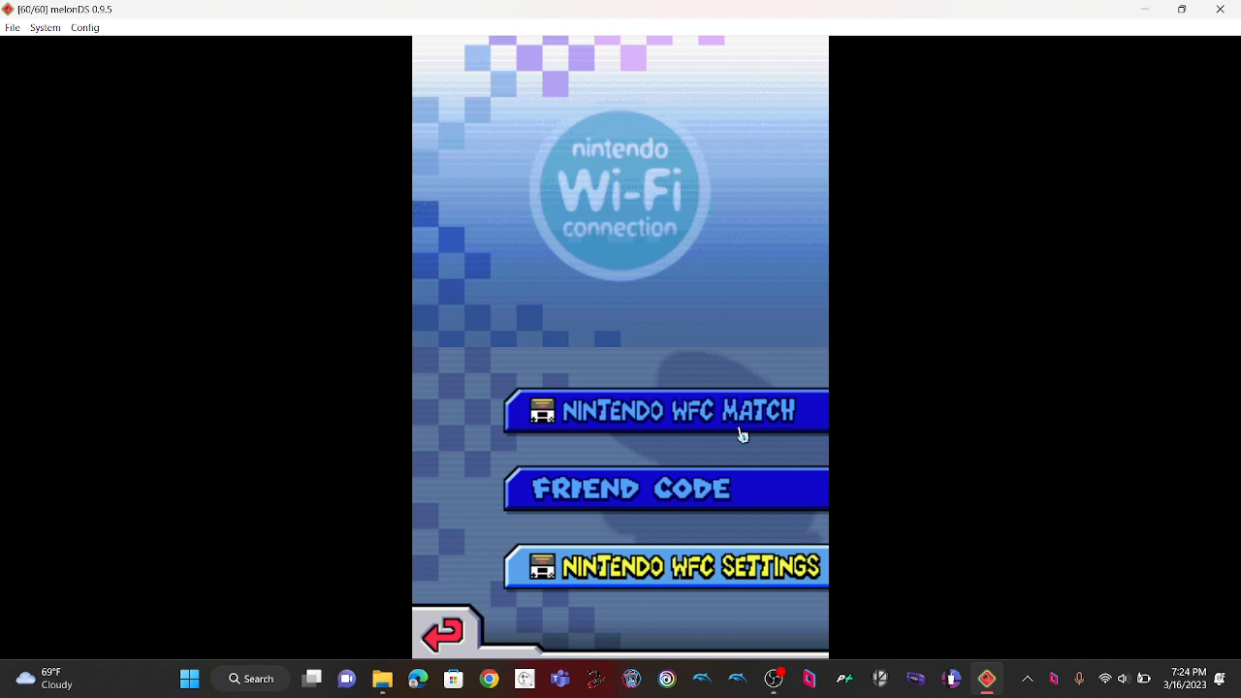
- Start a Nintendo WFC Match and answer YES to connect to Nintendo WFC
click(676, 410)
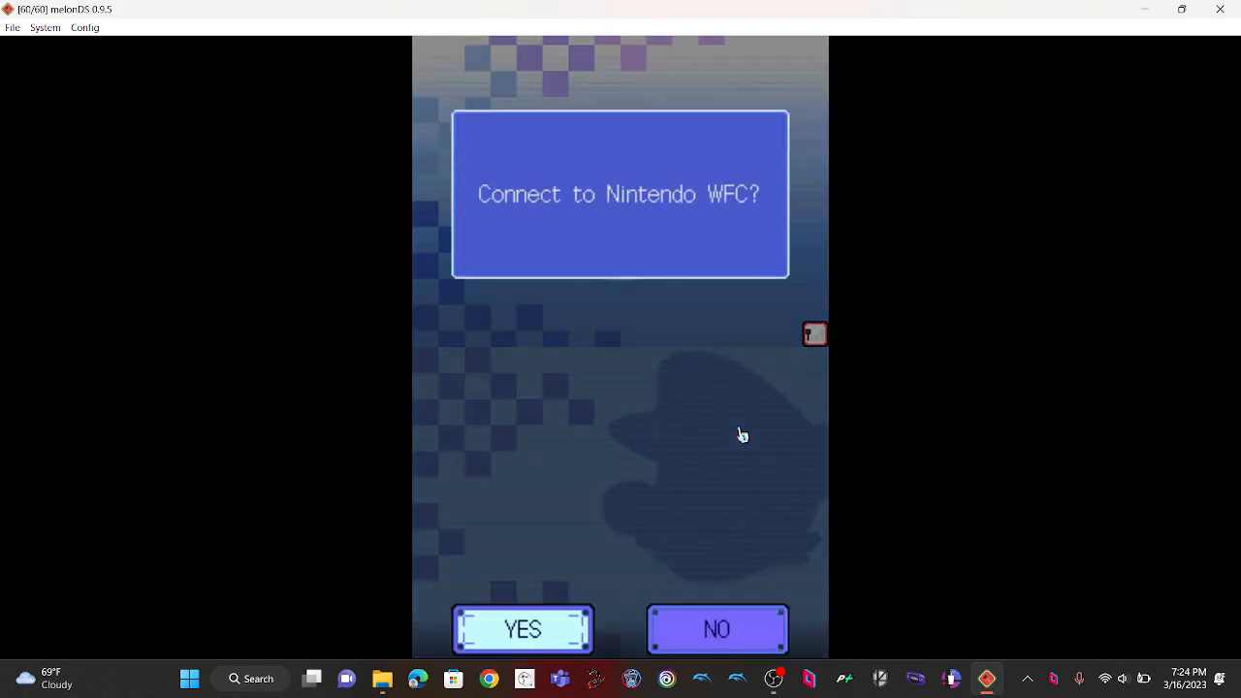
click(522, 629)
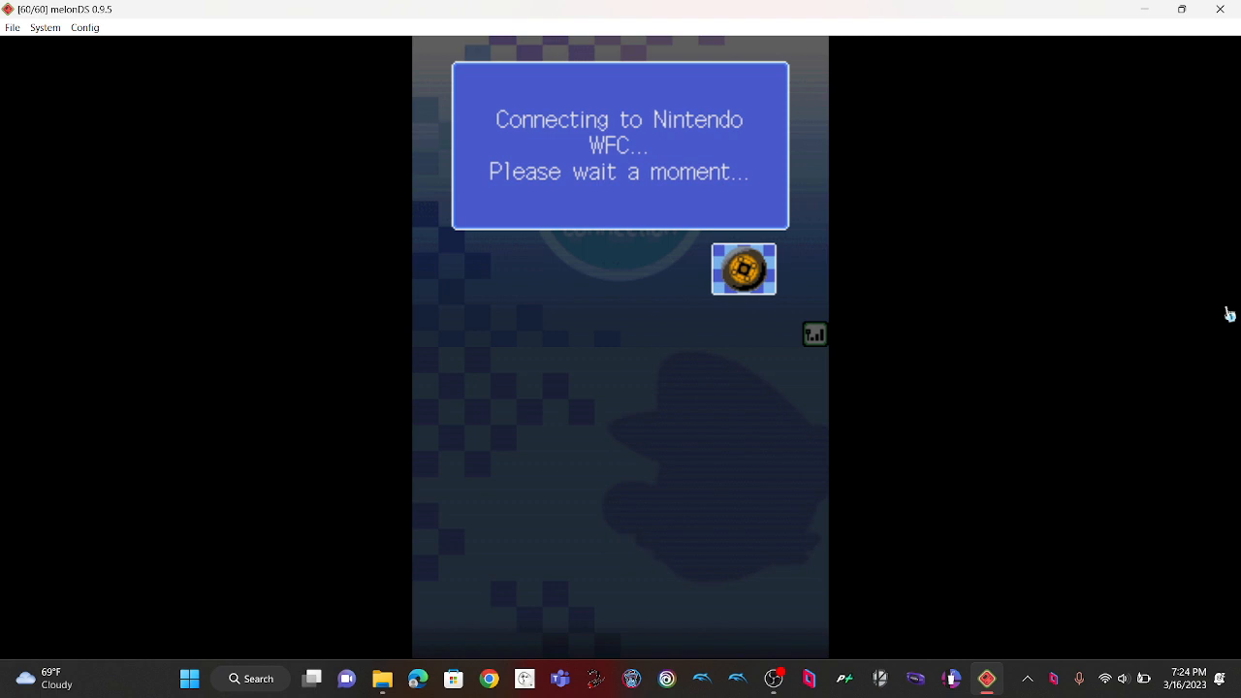
mouse_move(725, 659)
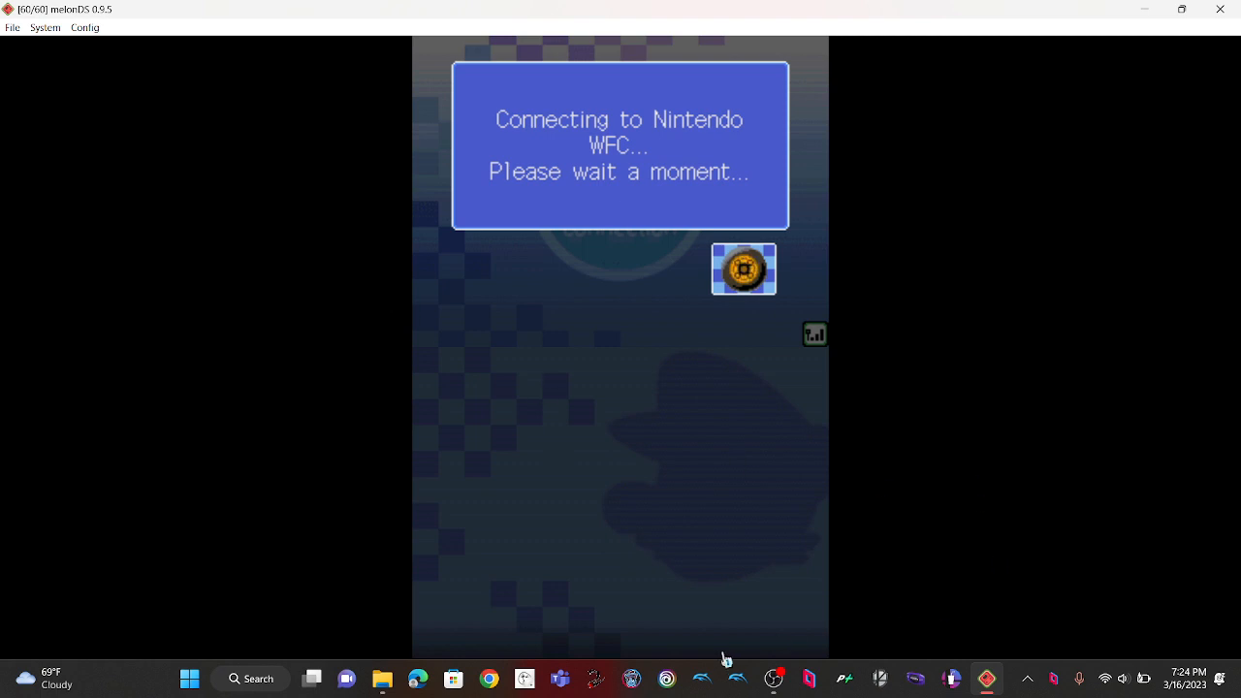
mouse_move(491, 171)
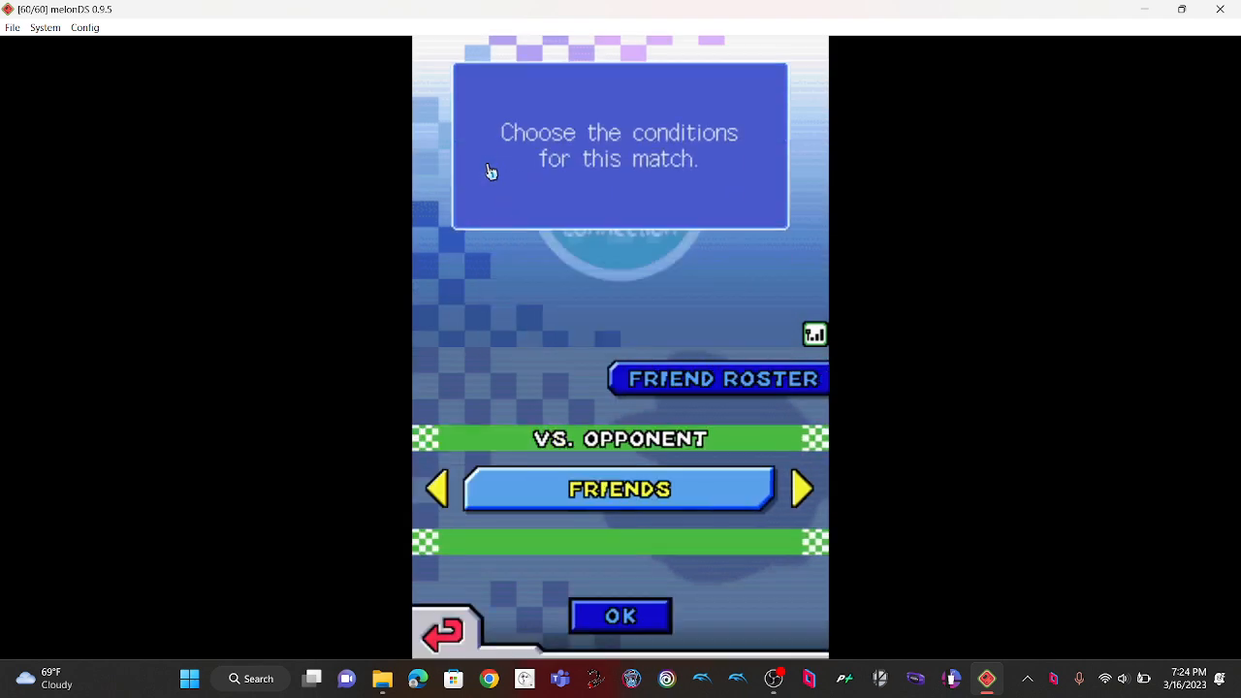
- Cycle VS. opponent through Regional, Friends and Worldwide, view the friend roster, then back out
click(802, 488)
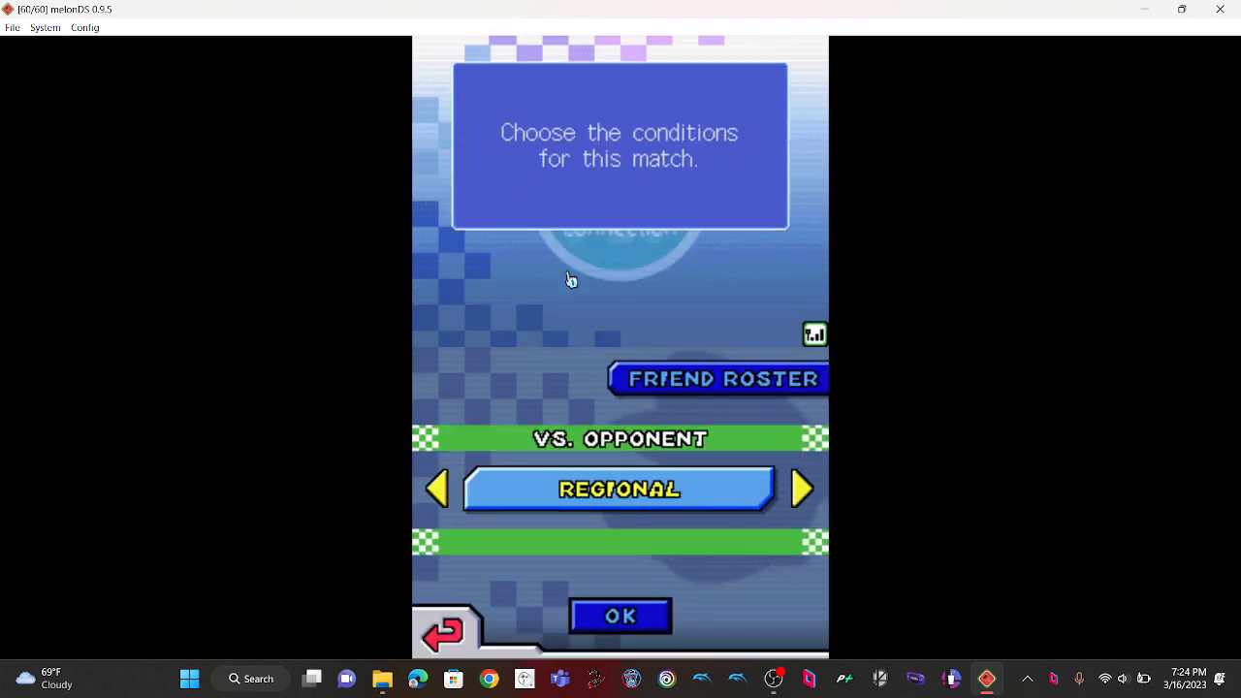
click(802, 489)
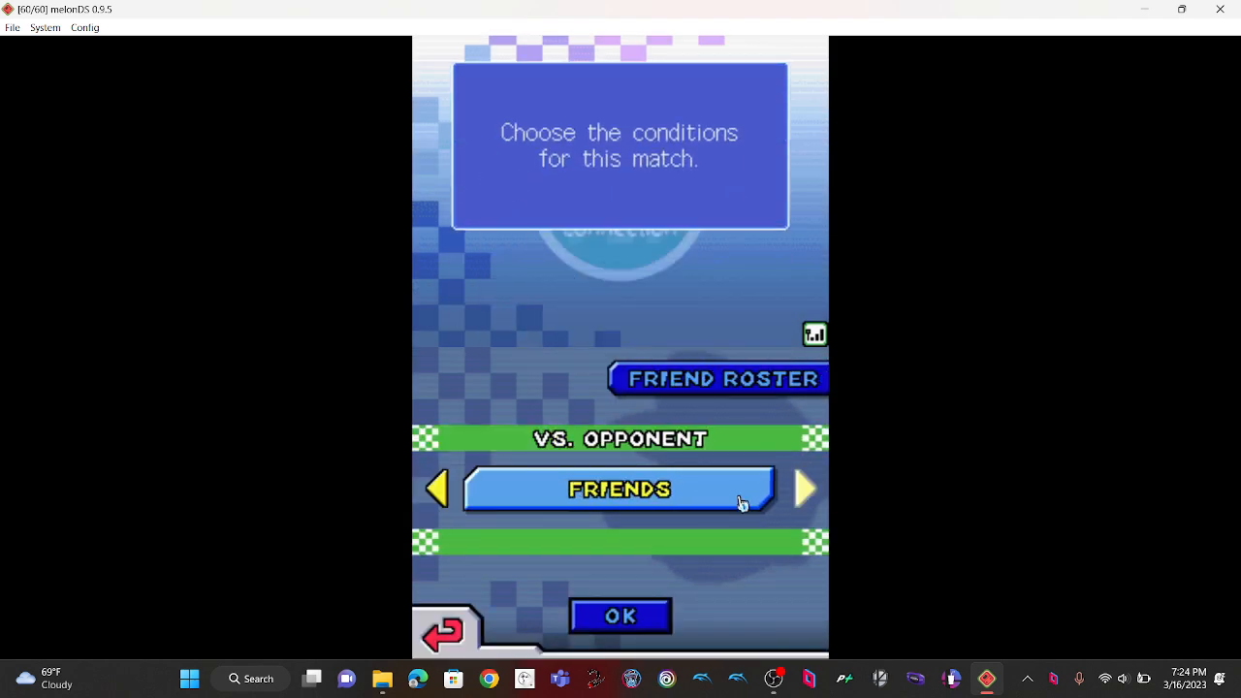
click(804, 488)
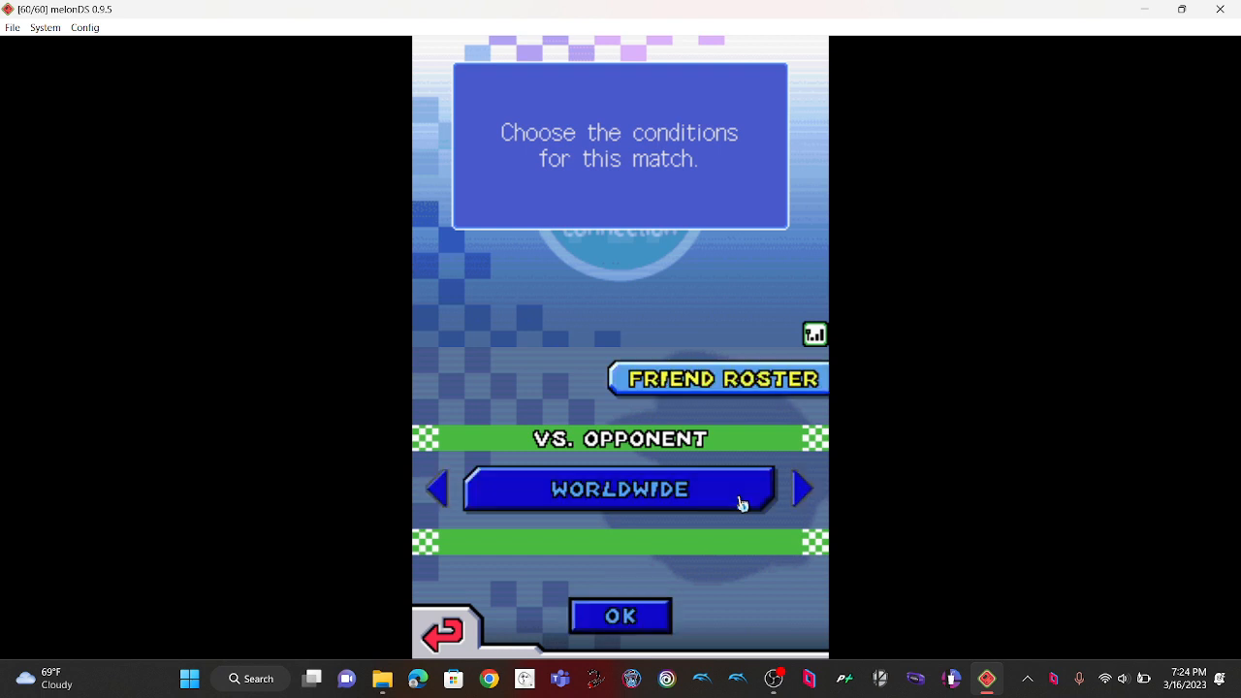
click(801, 488)
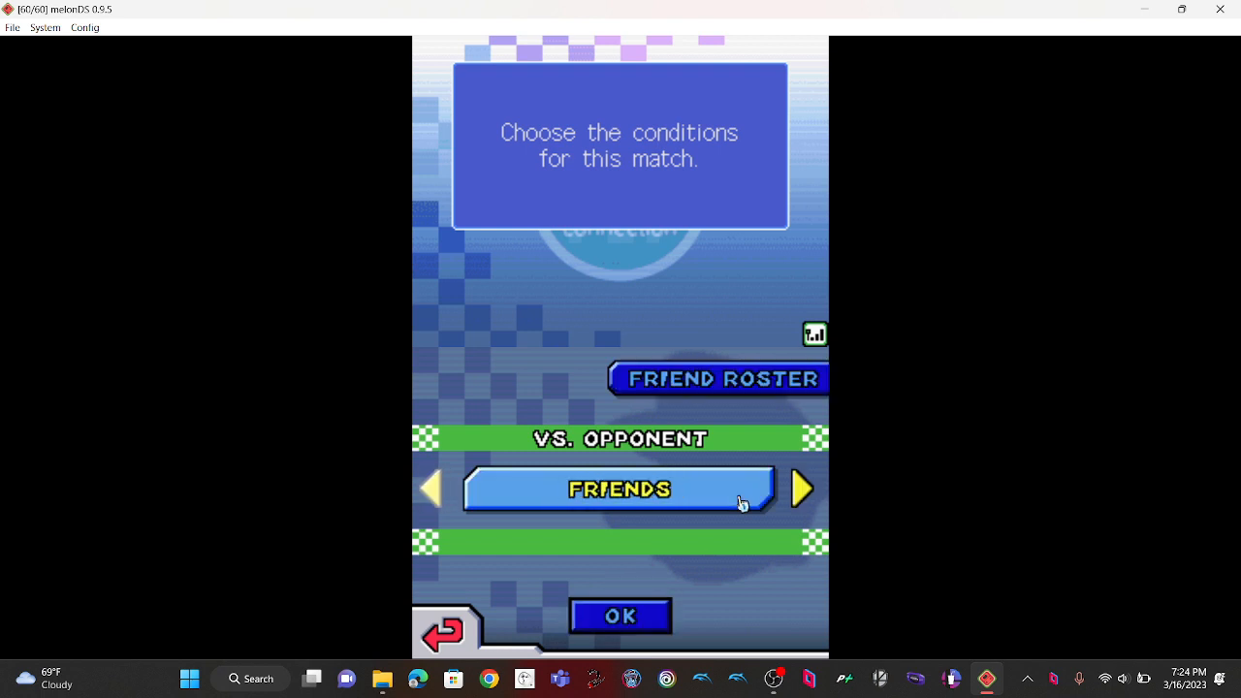
click(801, 488)
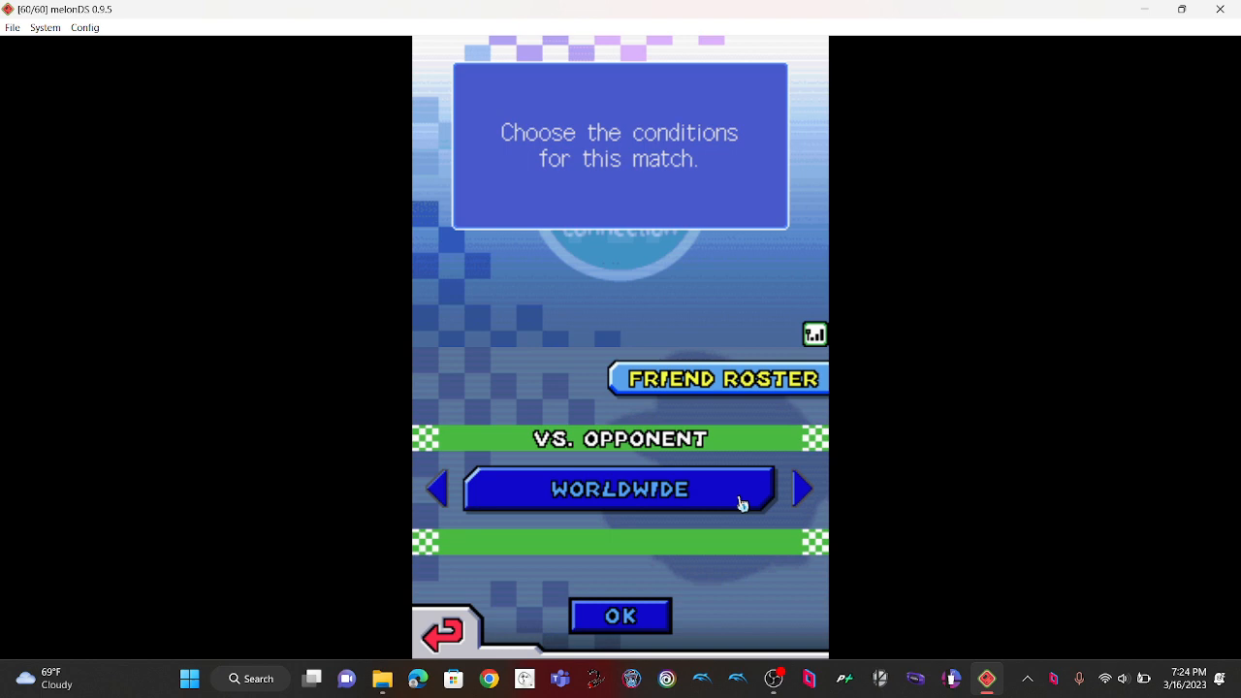
click(721, 378)
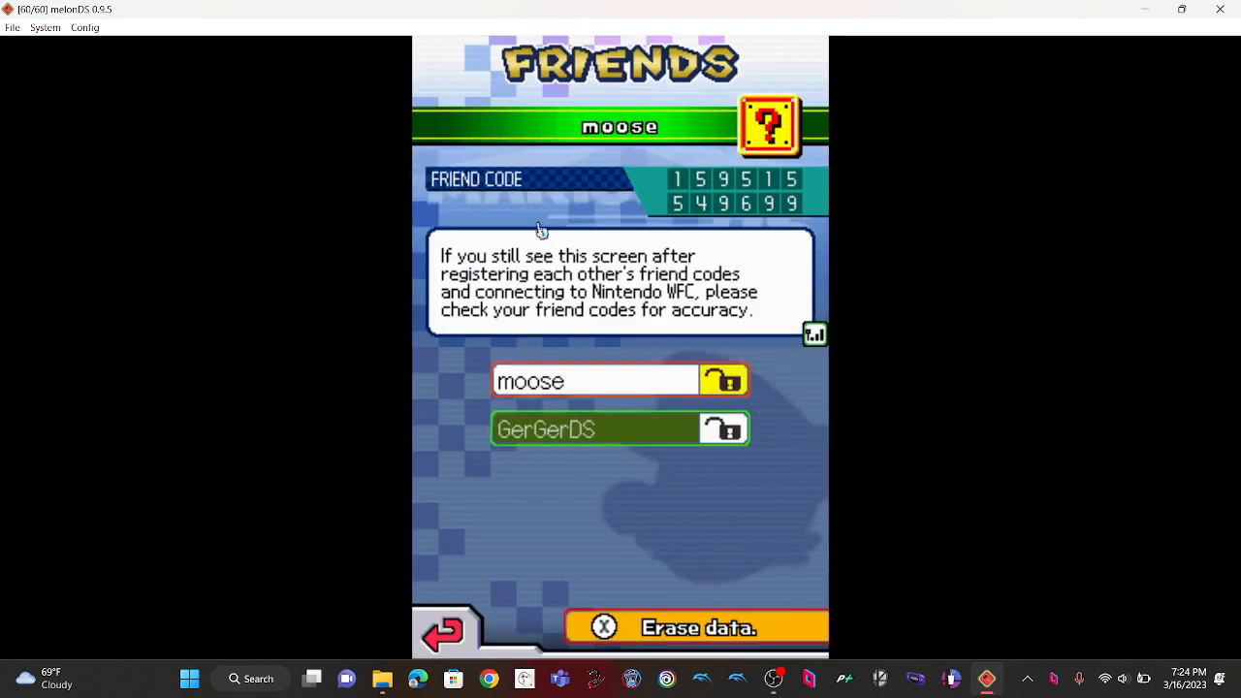
click(593, 428)
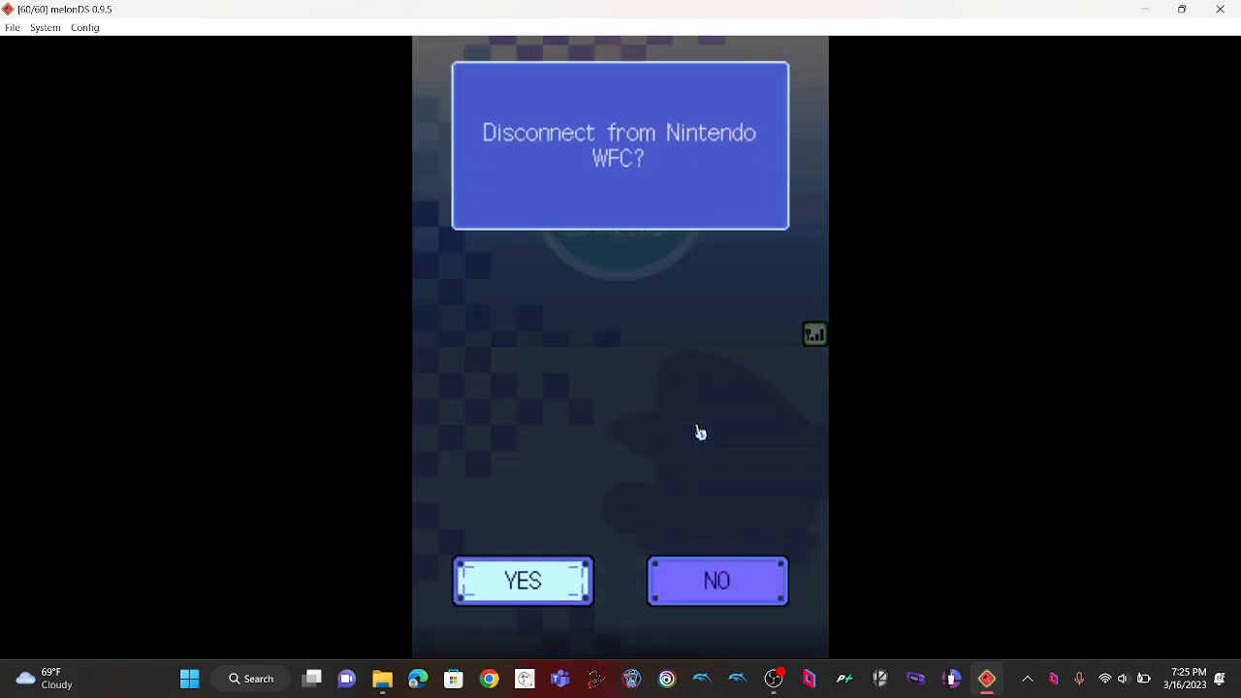
- Disconnect from Nintendo WFC, display this game's friend code, then switch to File Explorer
click(522, 580)
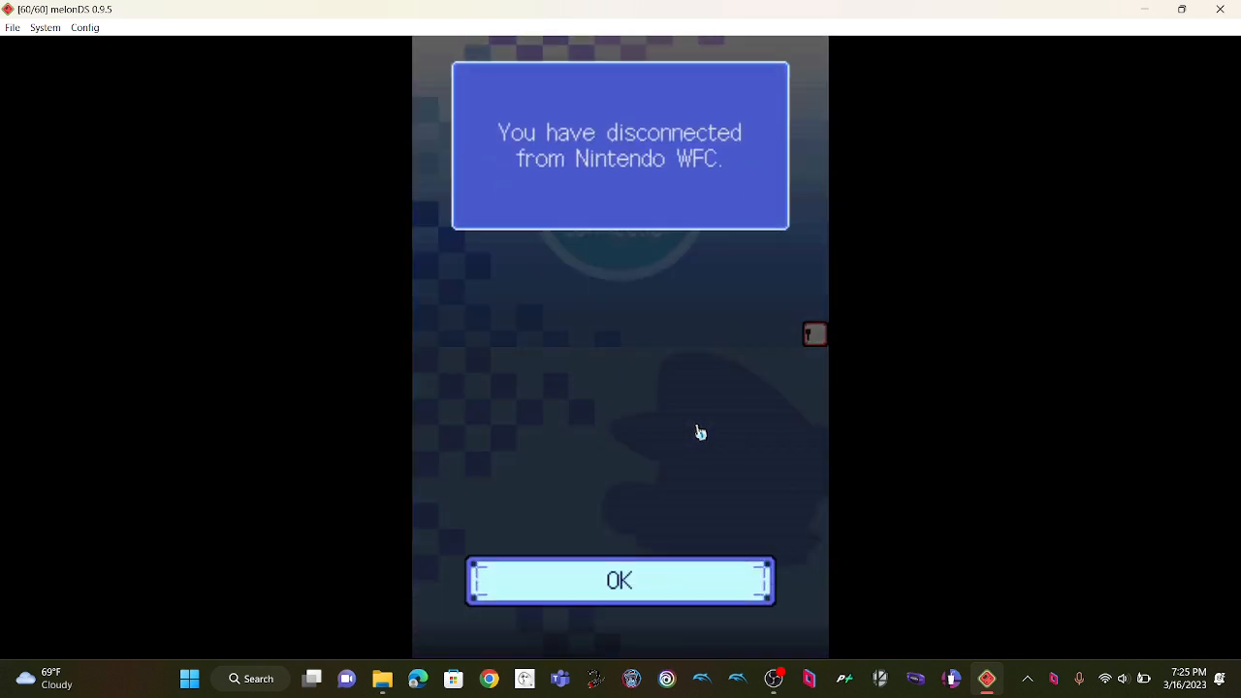
click(619, 579)
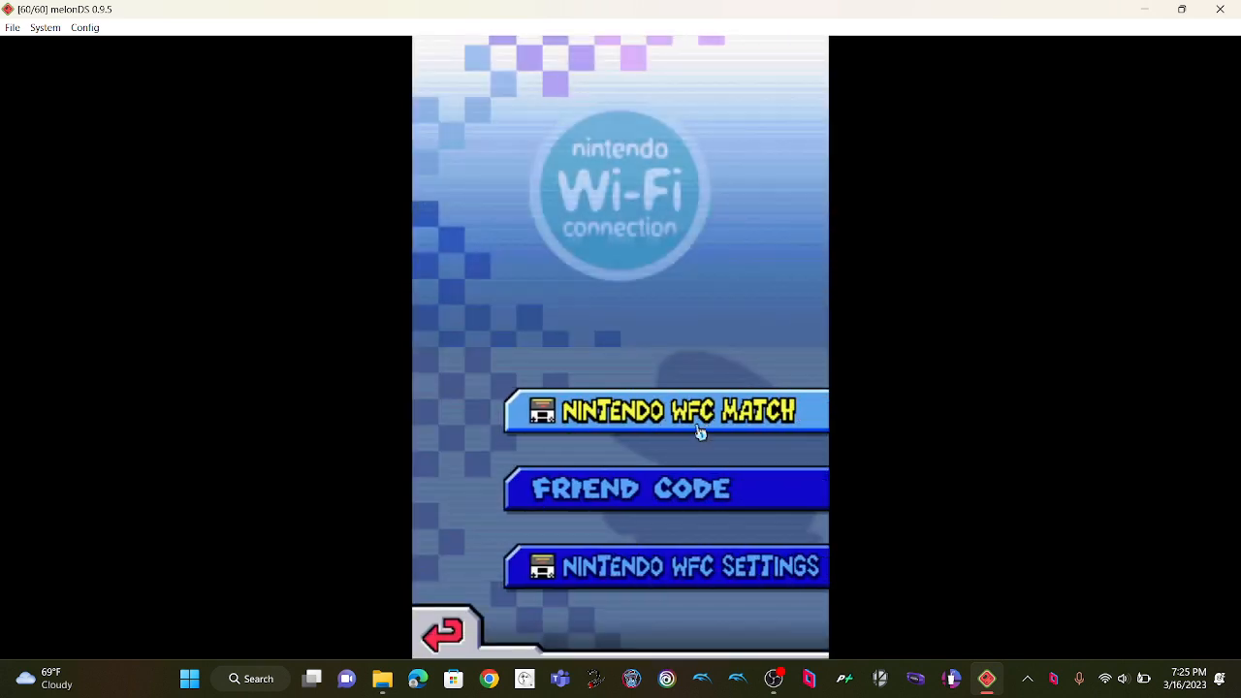
click(666, 488)
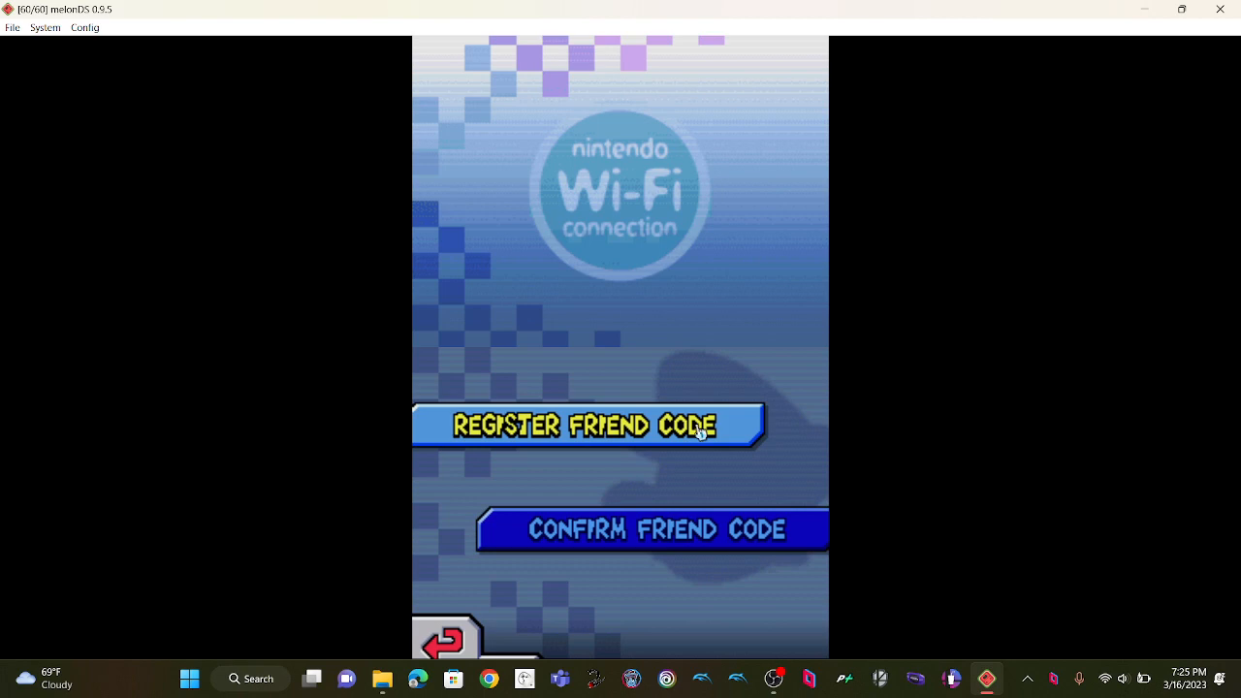
click(587, 425)
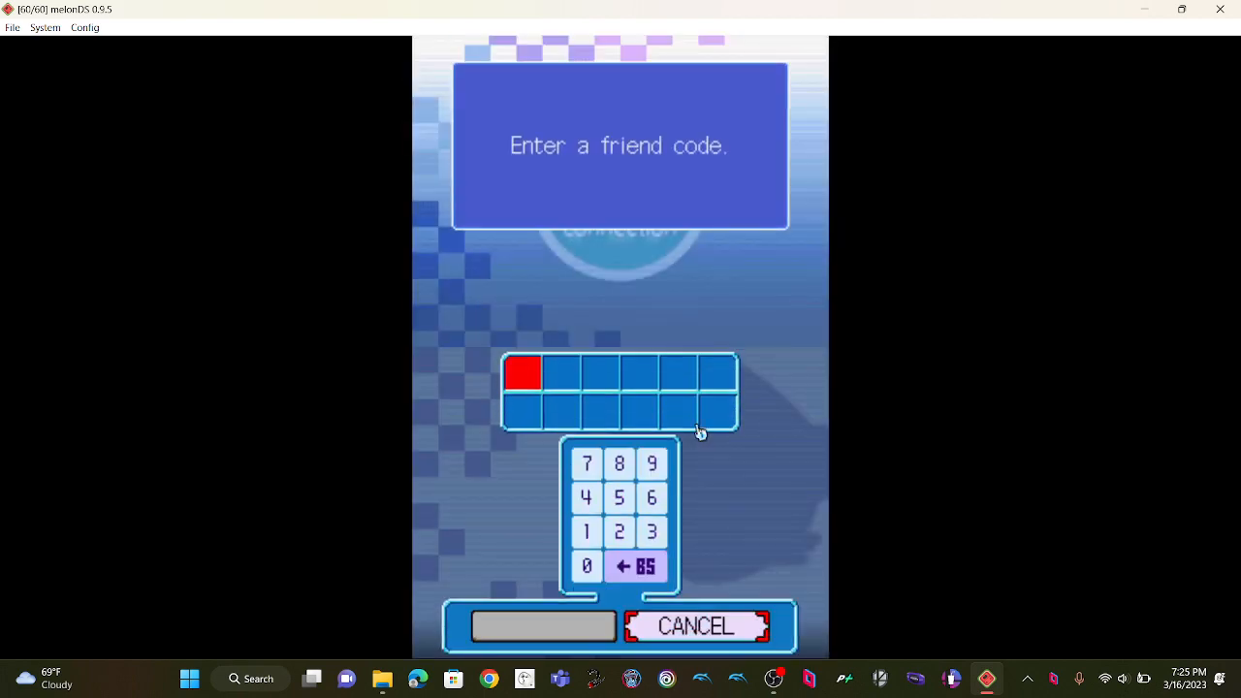
click(695, 625)
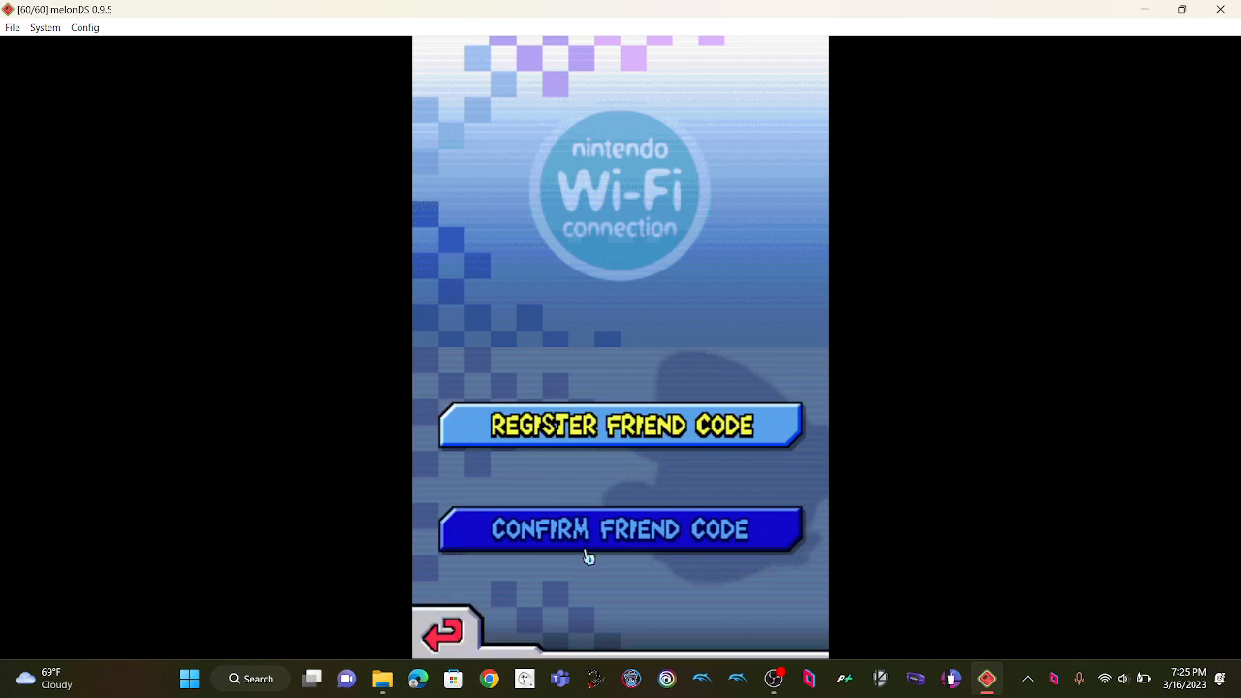
click(620, 528)
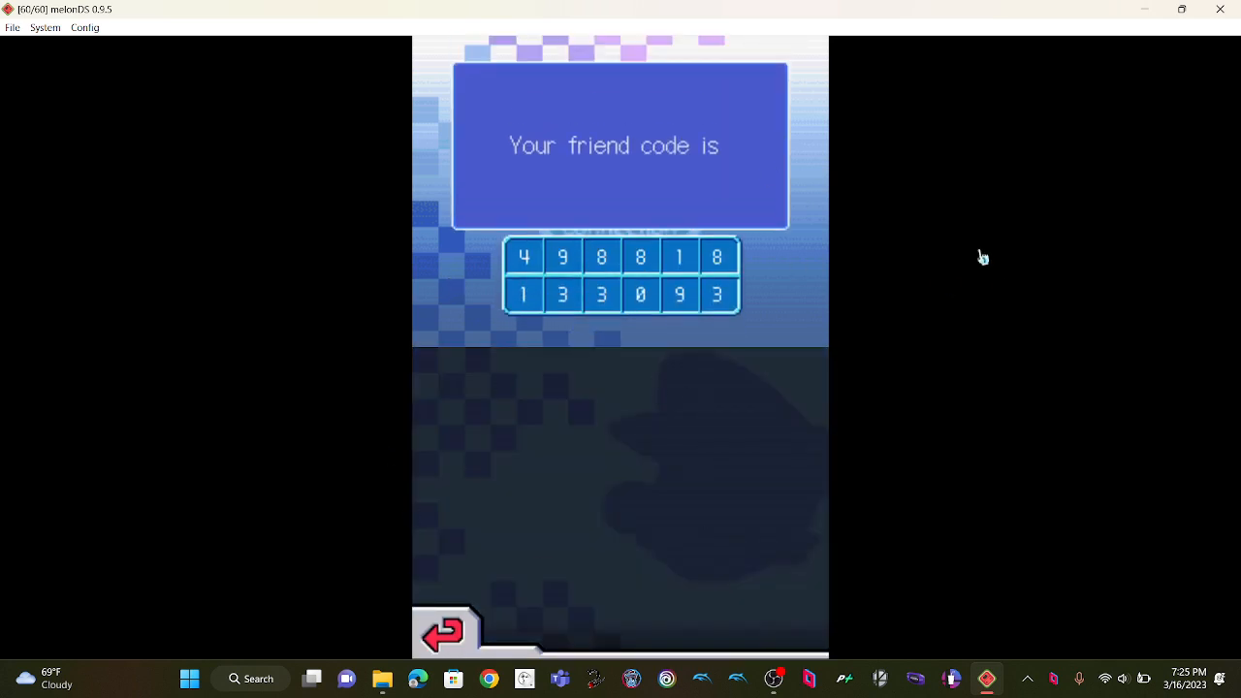
mouse_move(1107, 228)
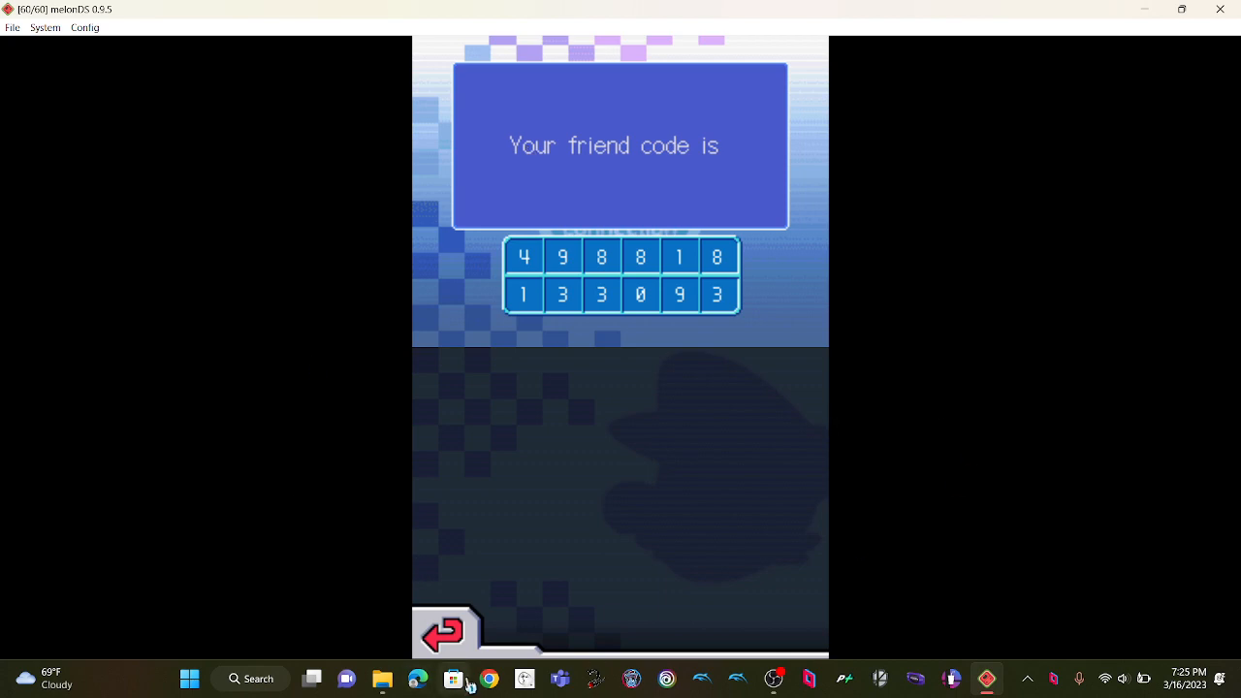
click(445, 631)
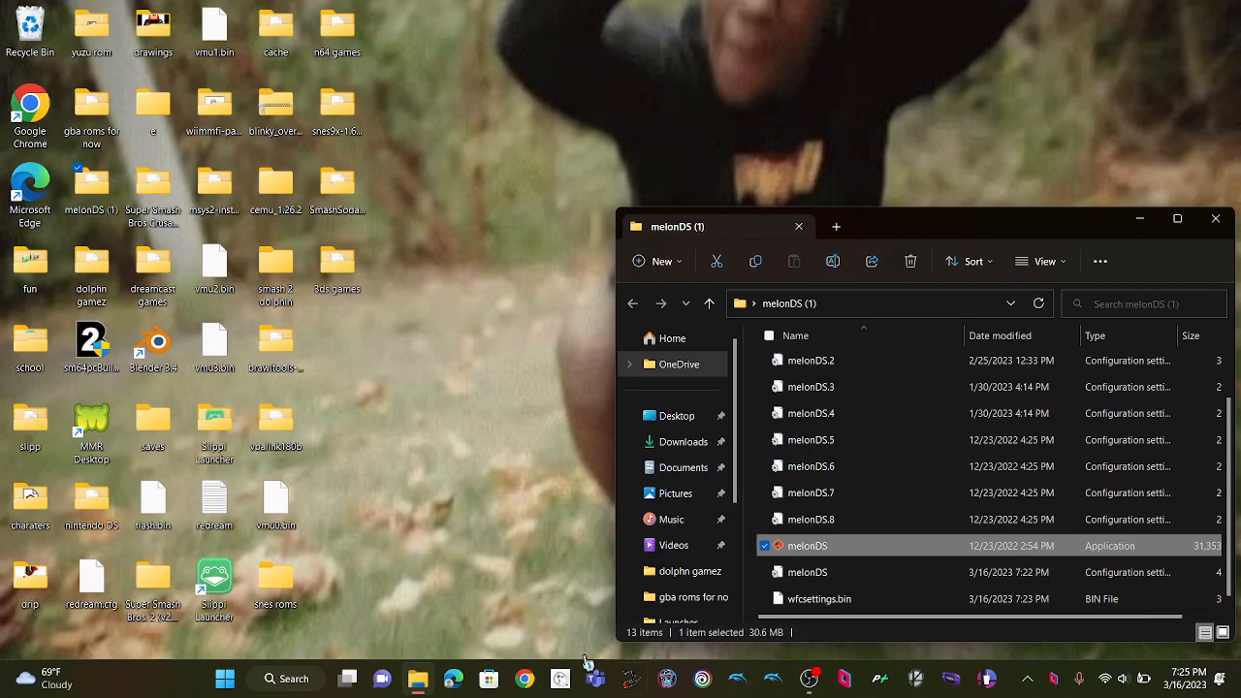
- Launch Chrome with a profile and open the bookmarked Wiimmfi Game Statistics page
click(523, 678)
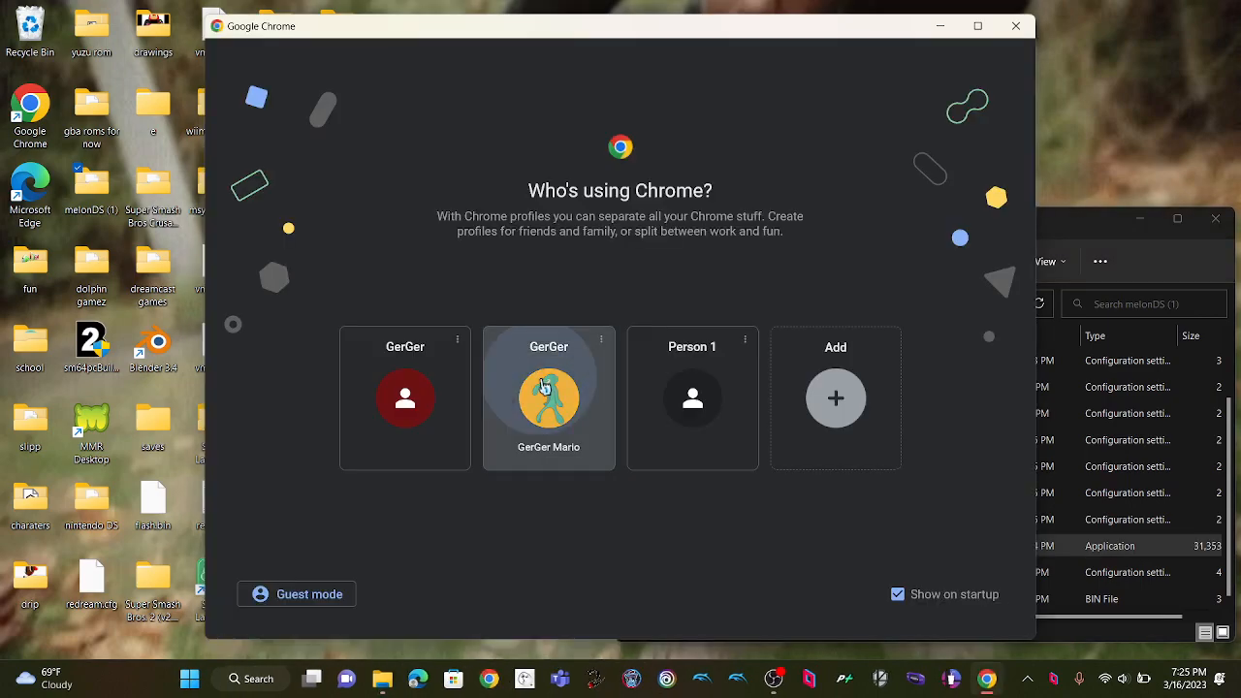
click(549, 397)
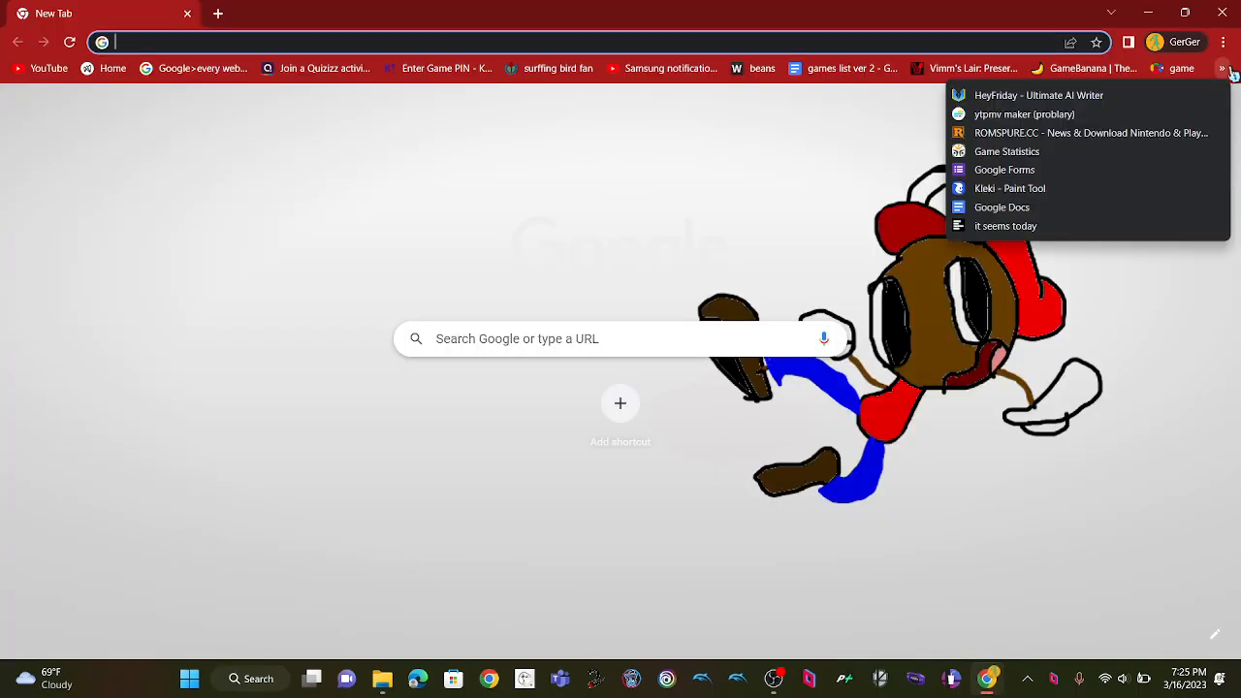
click(1006, 151)
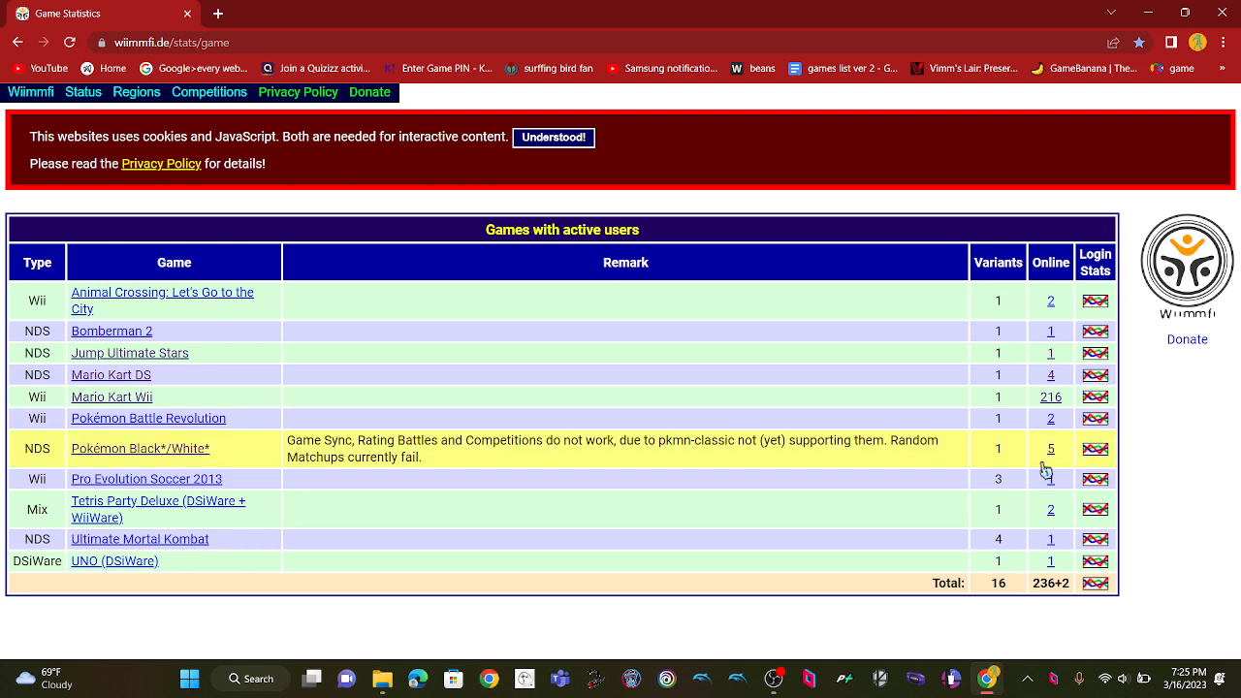
mouse_move(142, 471)
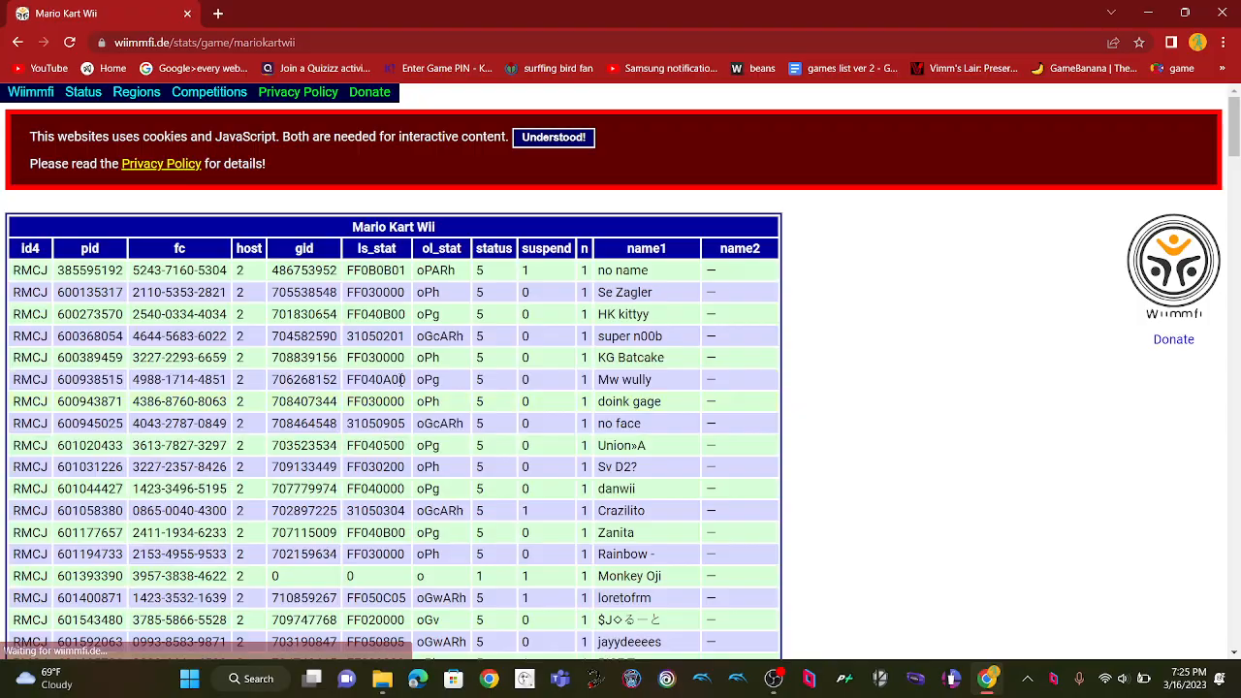
- Scroll to the bottom of the Mario Kart Wii player list, back to the active-games table
scroll(down, 3)
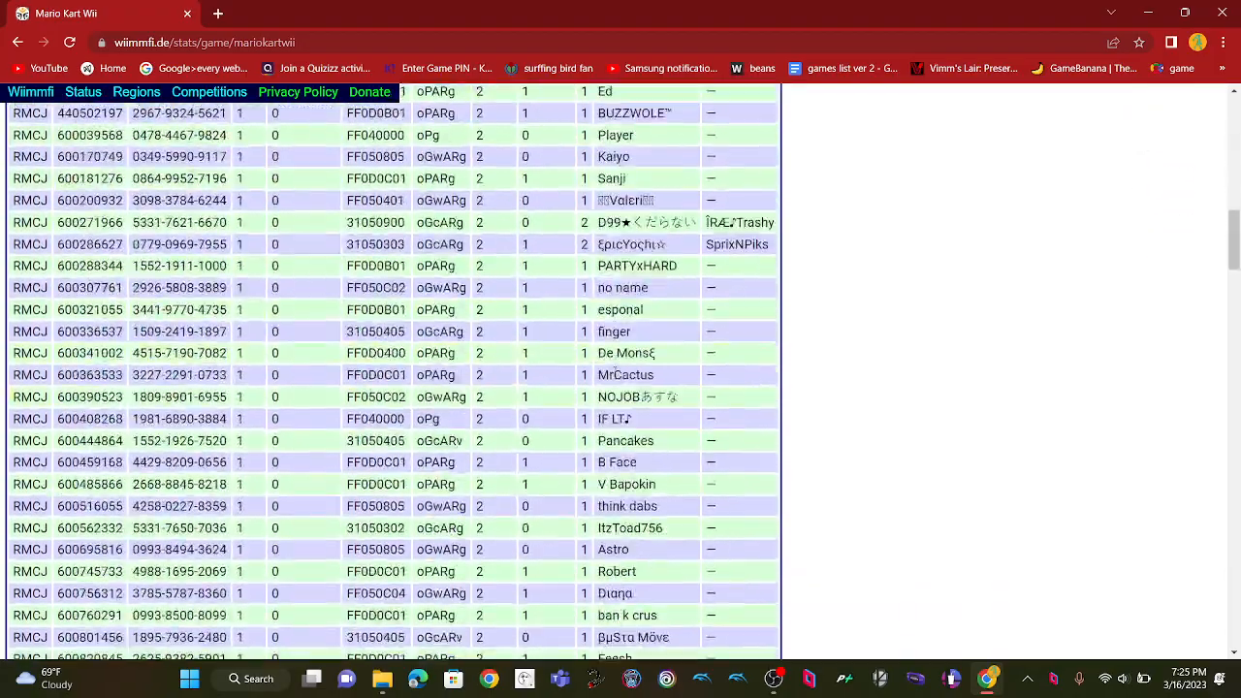
scroll(down, 3)
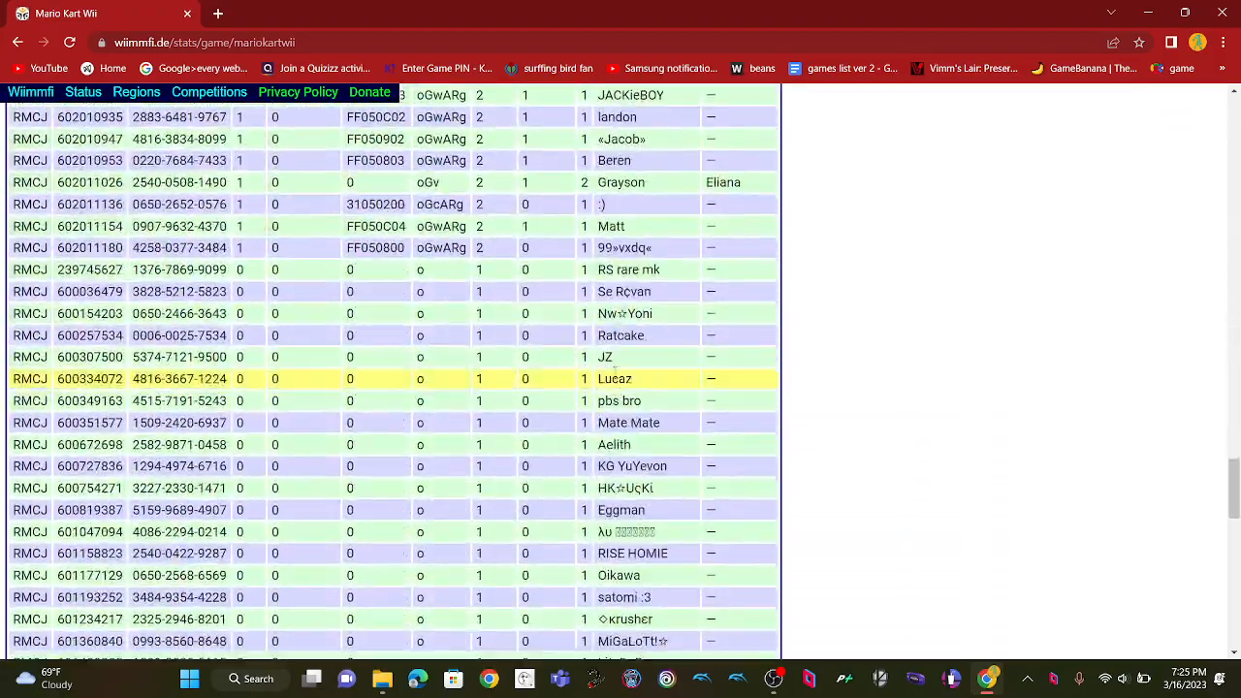
scroll(down, 3)
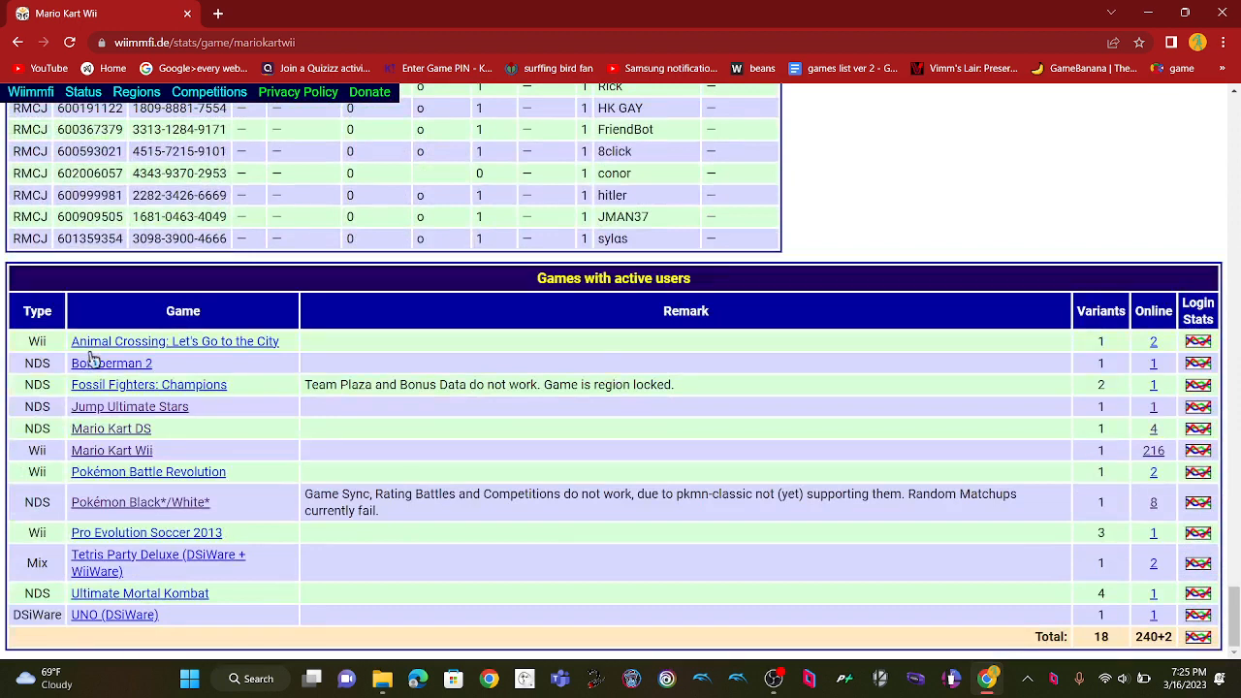
mouse_move(160, 448)
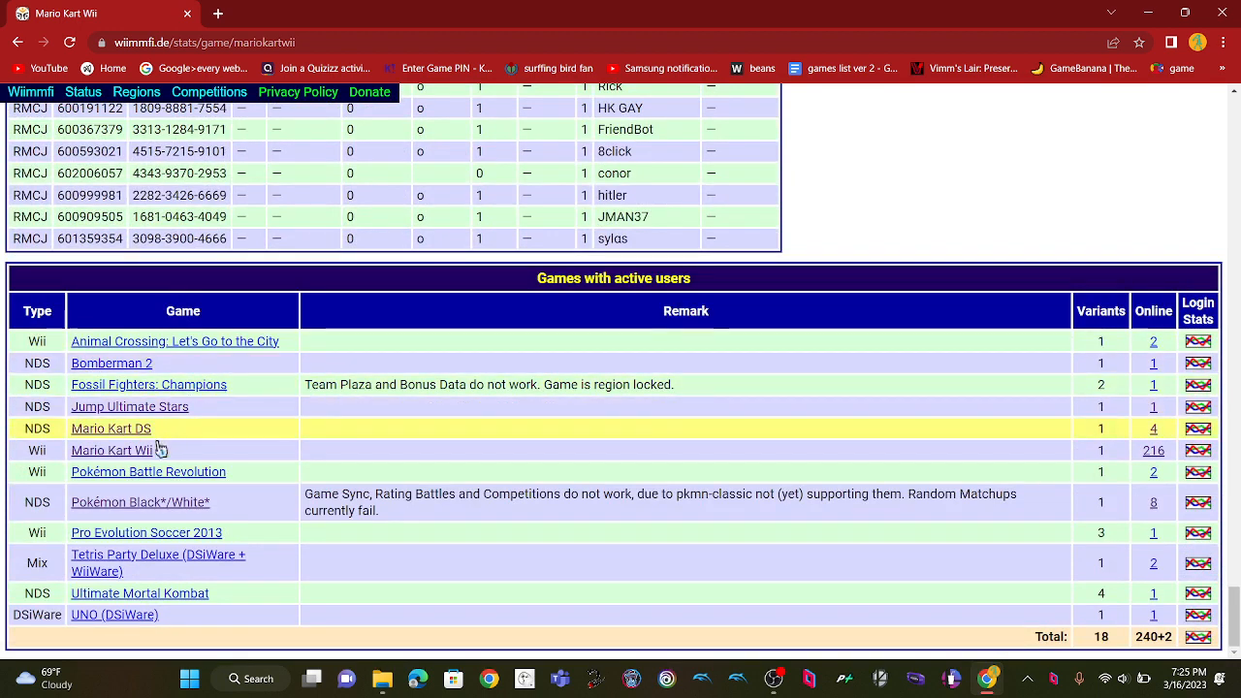
- View the Mario Kart DS and UNO (DSiWare) player lists on Wiimmfi
click(110, 429)
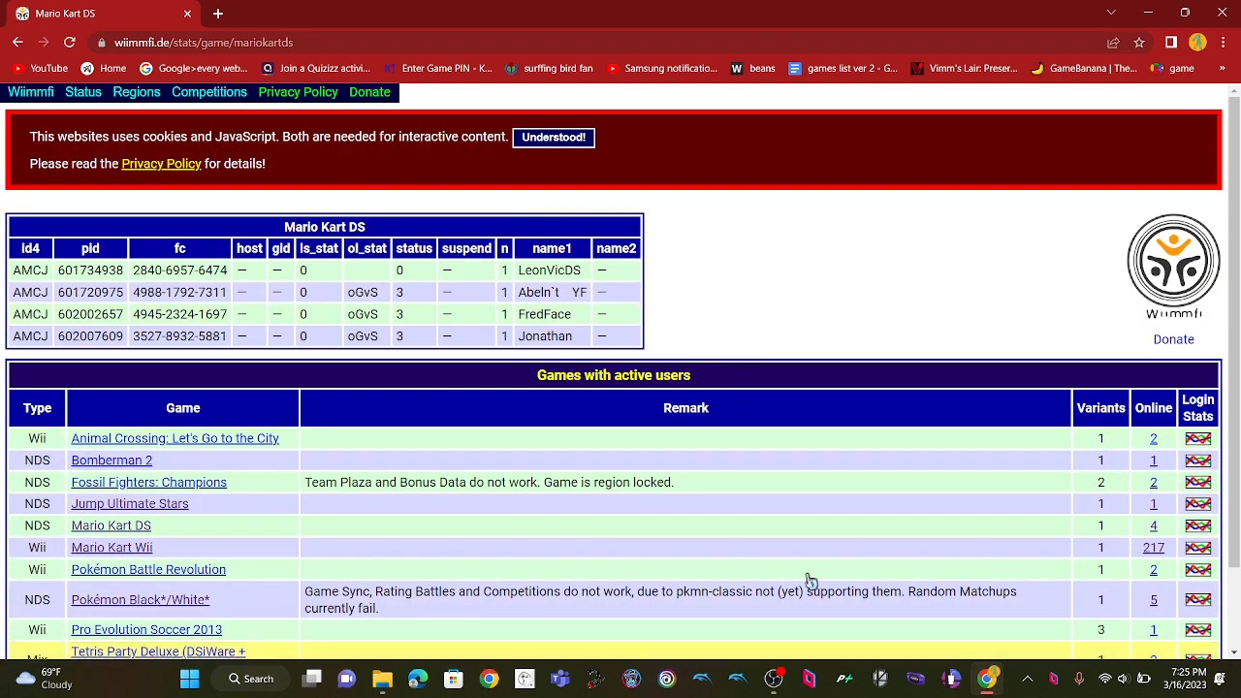
click(552, 136)
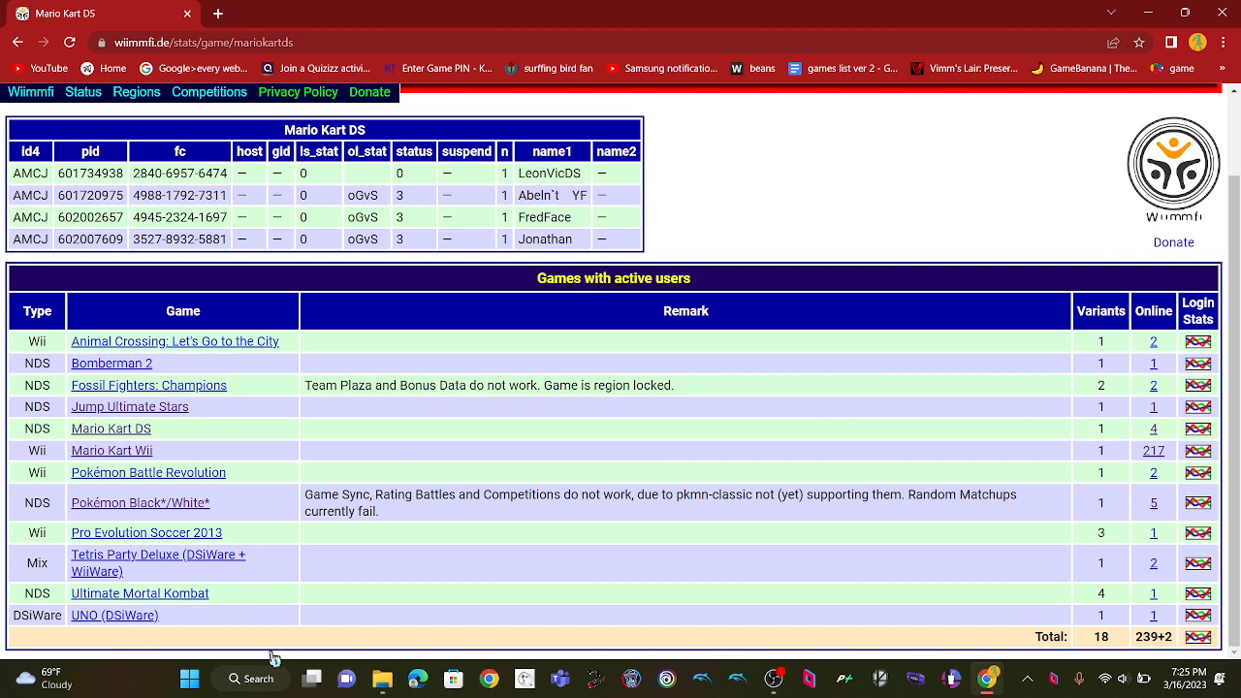
click(114, 615)
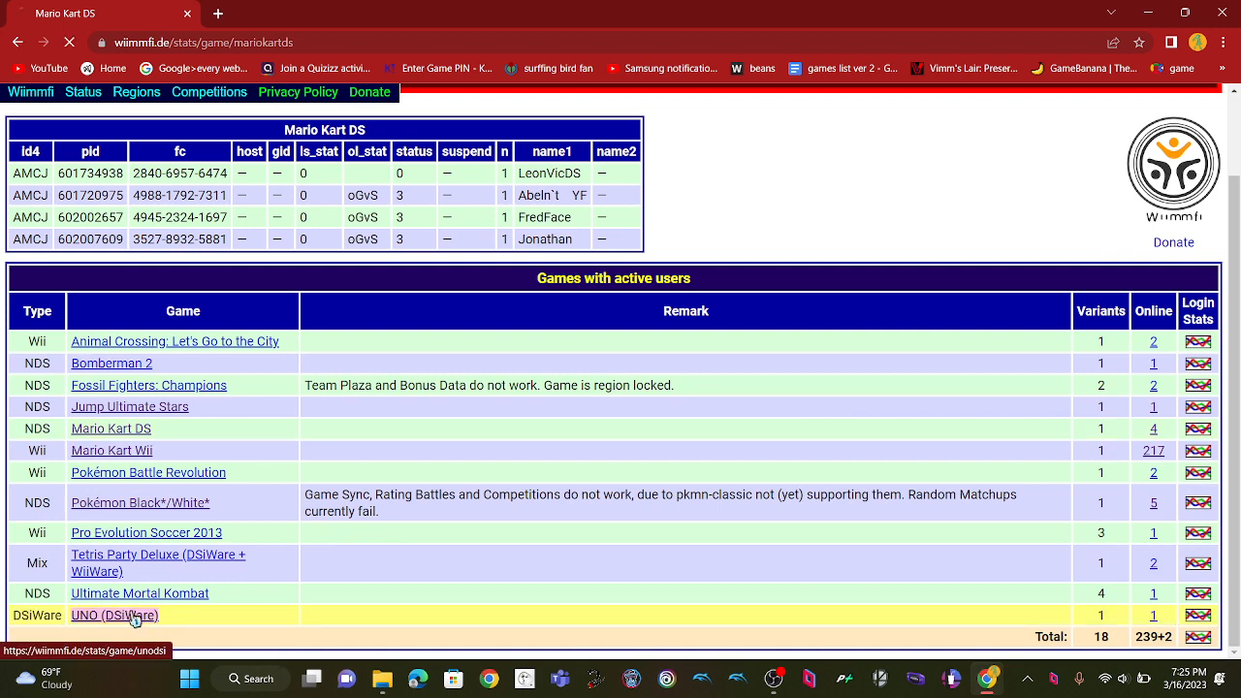
click(110, 614)
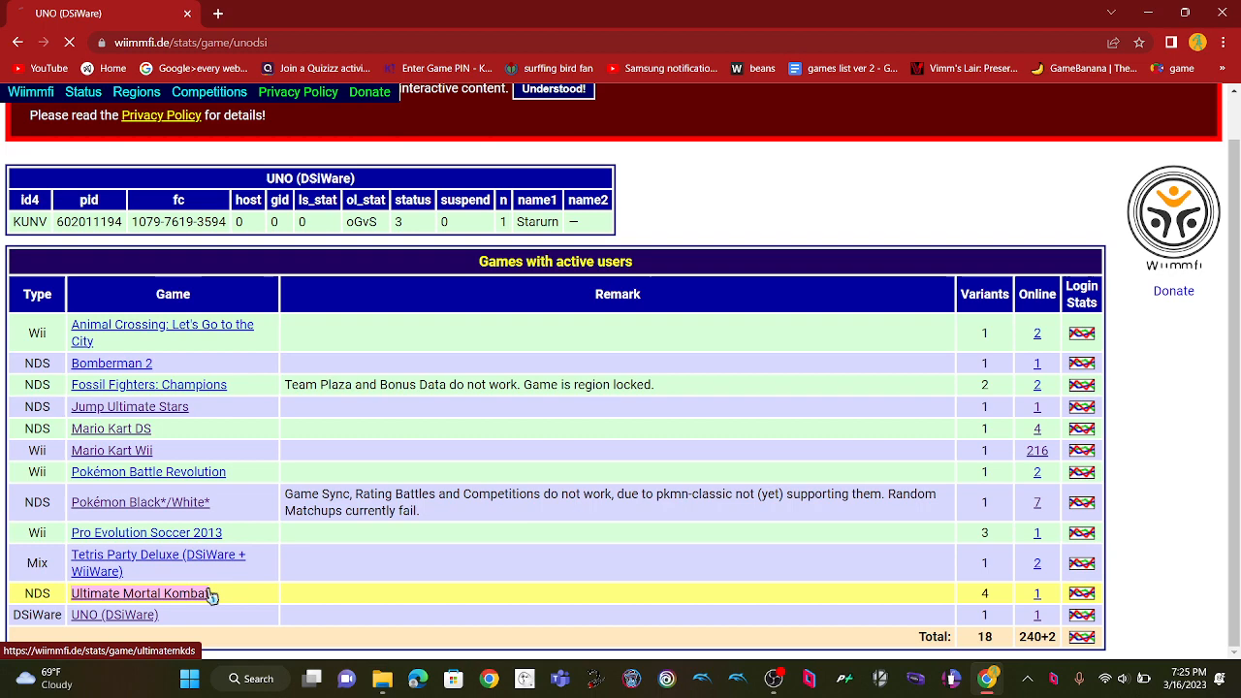
- View the Tetris Party Deluxe, Pokémon Black/White and Pokémon Battle Revolution player lists
click(158, 562)
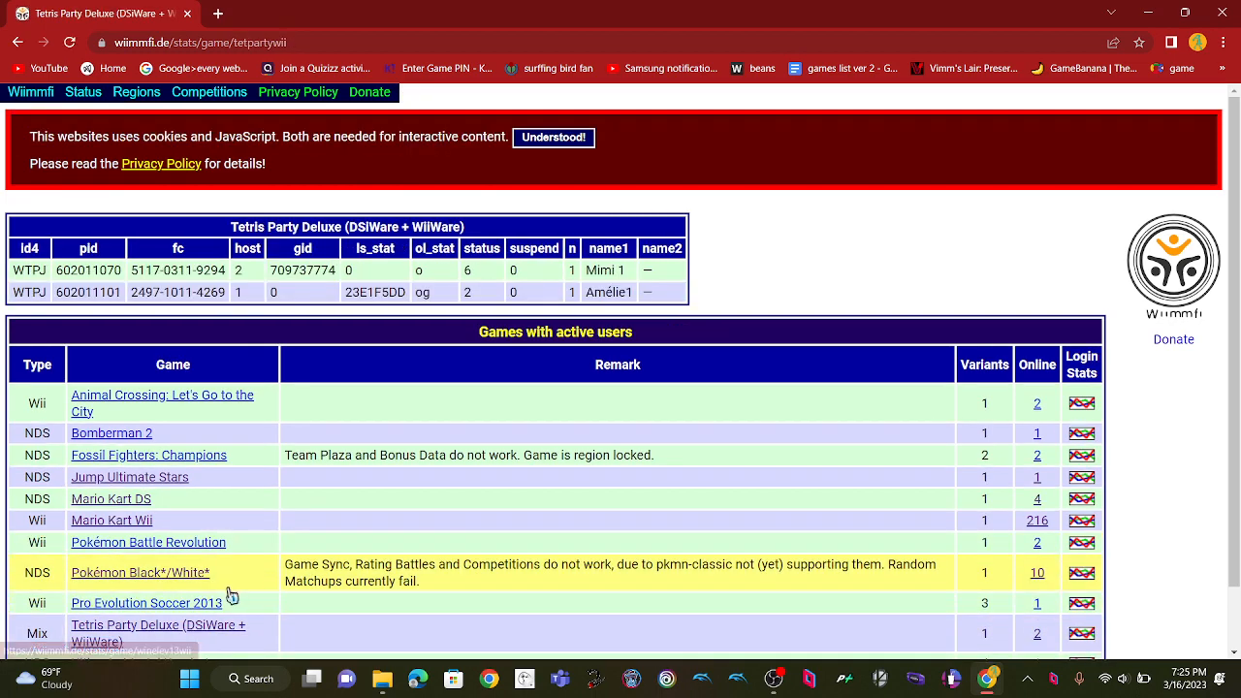
scroll(down, 3)
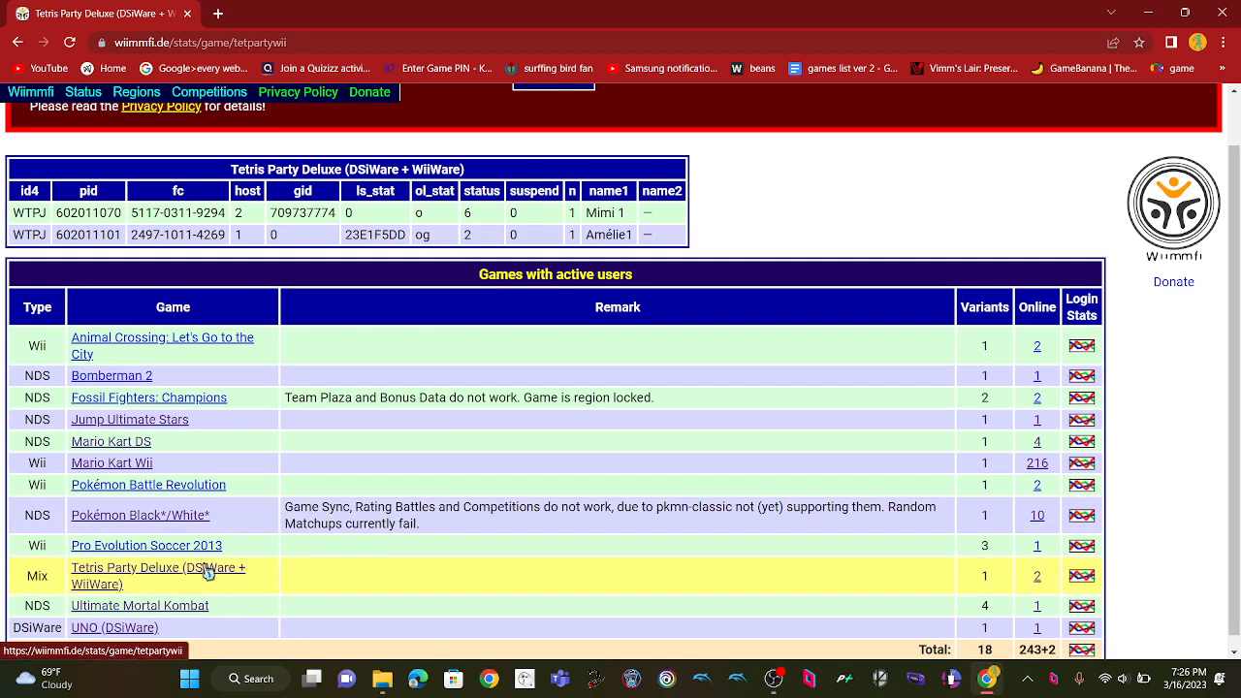
mouse_move(198, 515)
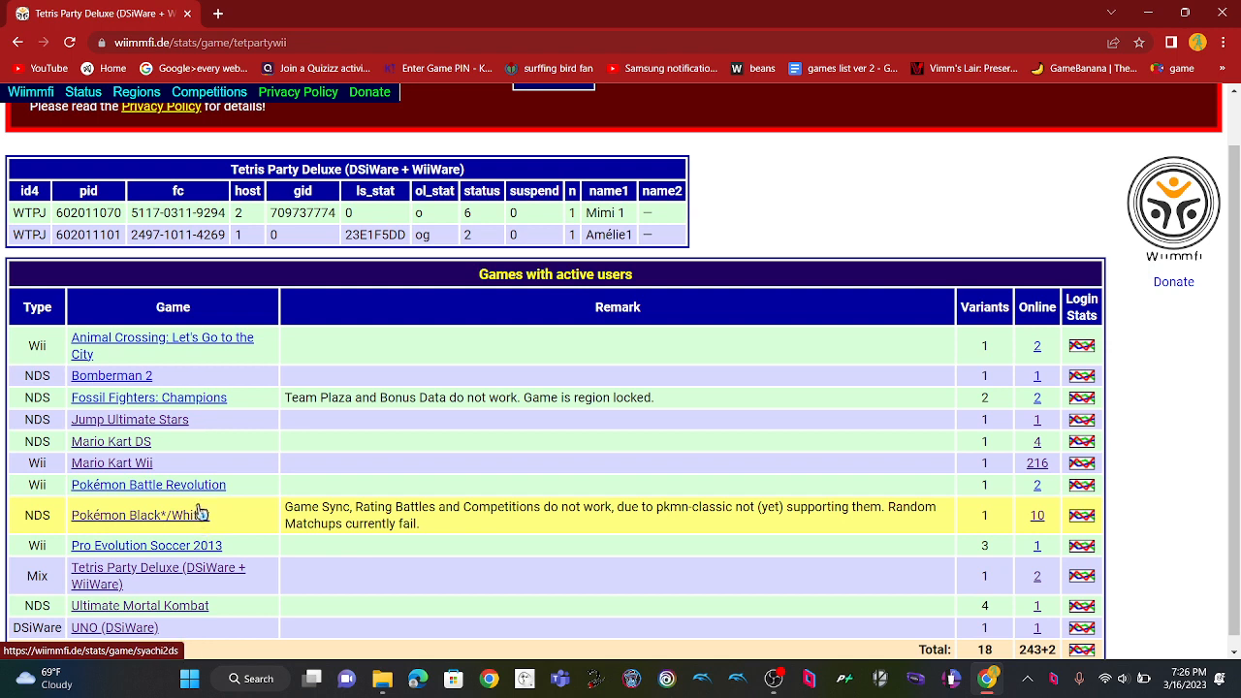
click(140, 515)
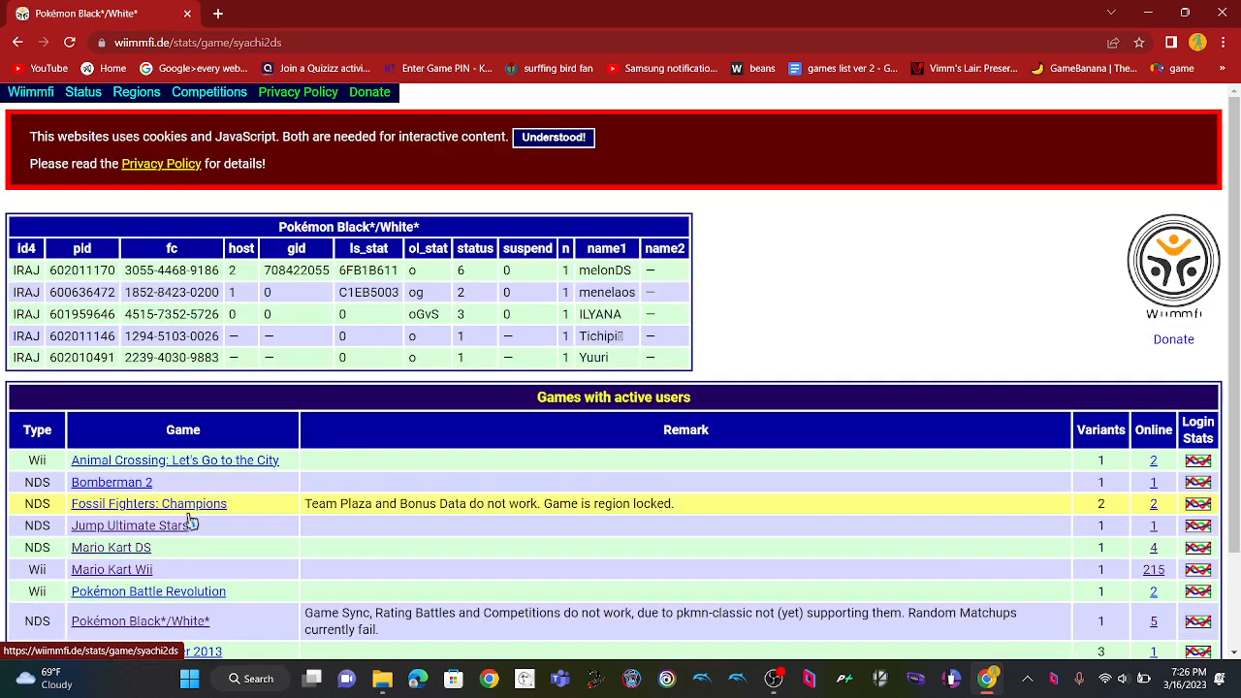
click(147, 590)
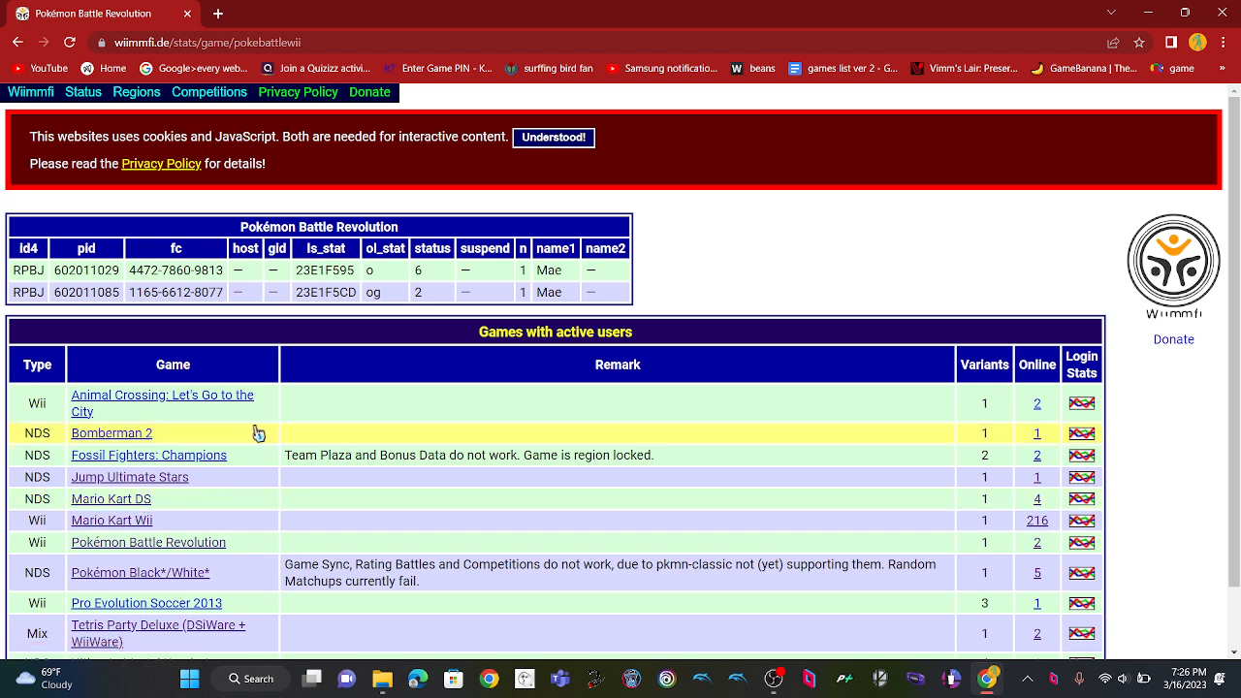
click(553, 136)
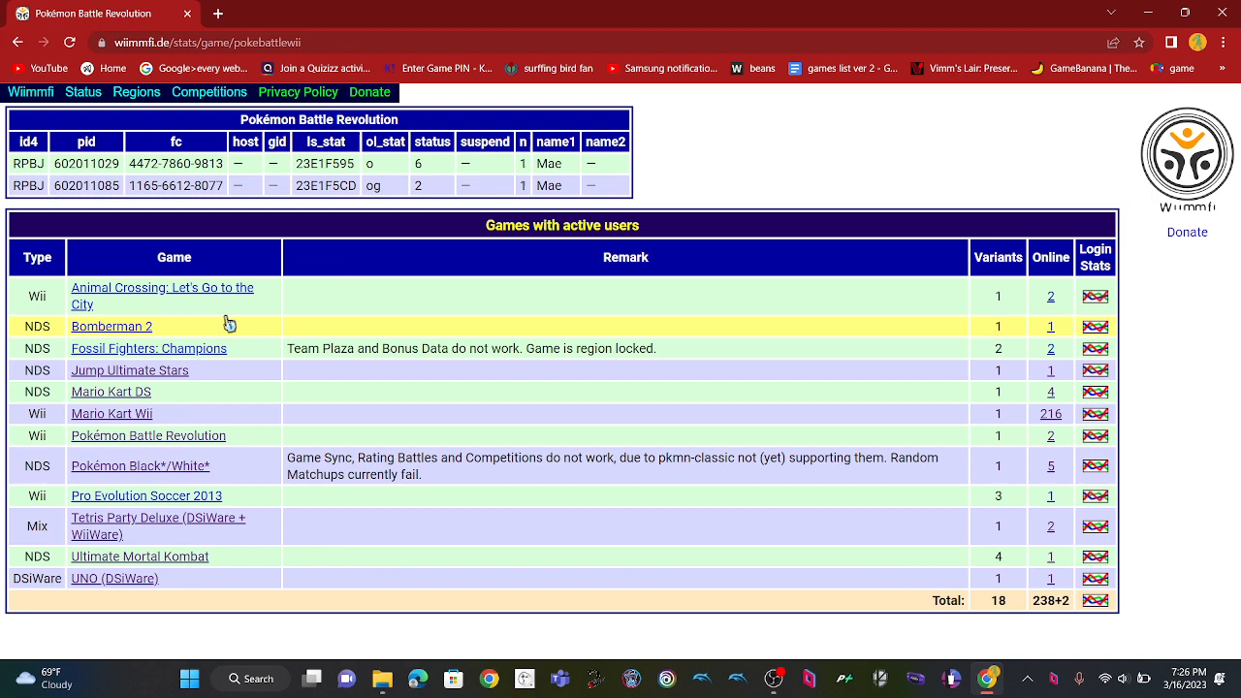
mouse_move(391, 224)
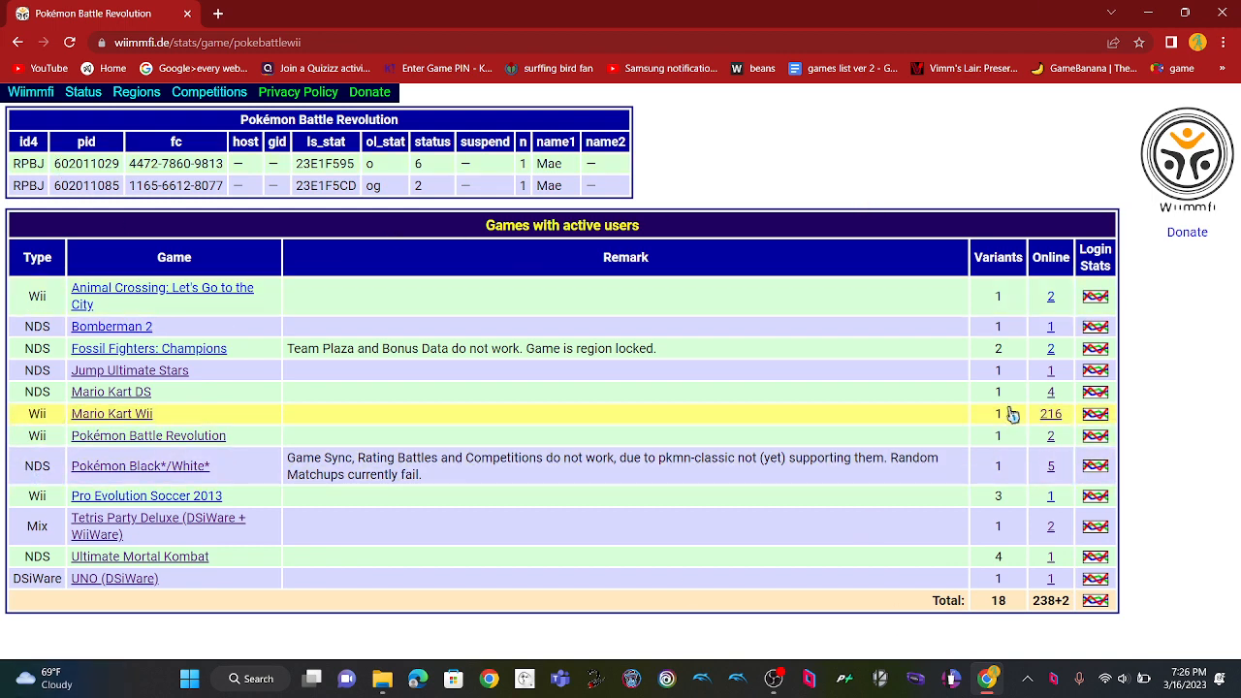
mouse_move(1050, 435)
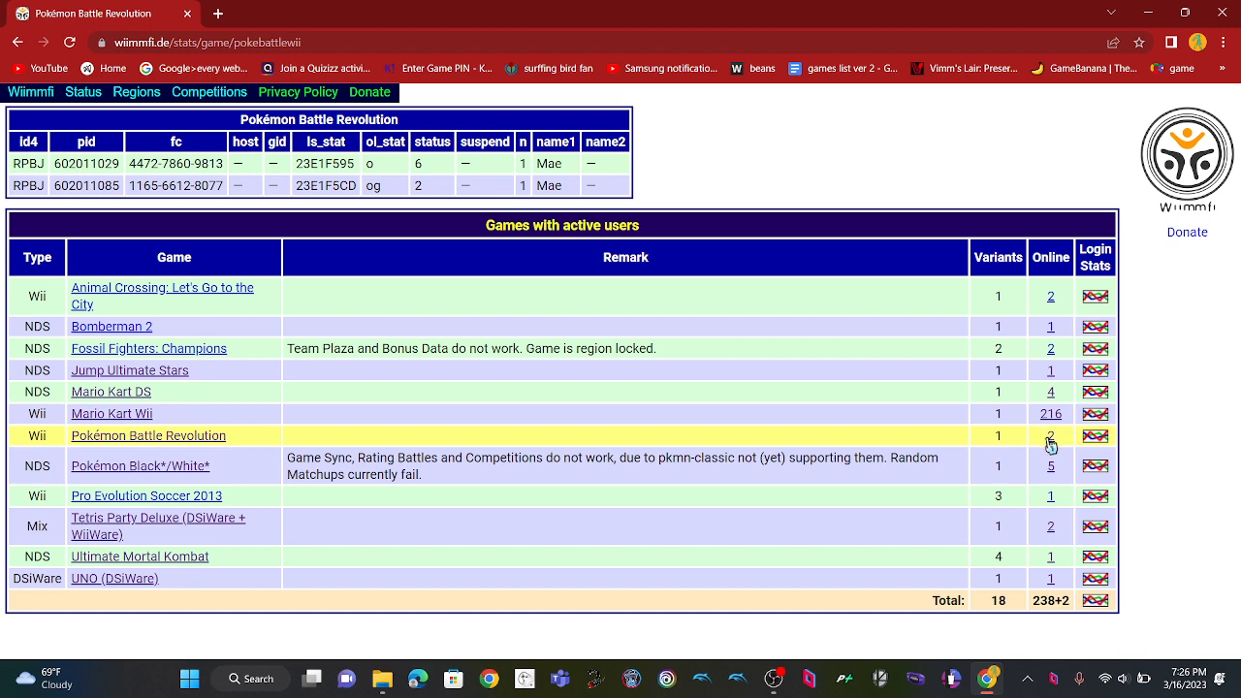
mouse_move(135, 385)
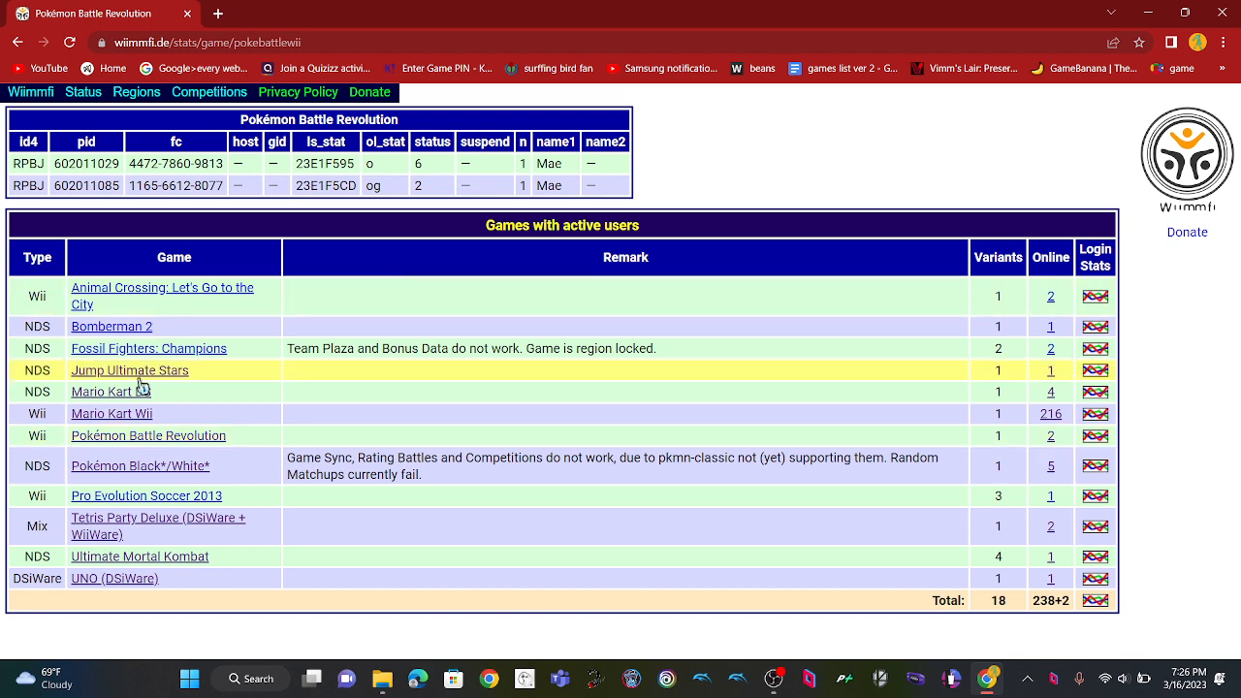
mouse_move(376, 503)
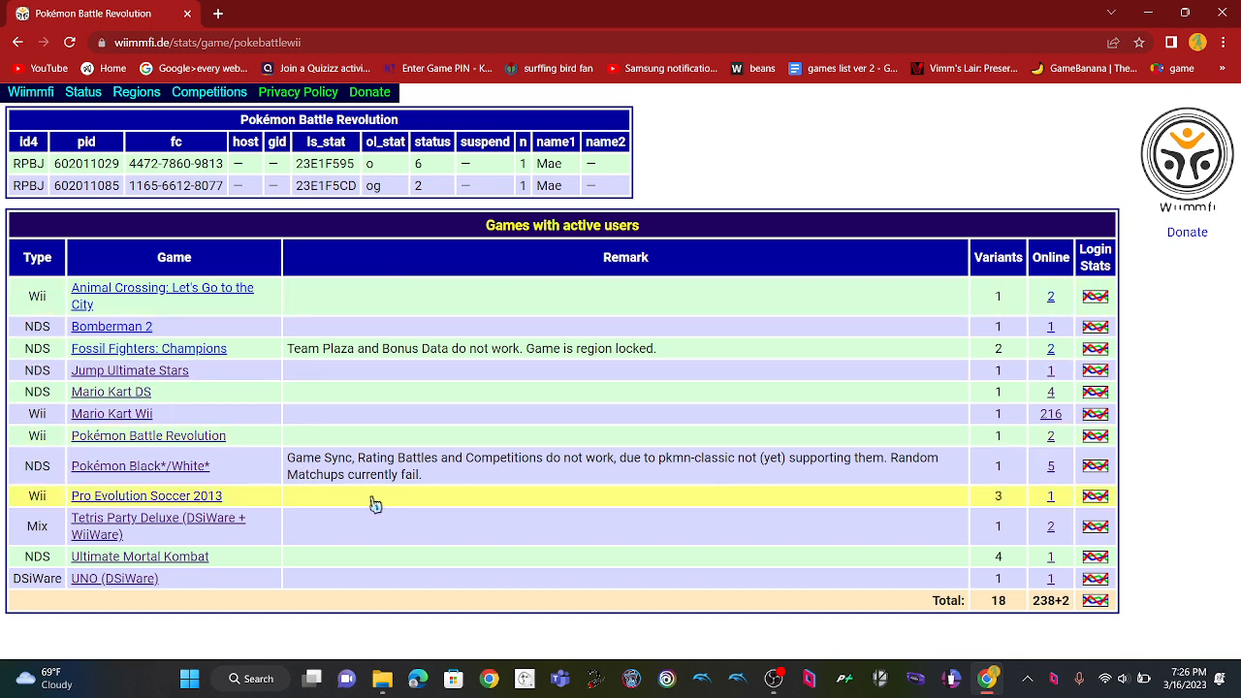
mouse_move(195, 495)
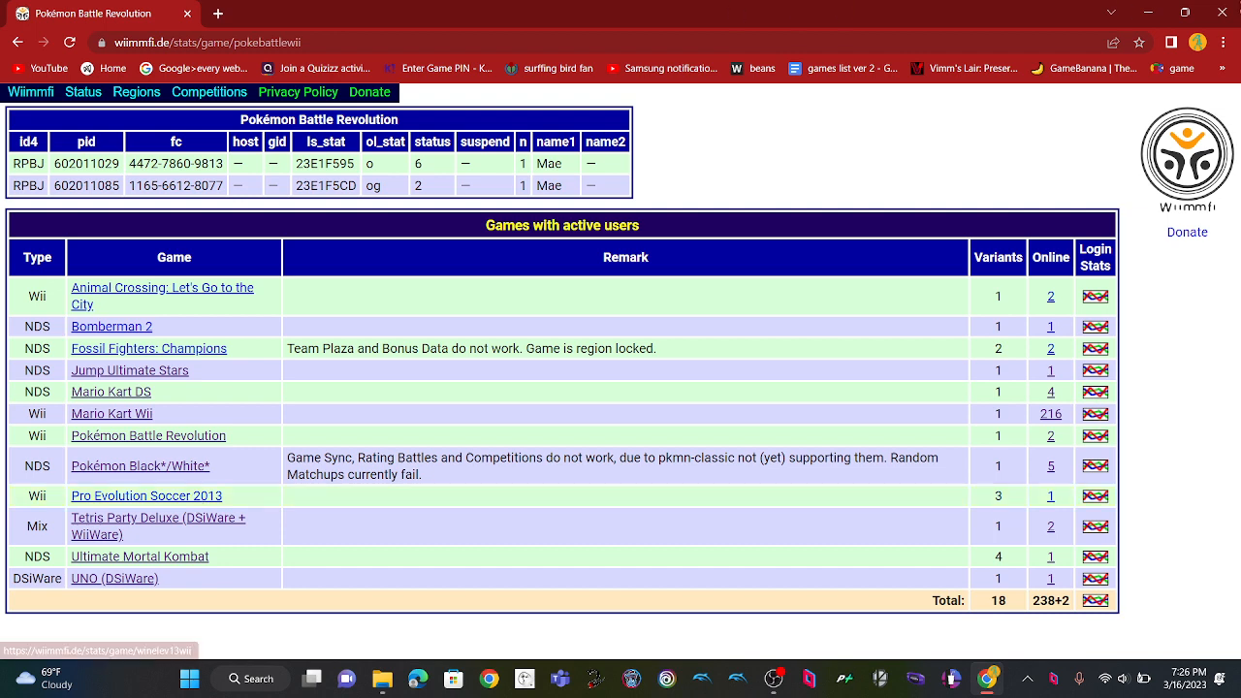
mouse_move(476, 625)
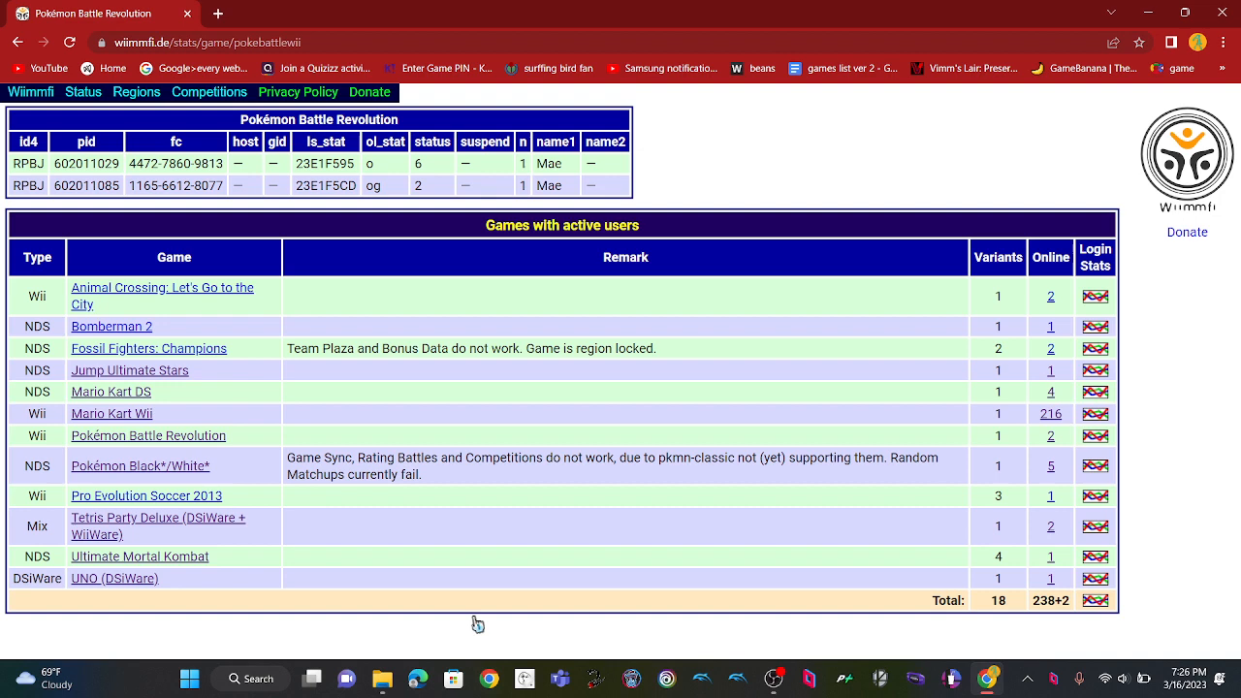
mouse_move(804, 495)
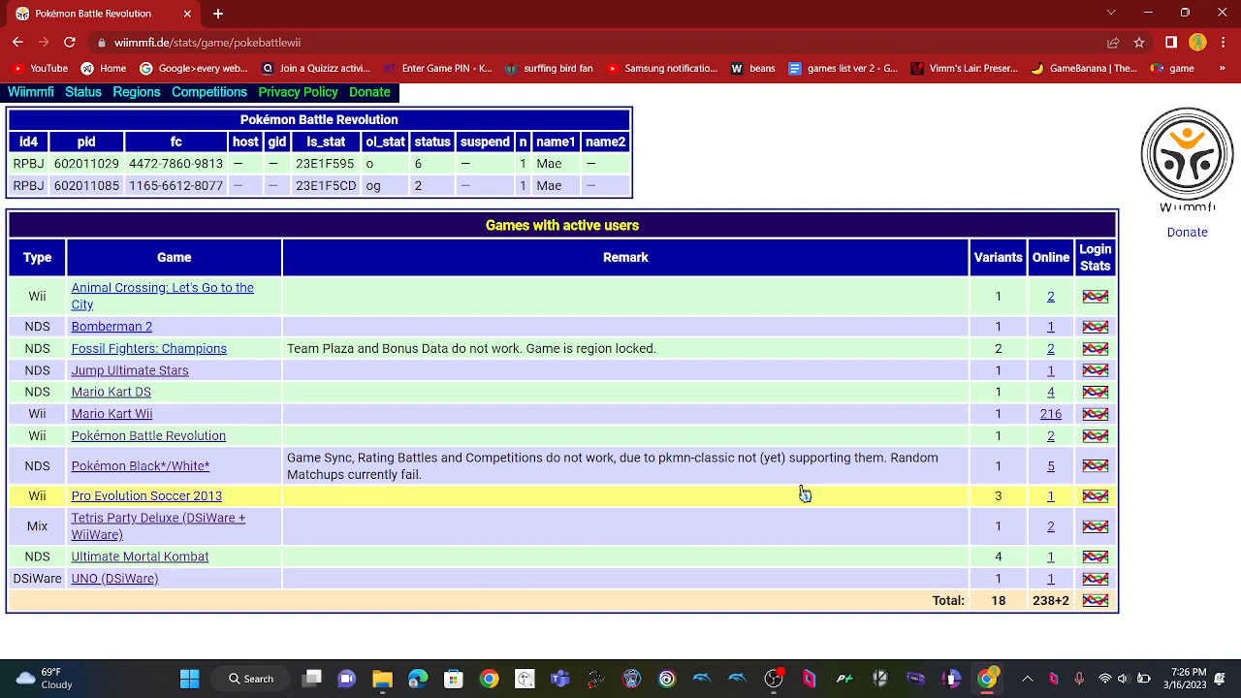
mouse_move(967, 26)
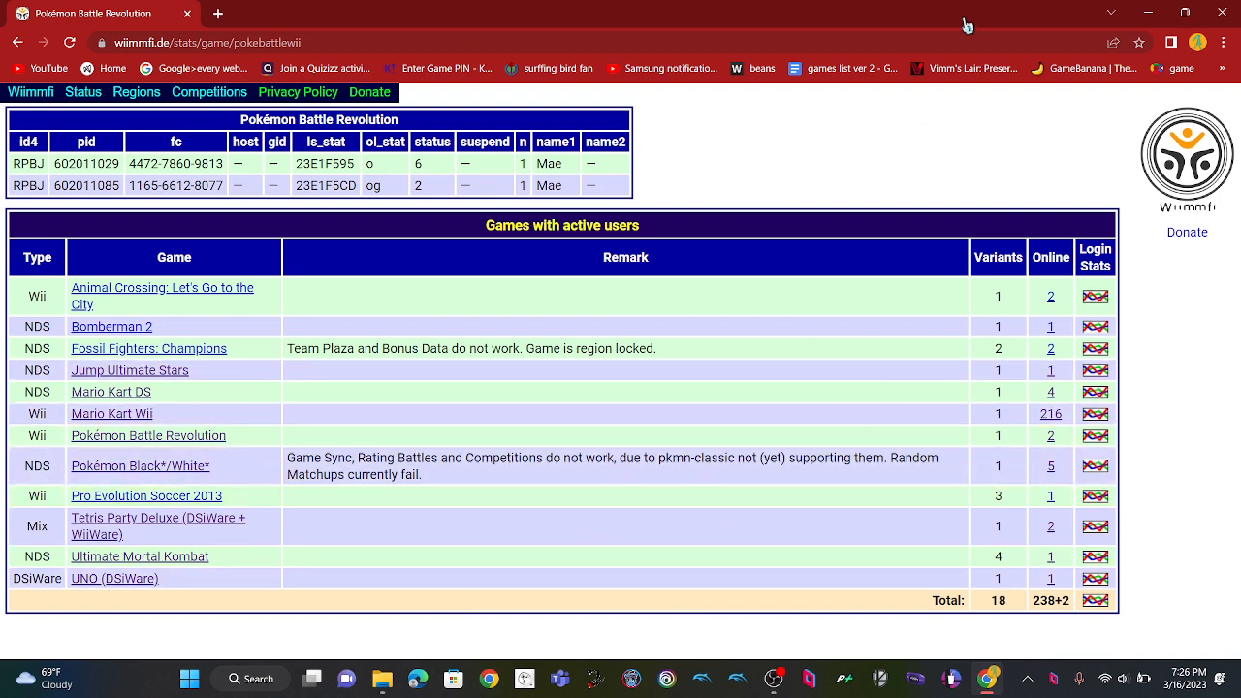